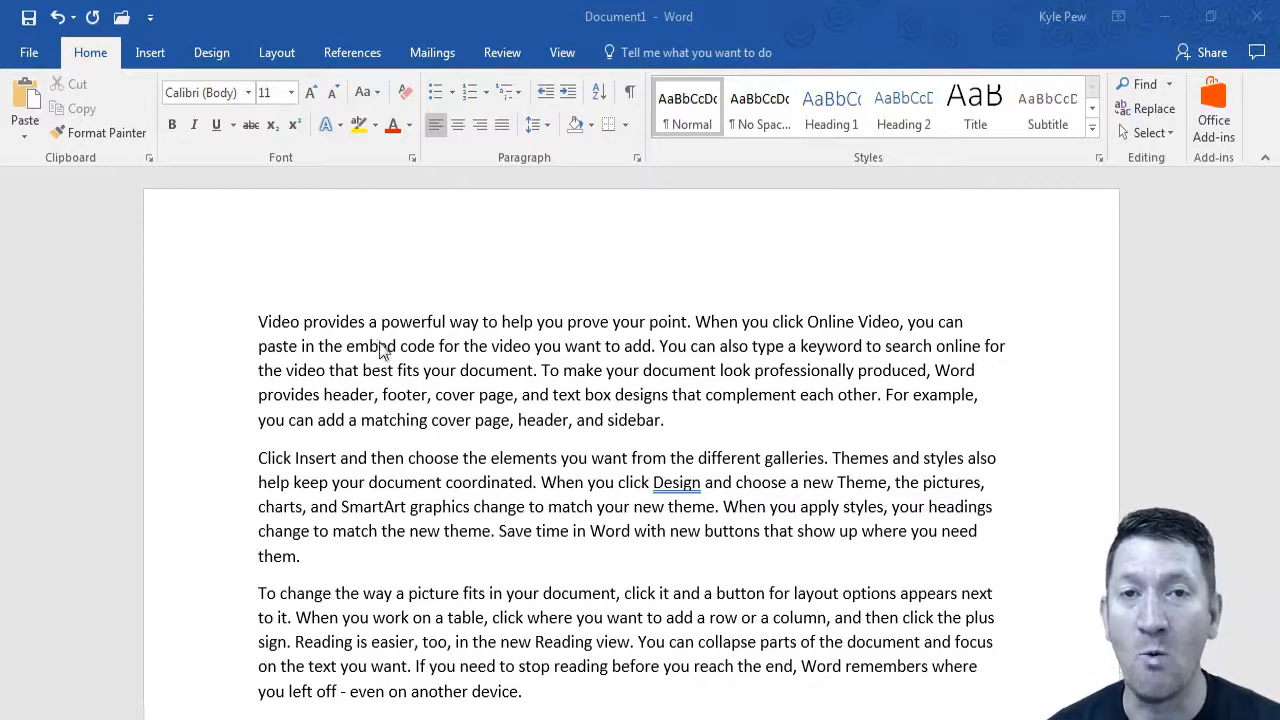
{"action": "mouse_move", "coordinate": [418, 650]}
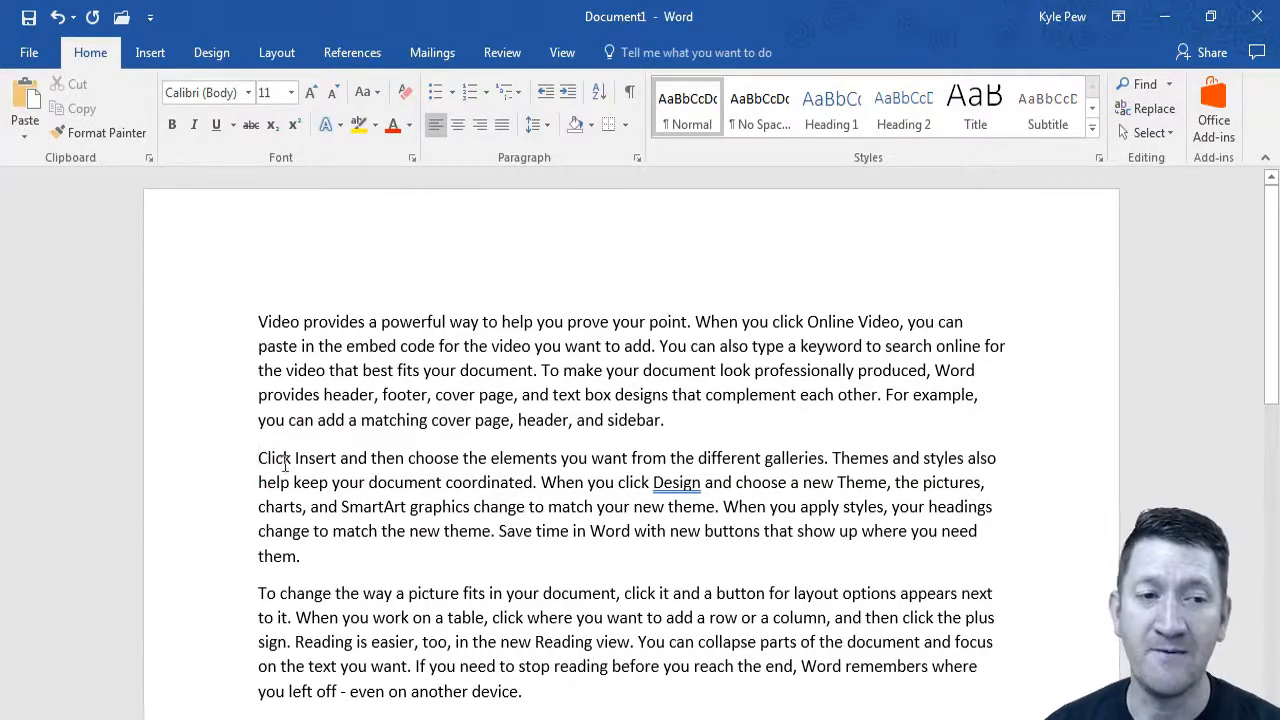
{"action": "mouse_move", "coordinate": [263, 411]}
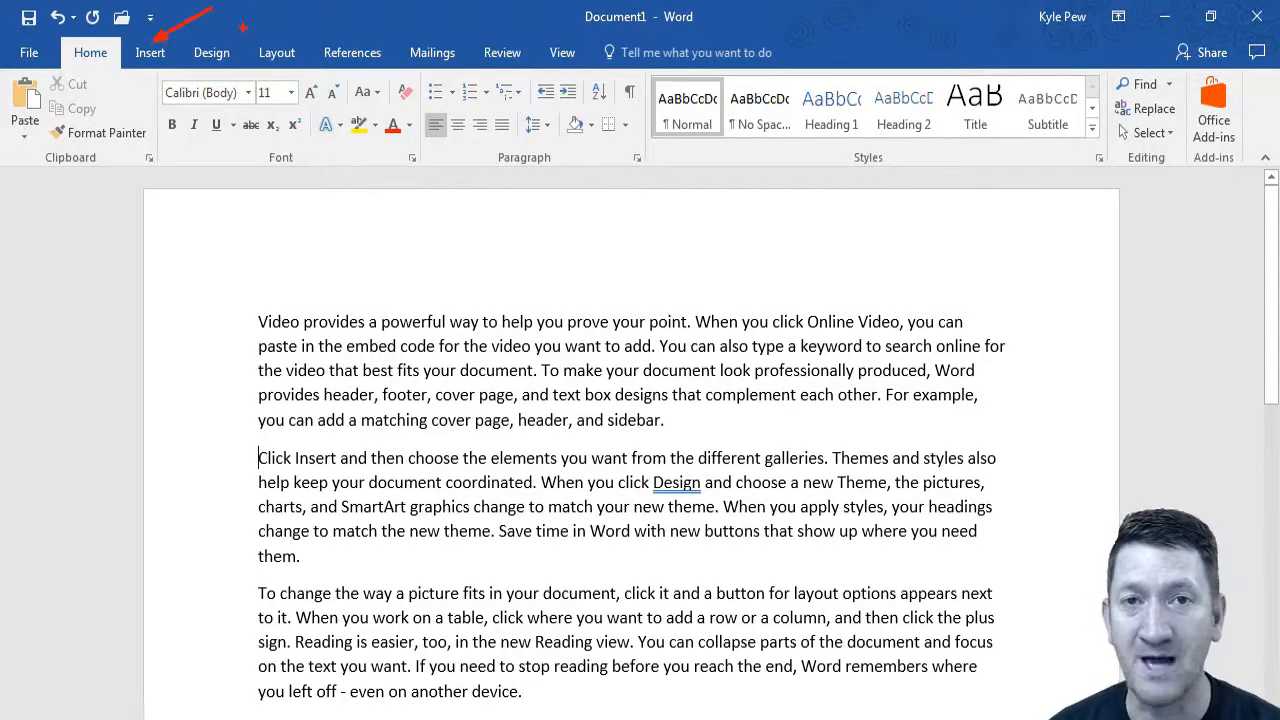
Choose the instructor photo file from the images folder in the Insert Pictures browser
{"action": "left_click", "coordinate": [150, 52]}
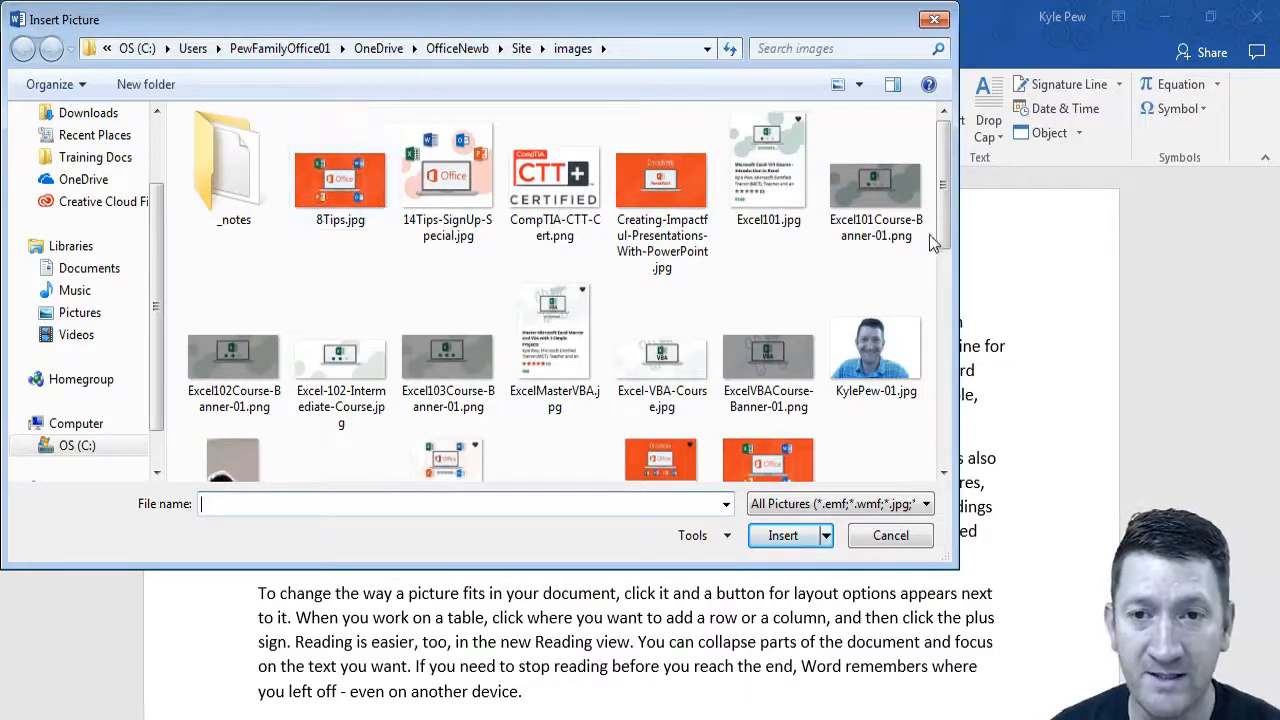
{"action": "scroll", "scroll_direction": "down", "scroll_amount": 3}
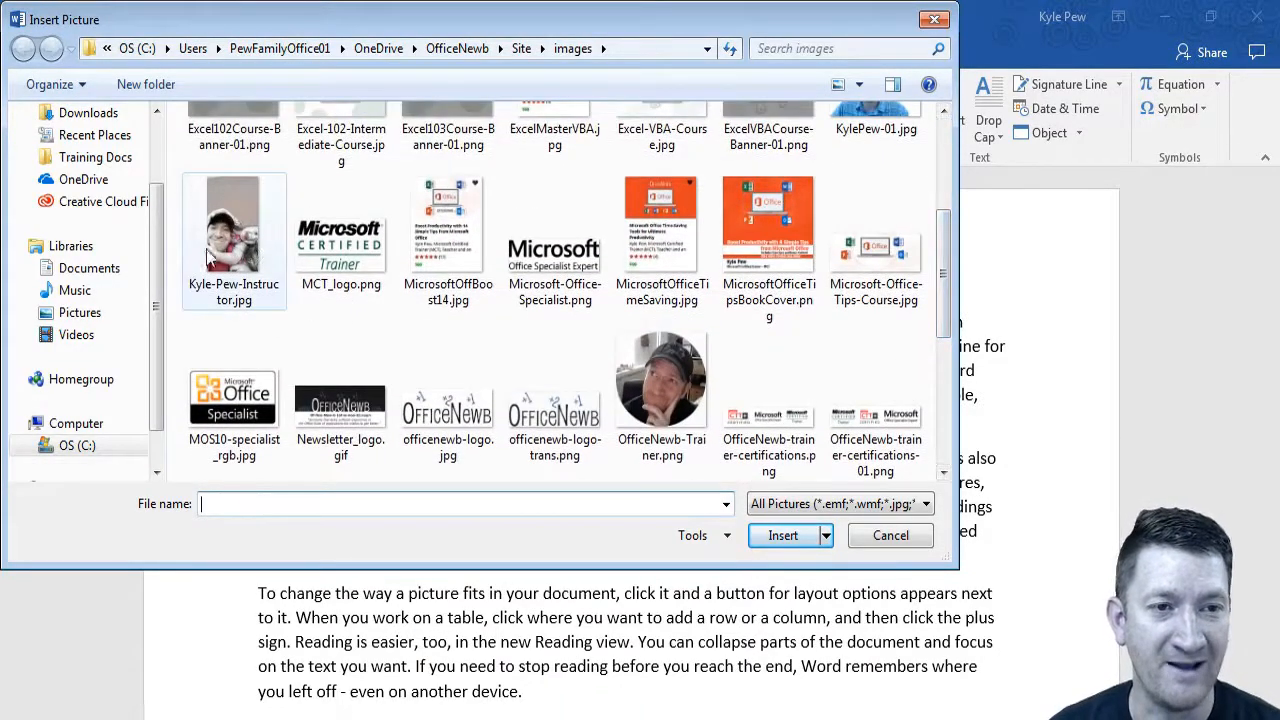
{"action": "left_click", "coordinate": [234, 223]}
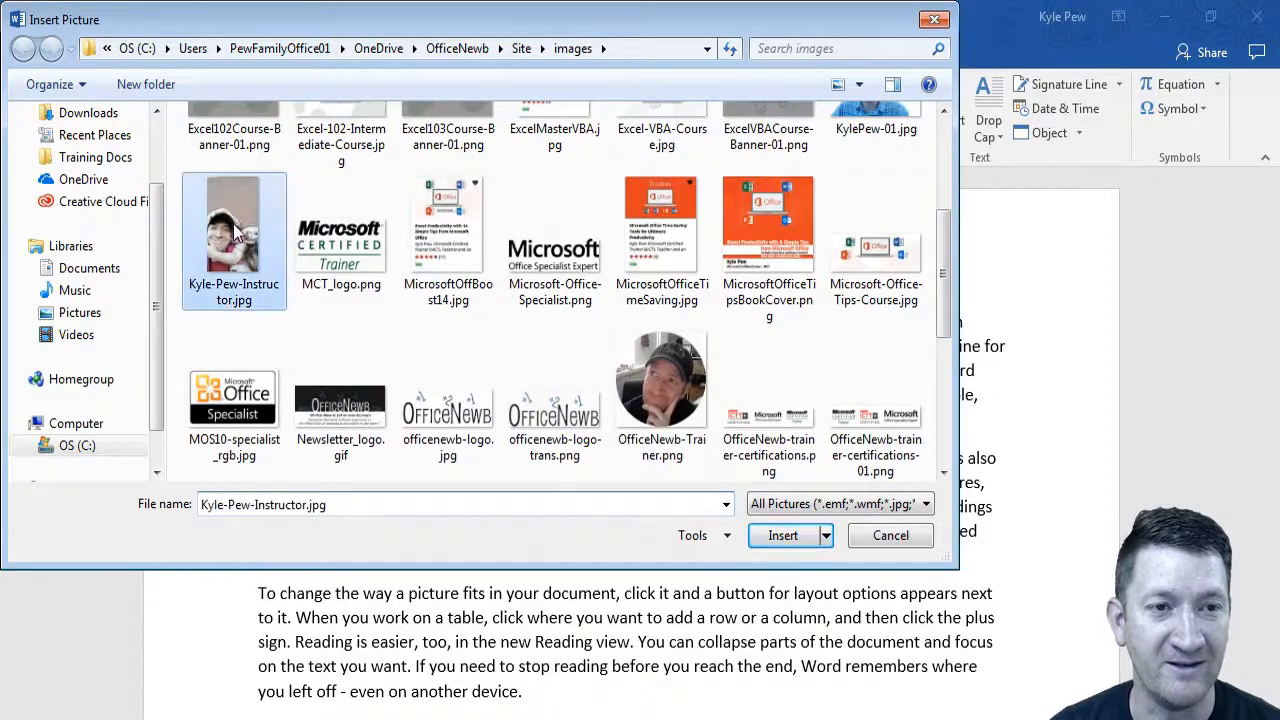
Insert the instructor photo between the first and second paragraphs and deselect it
{"action": "left_click", "coordinate": [783, 535]}
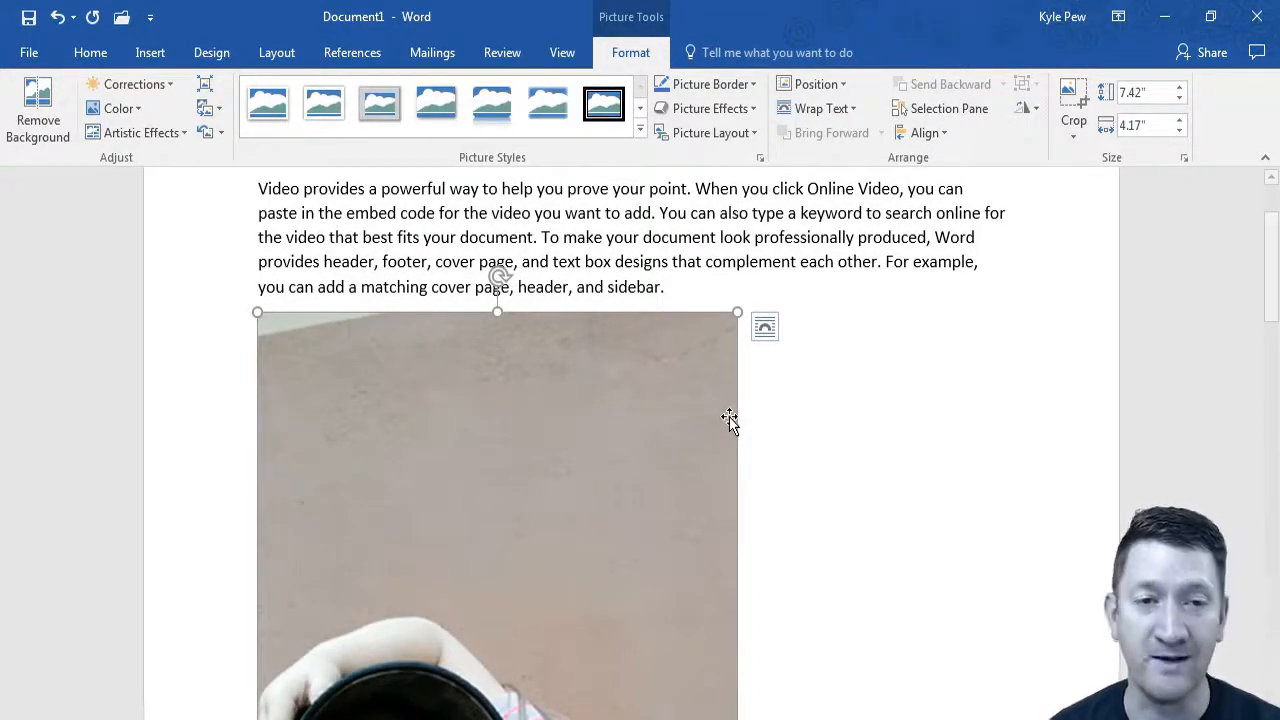
{"action": "scroll", "scroll_direction": "down", "scroll_amount": 3}
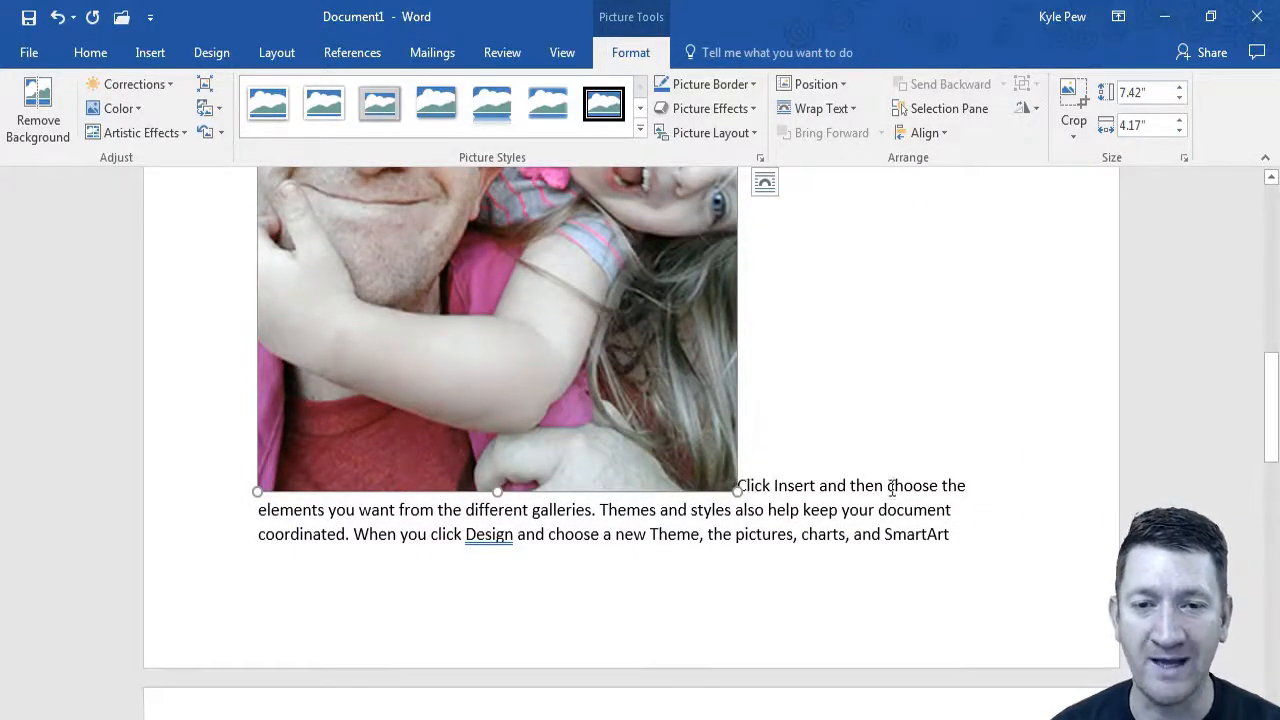
{"action": "scroll", "scroll_direction": "down", "scroll_amount": 3}
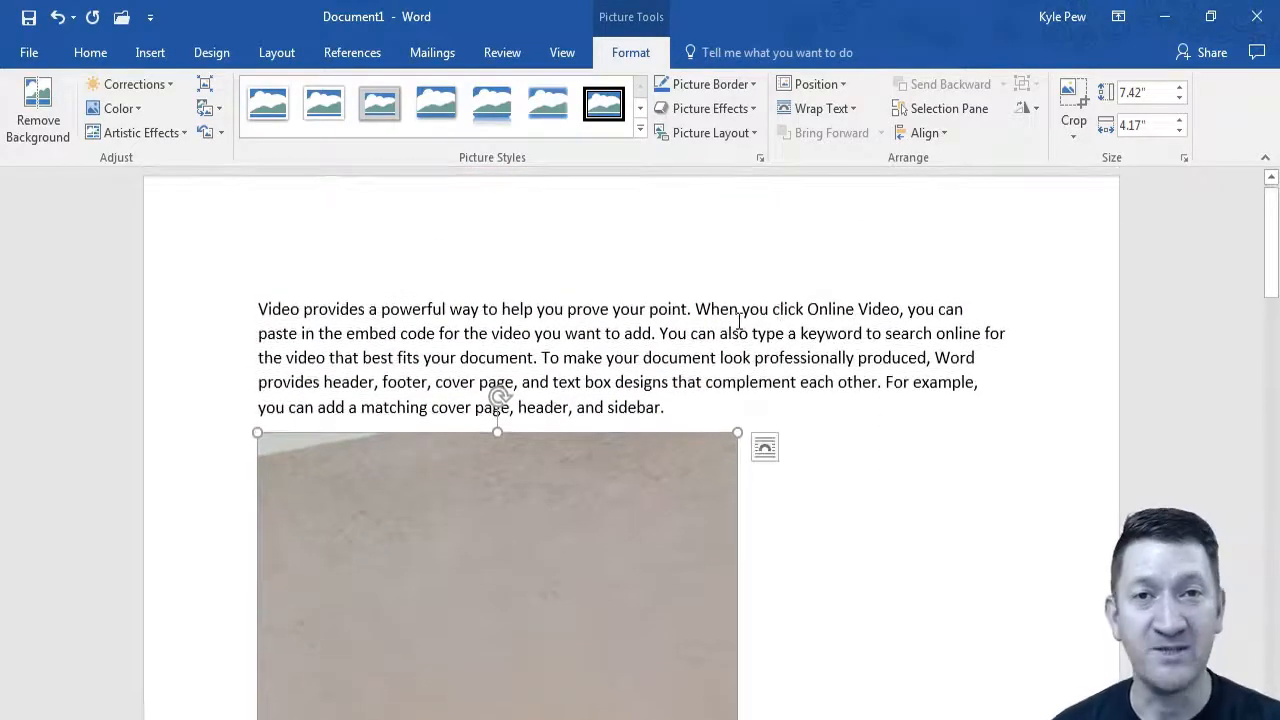
{"action": "left_click", "coordinate": [257, 308]}
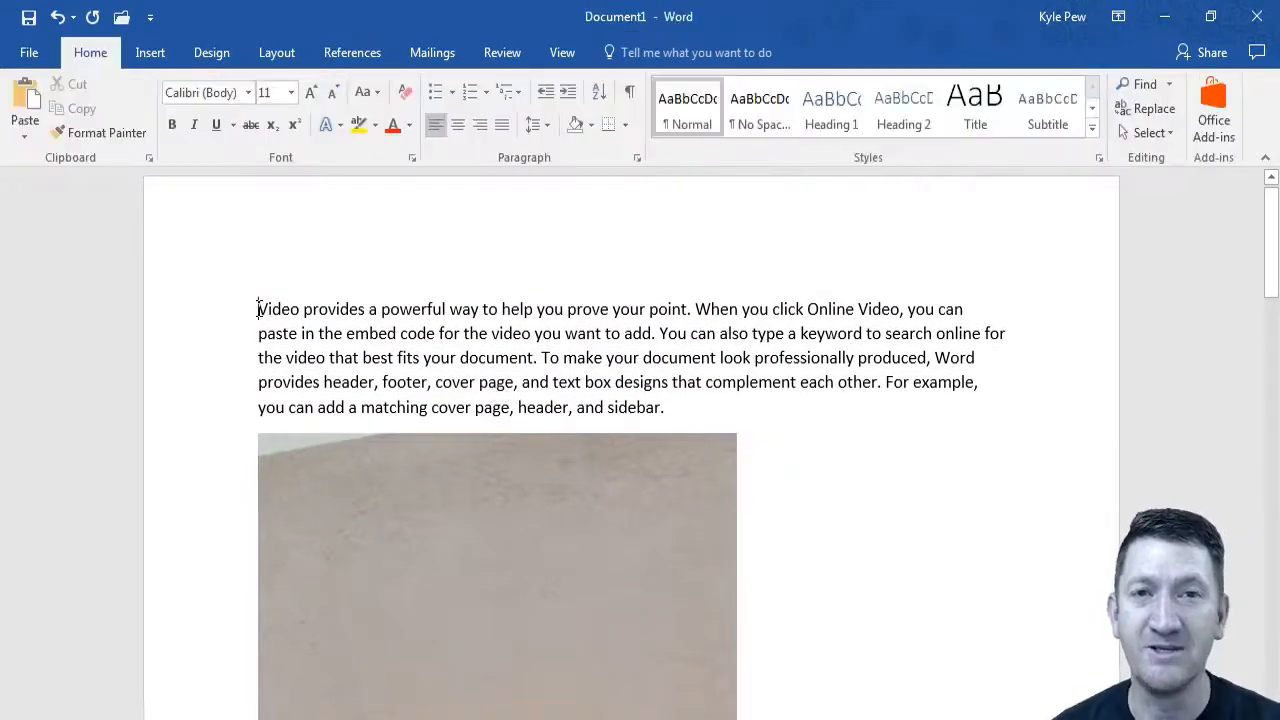
{"action": "left_click", "coordinate": [149, 52]}
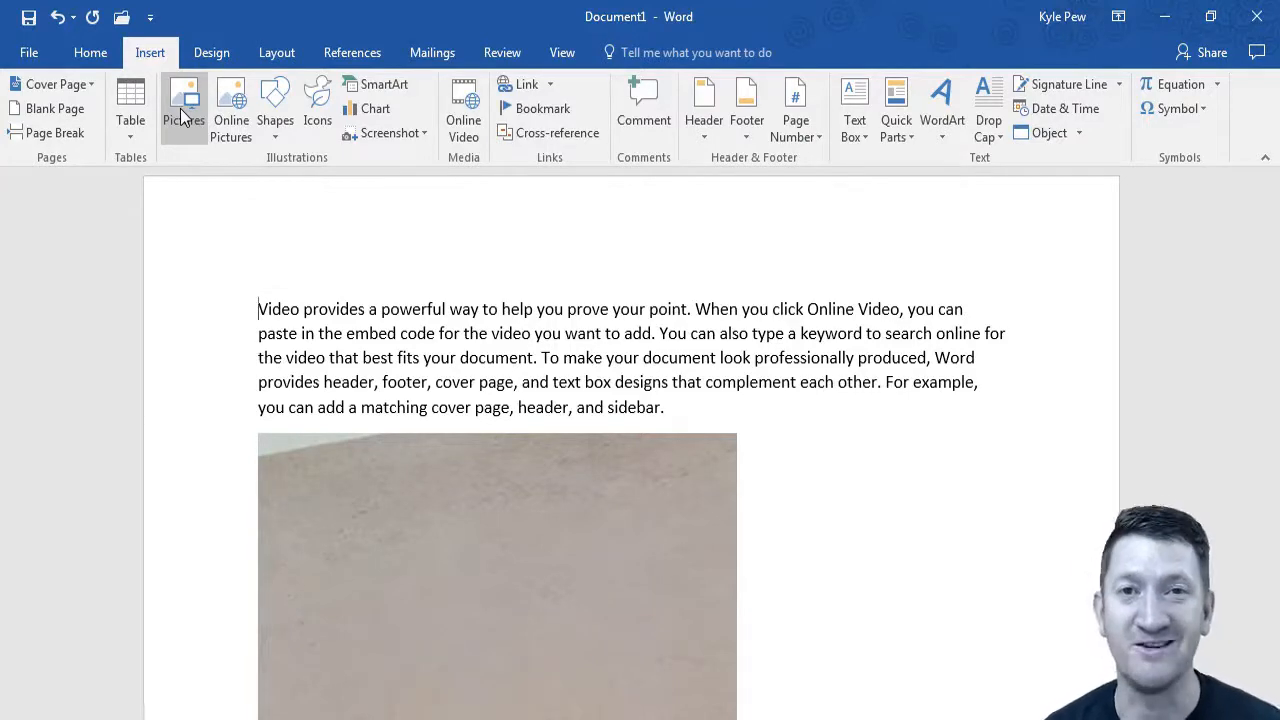
Select the inserted instructor photo so it can be deleted
{"action": "left_click", "coordinate": [497, 575]}
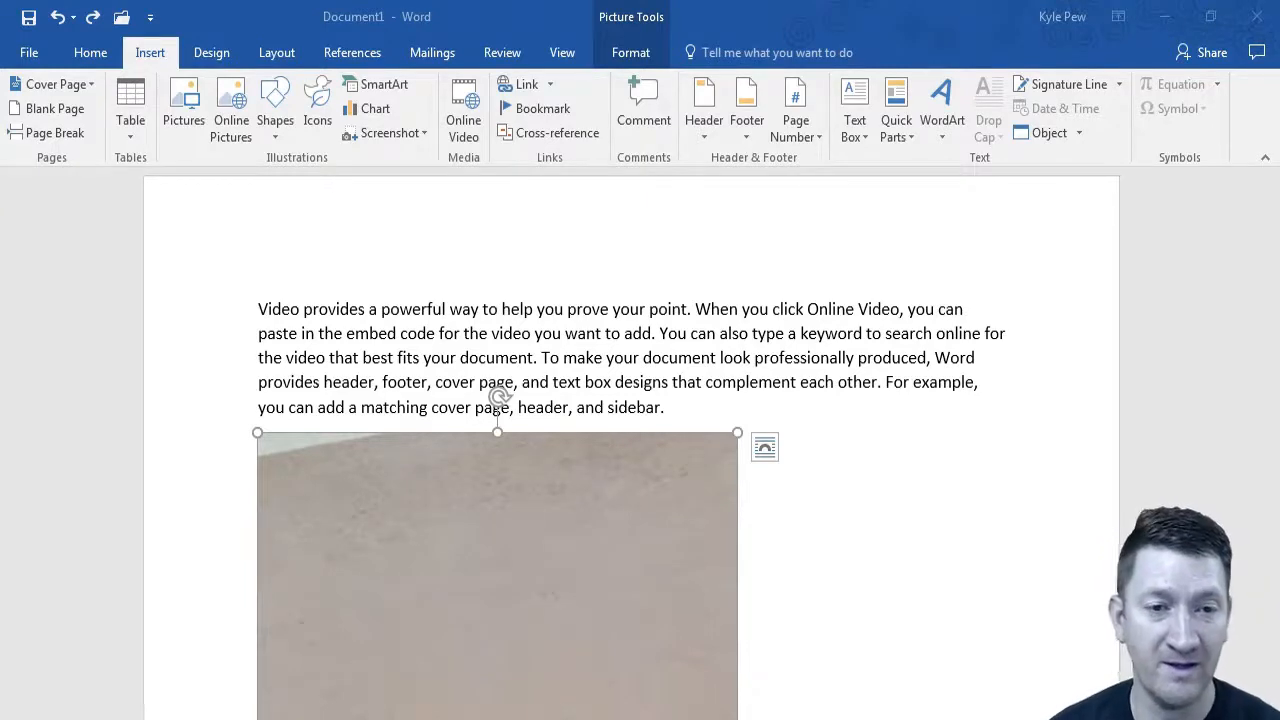
{"action": "mouse_move", "coordinate": [546, 513]}
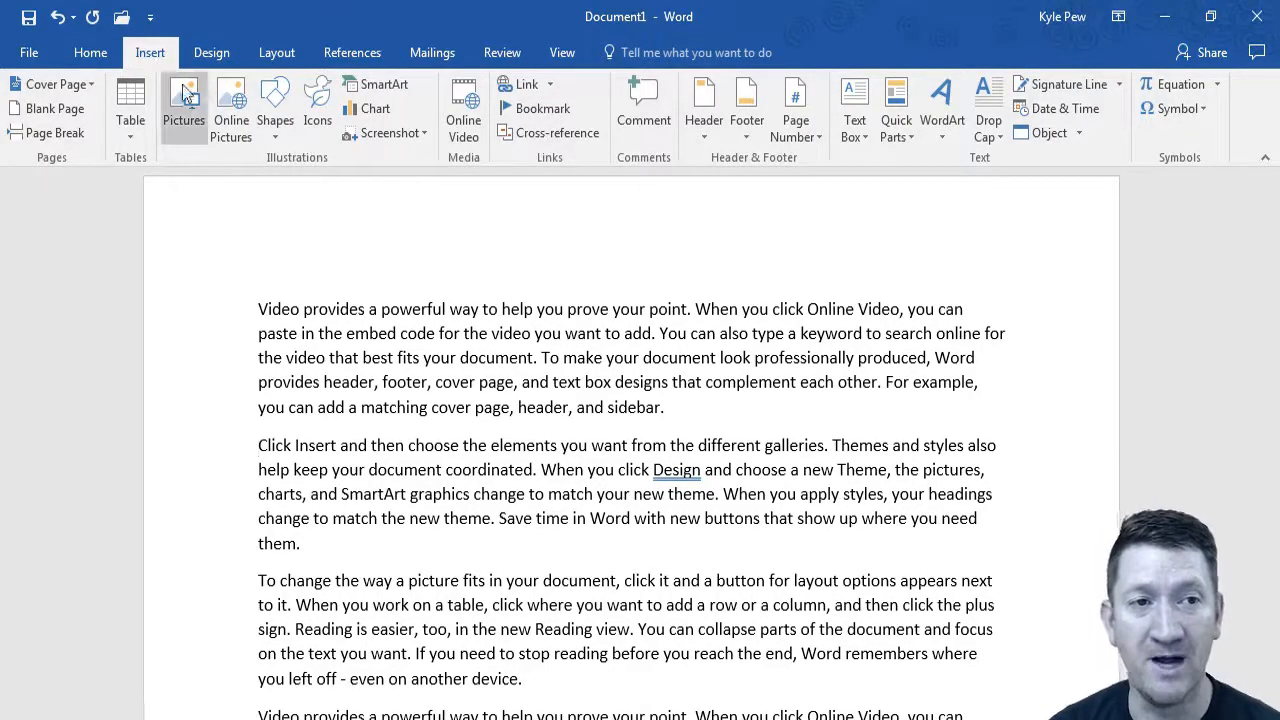
{"action": "mouse_move", "coordinate": [231, 100]}
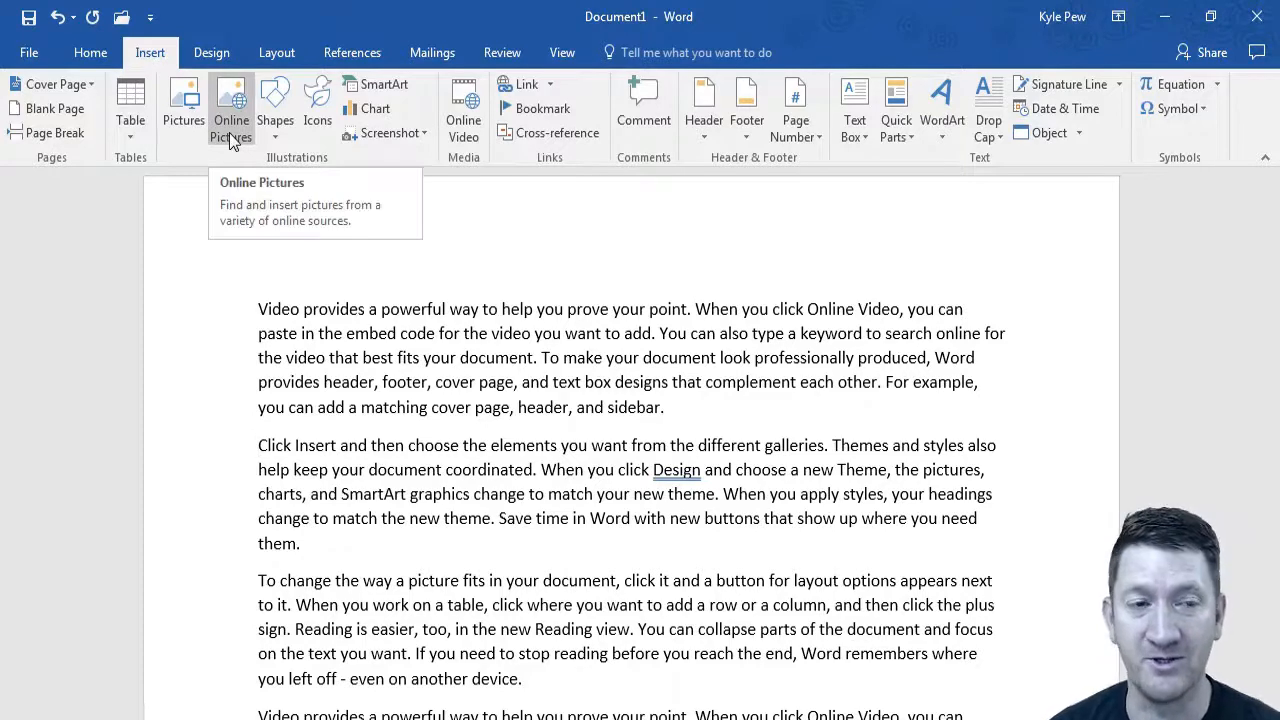
Insert an online moose photo from the Animals category below the first paragraph
{"action": "left_click", "coordinate": [231, 105]}
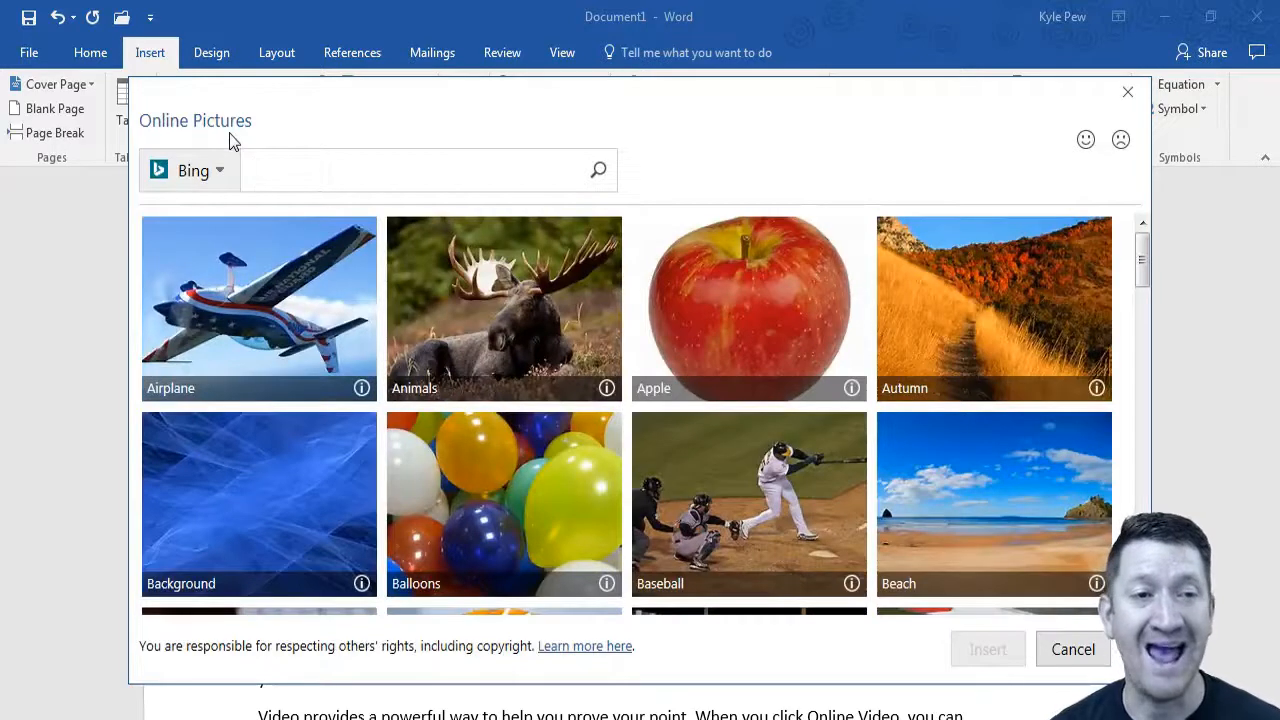
{"action": "left_click", "coordinate": [420, 170]}
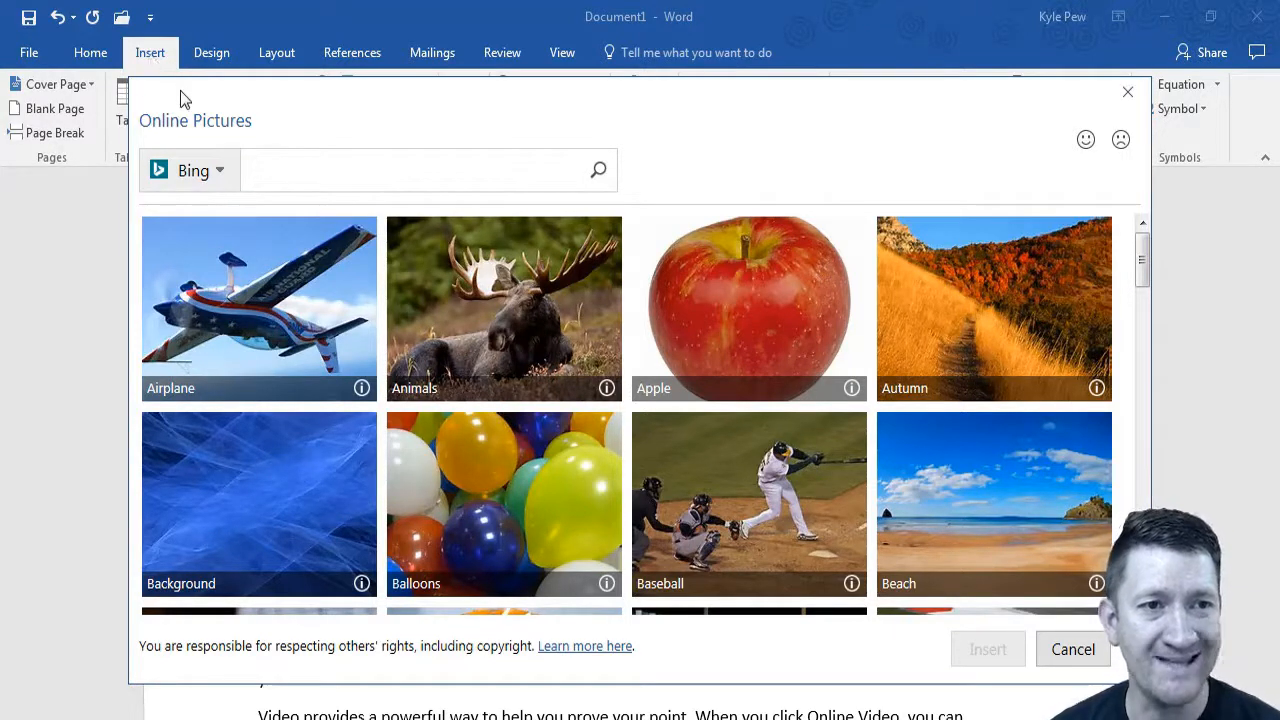
{"action": "mouse_move", "coordinate": [168, 195]}
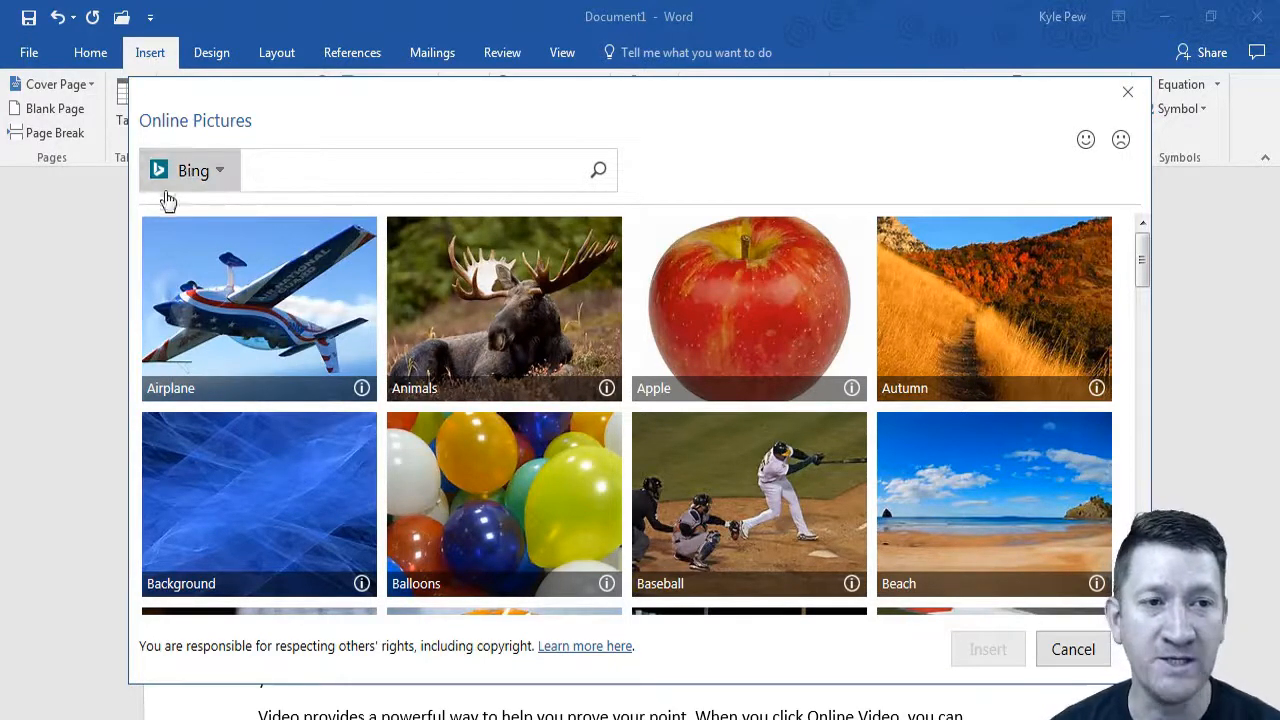
{"action": "mouse_move", "coordinate": [198, 220]}
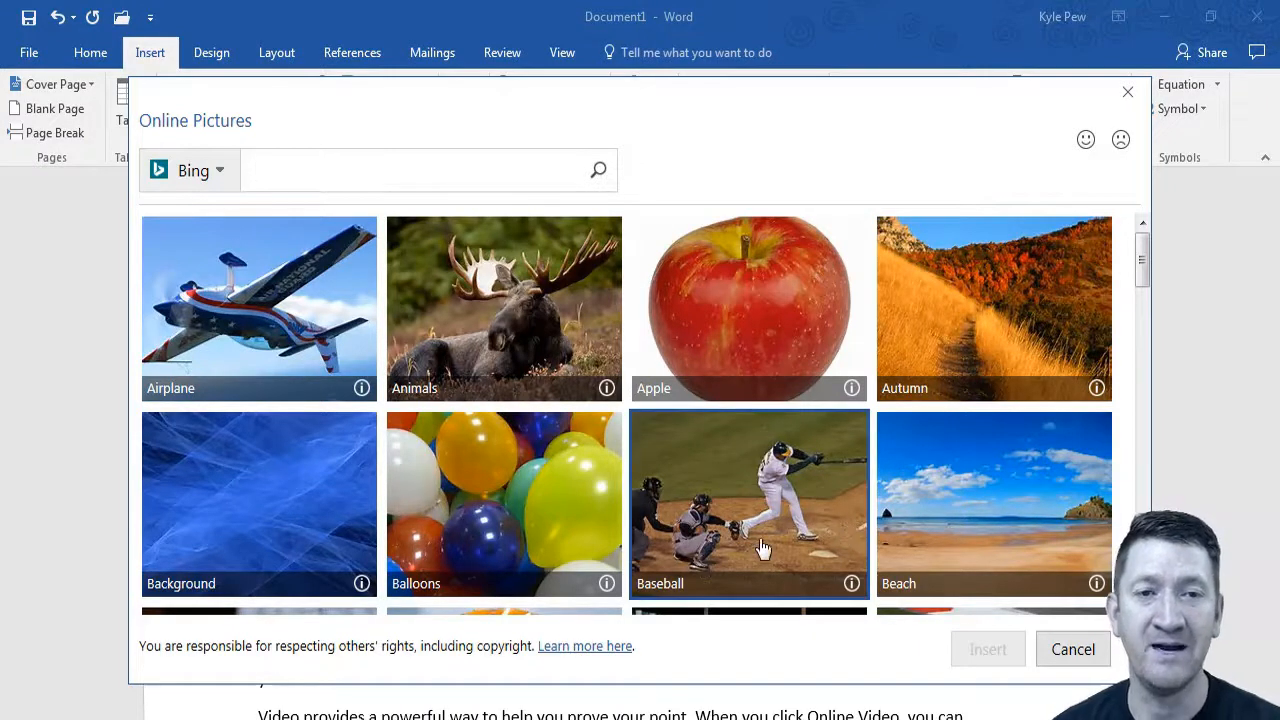
{"action": "mouse_move", "coordinate": [577, 424]}
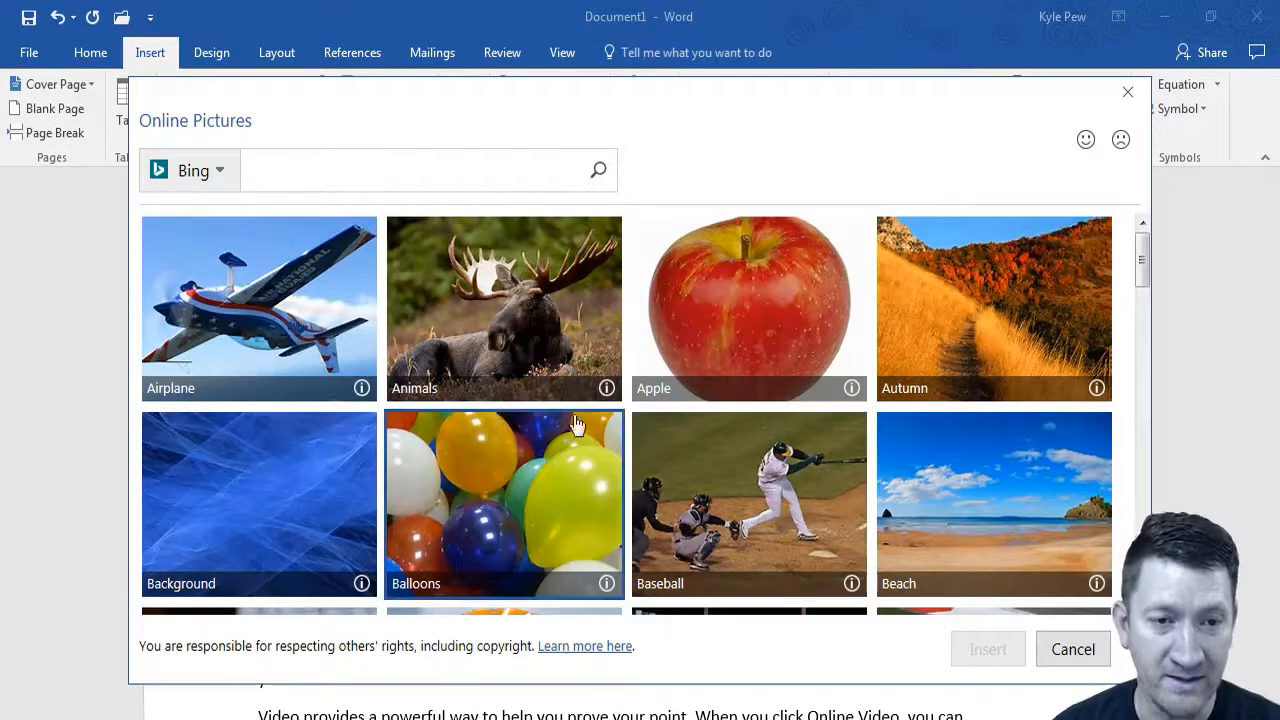
{"action": "mouse_move", "coordinate": [504, 308]}
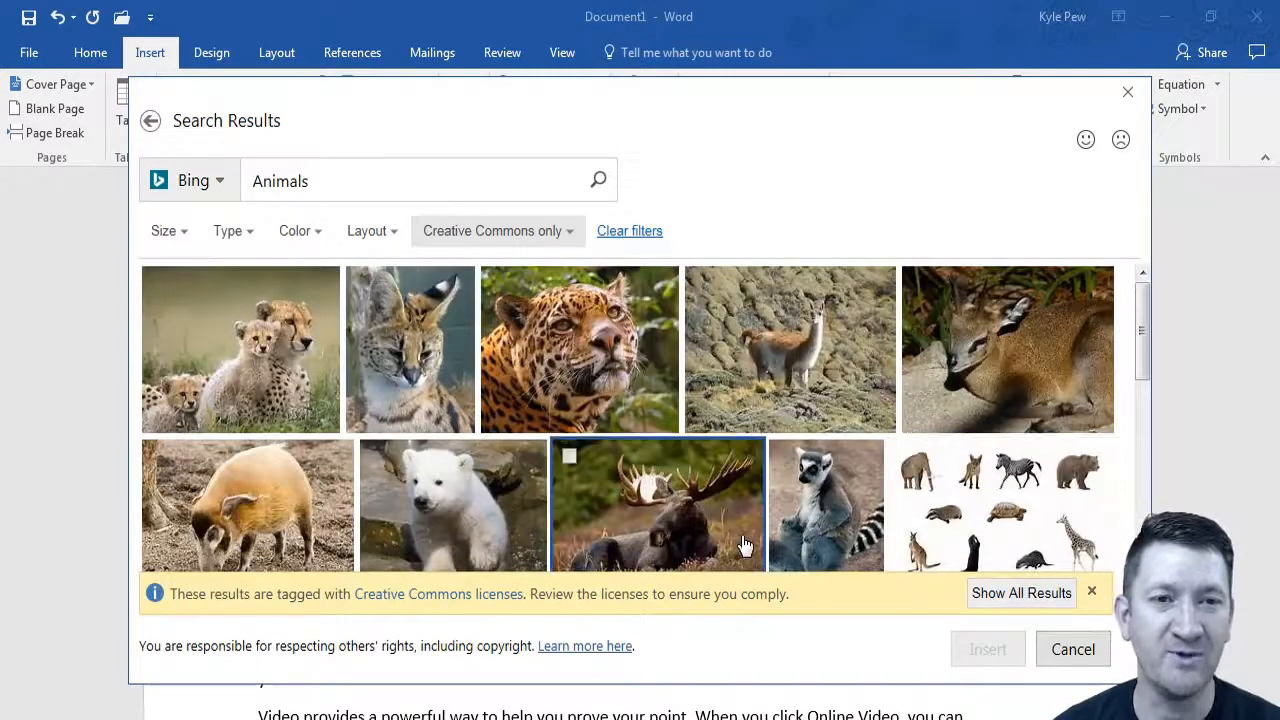
{"action": "scroll", "scroll_direction": "down", "scroll_amount": 3}
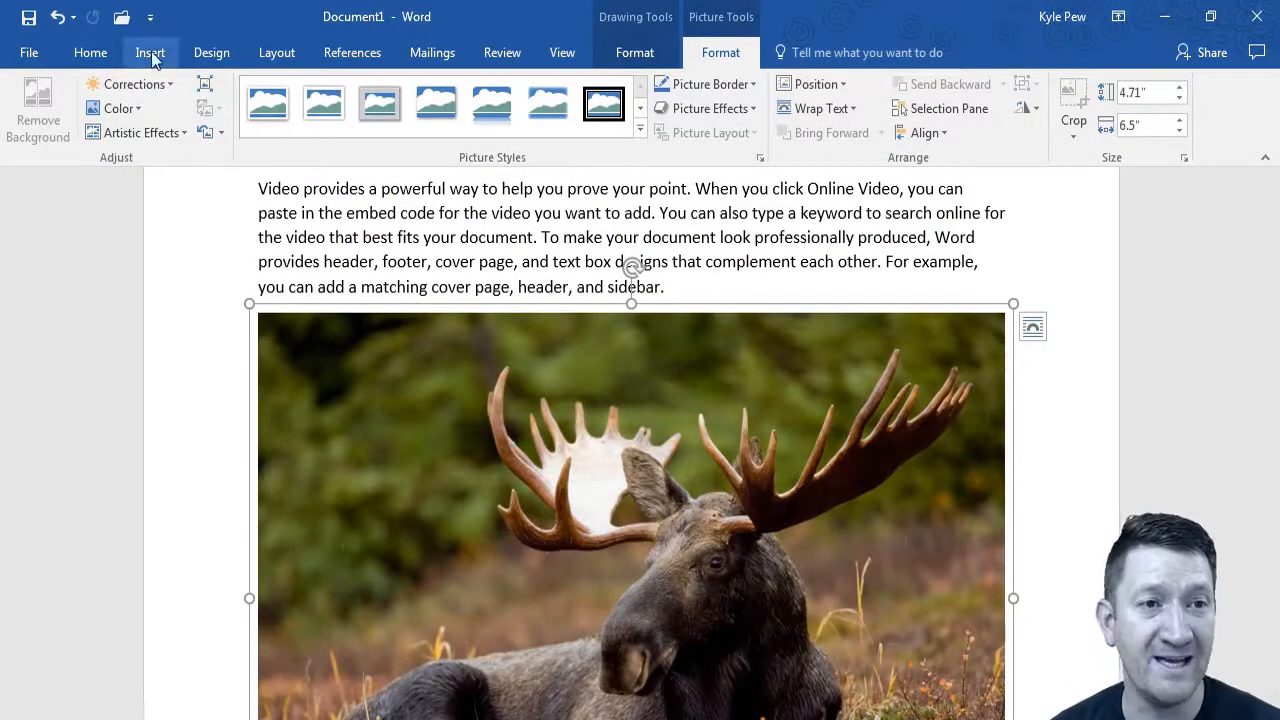
Return to the insert commands after removing the moose photo
{"action": "left_click", "coordinate": [150, 52]}
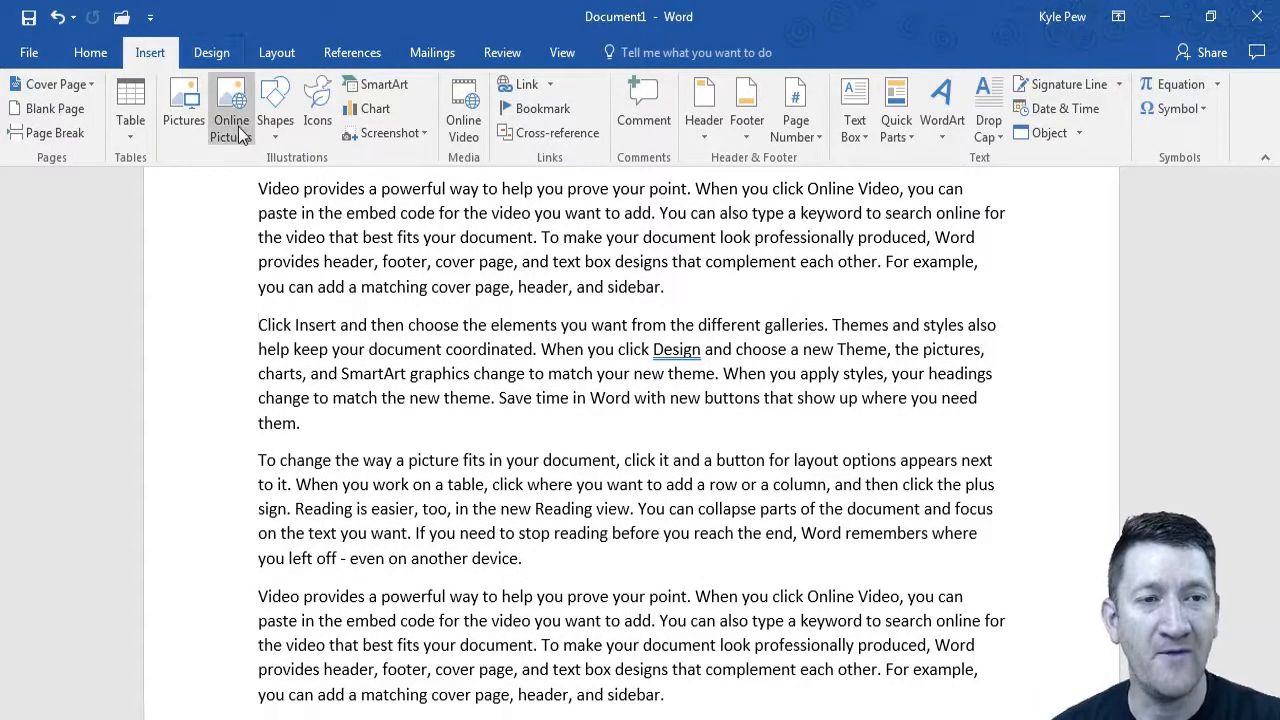
Search online pictures for 'dog' and insert the cream-coloured puppy photo
{"action": "left_click", "coordinate": [231, 108]}
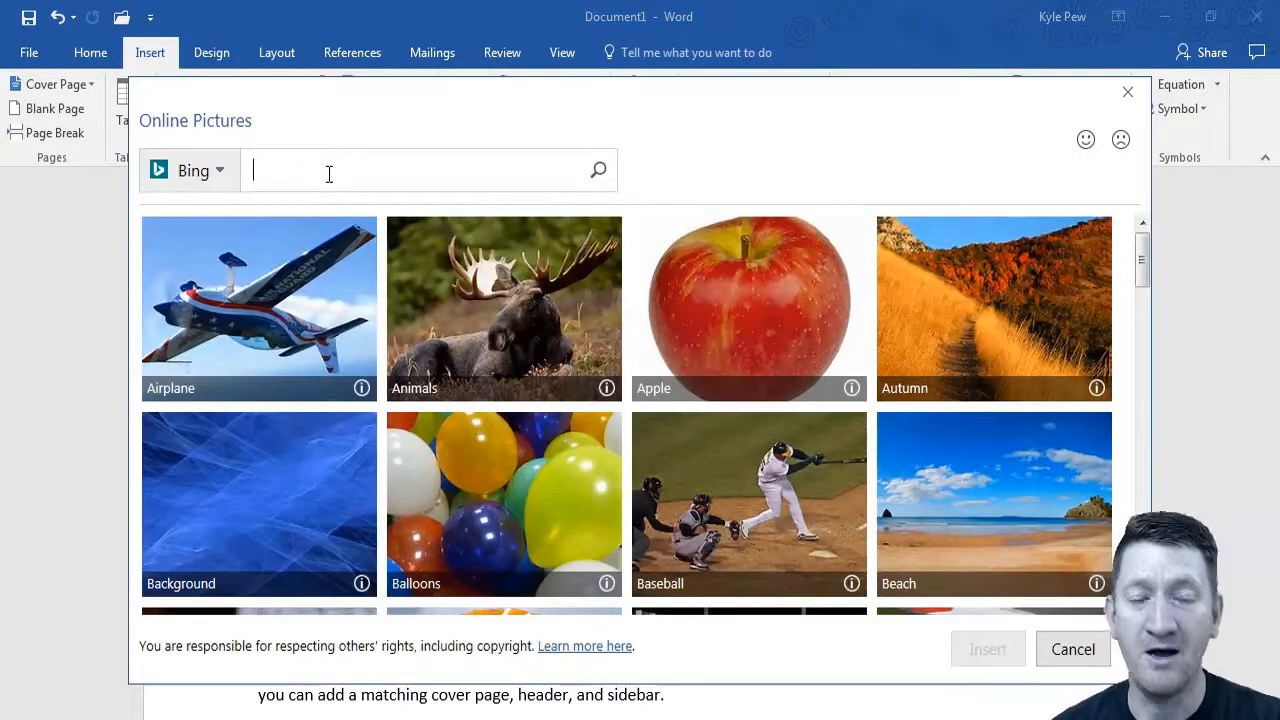
{"action": "mouse_move", "coordinate": [430, 475]}
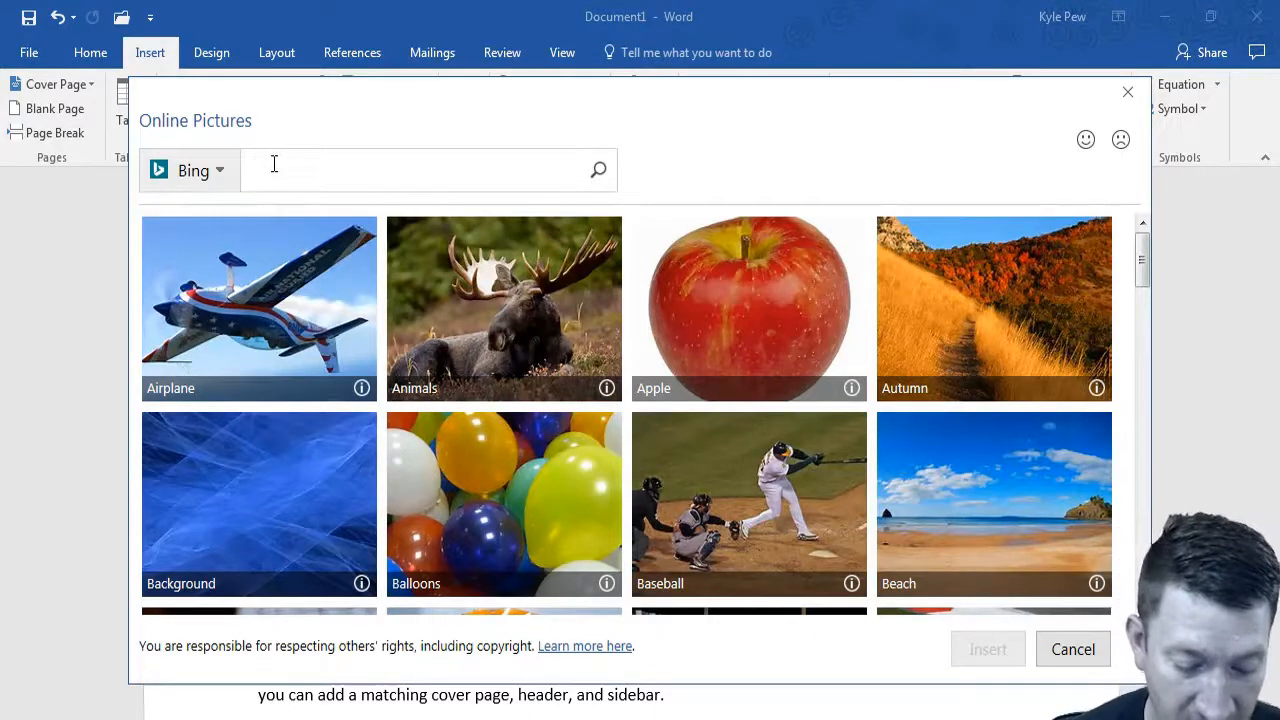
{"action": "type", "text": "dog"}
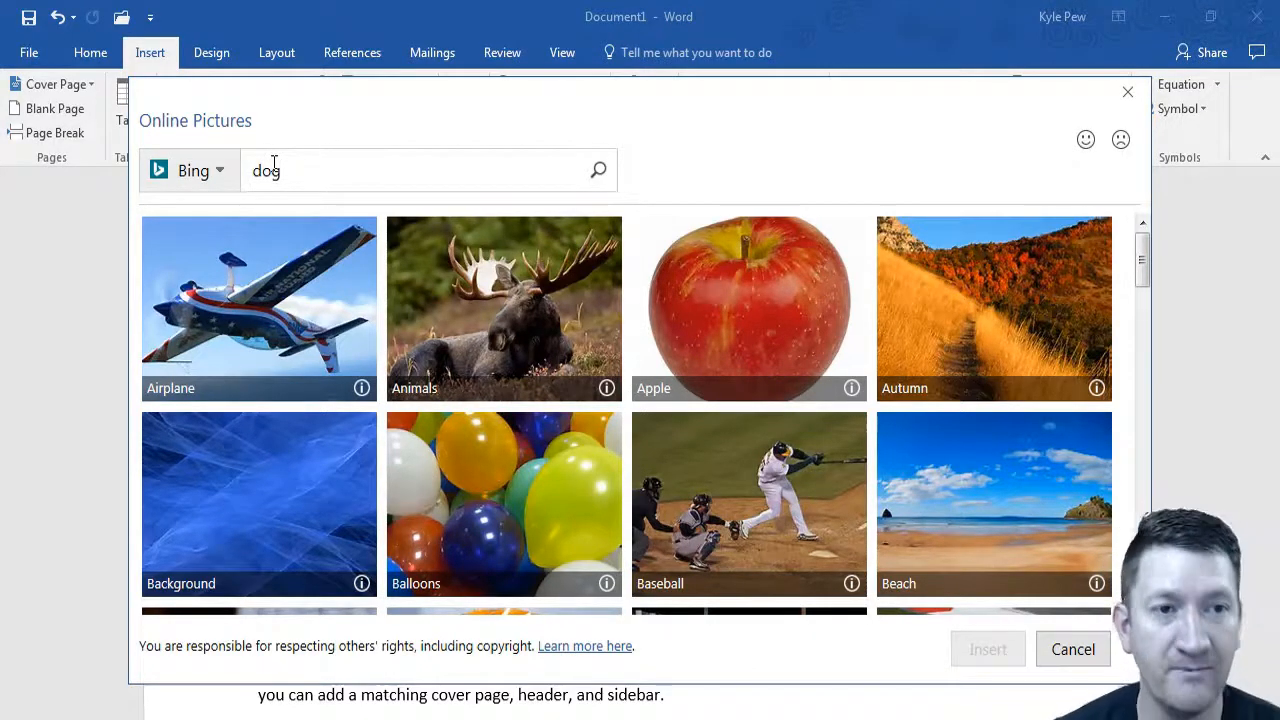
{"action": "left_click", "coordinate": [598, 169]}
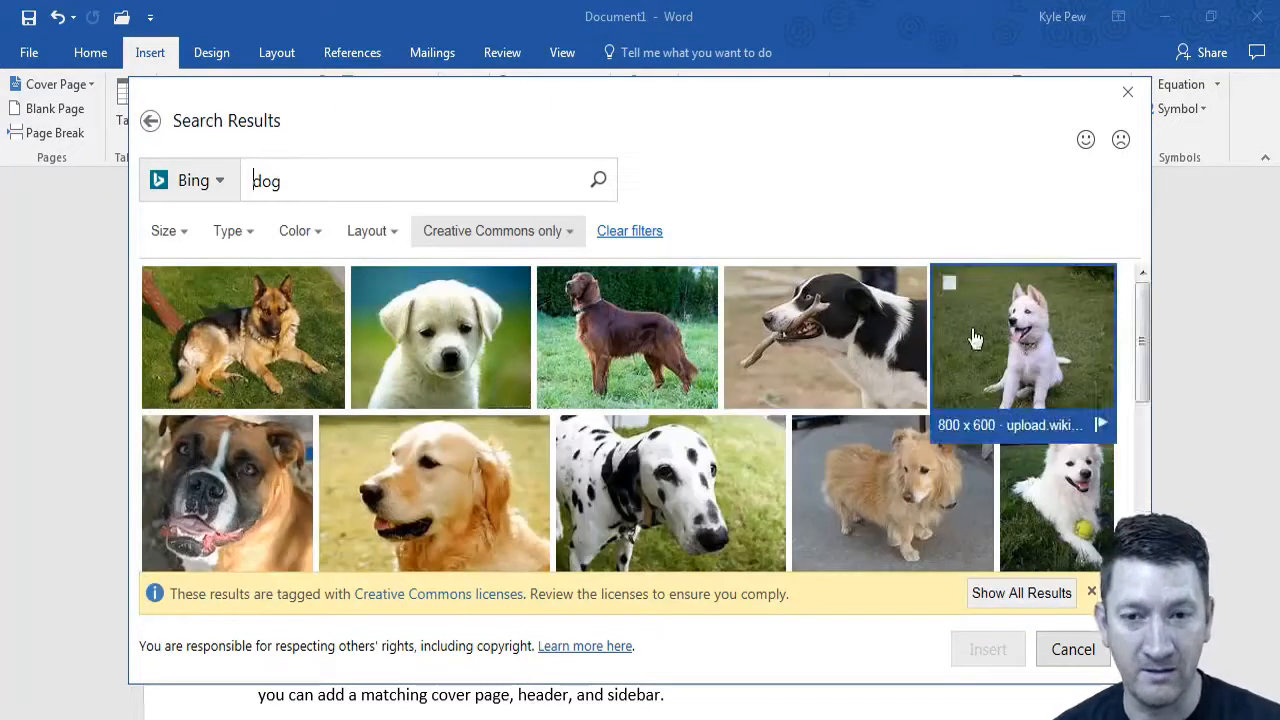
{"action": "mouse_move", "coordinate": [440, 337]}
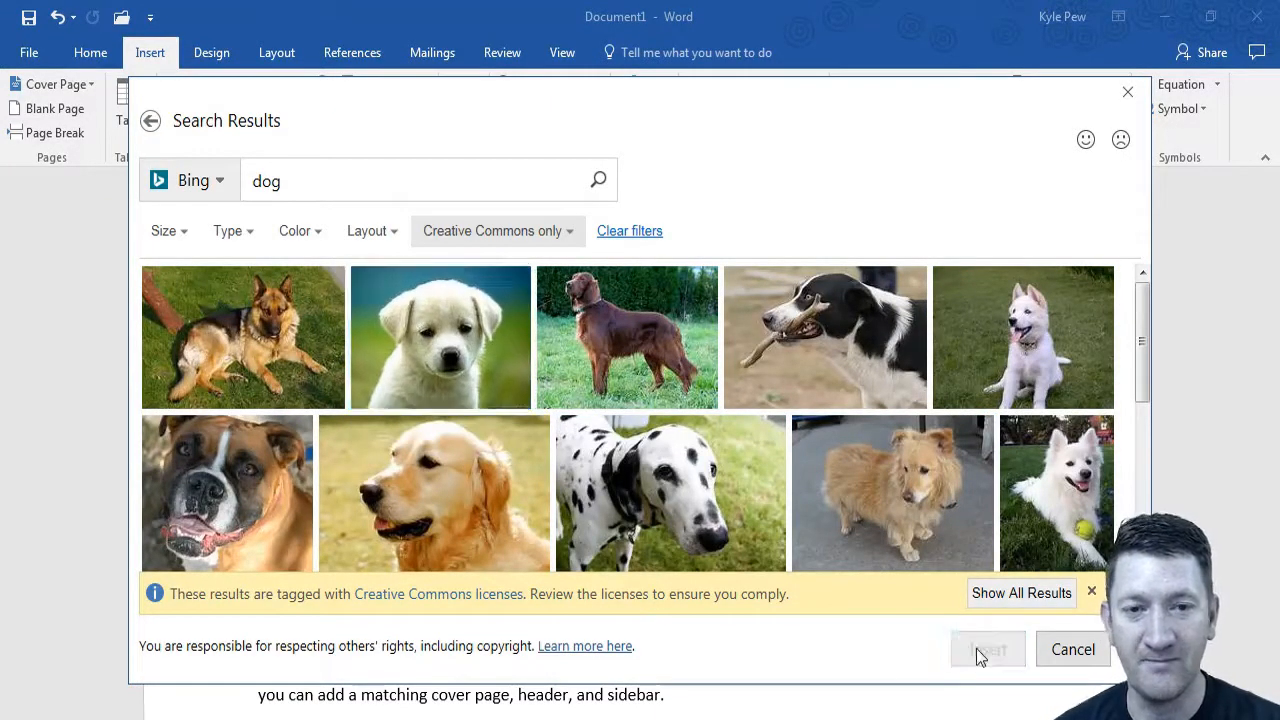
{"action": "left_click", "coordinate": [987, 649]}
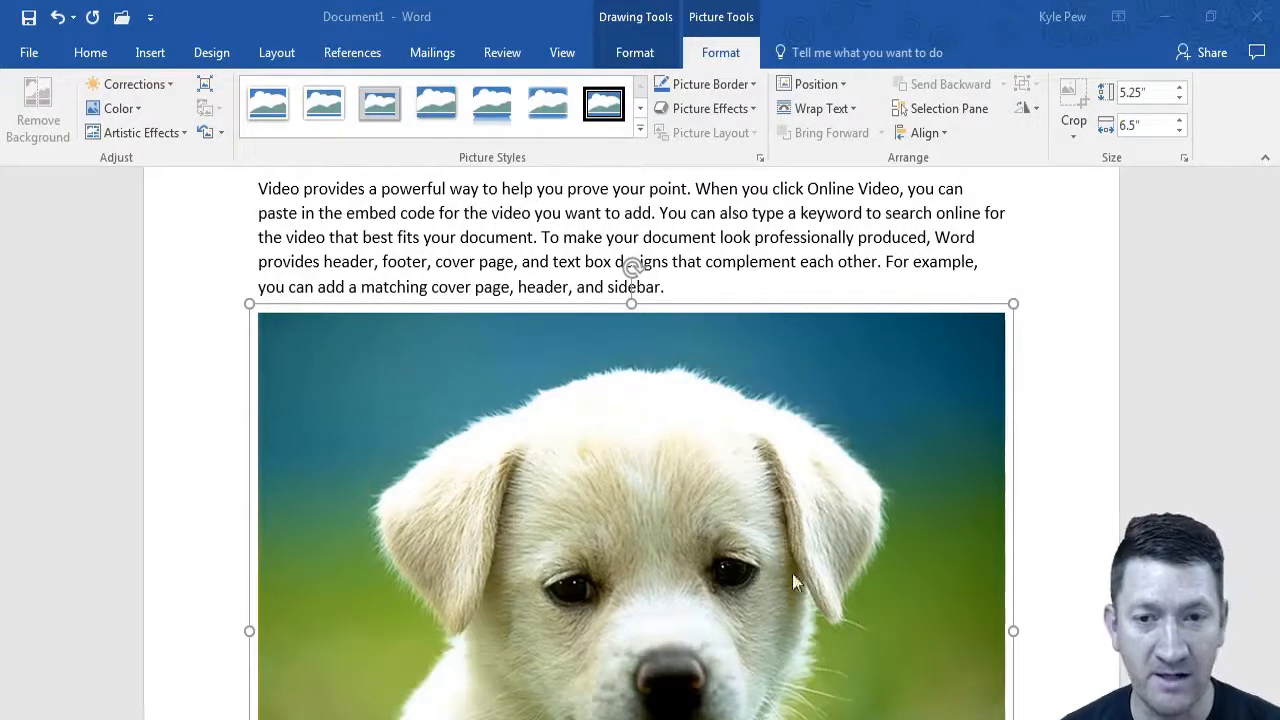
{"action": "mouse_move", "coordinate": [745, 507]}
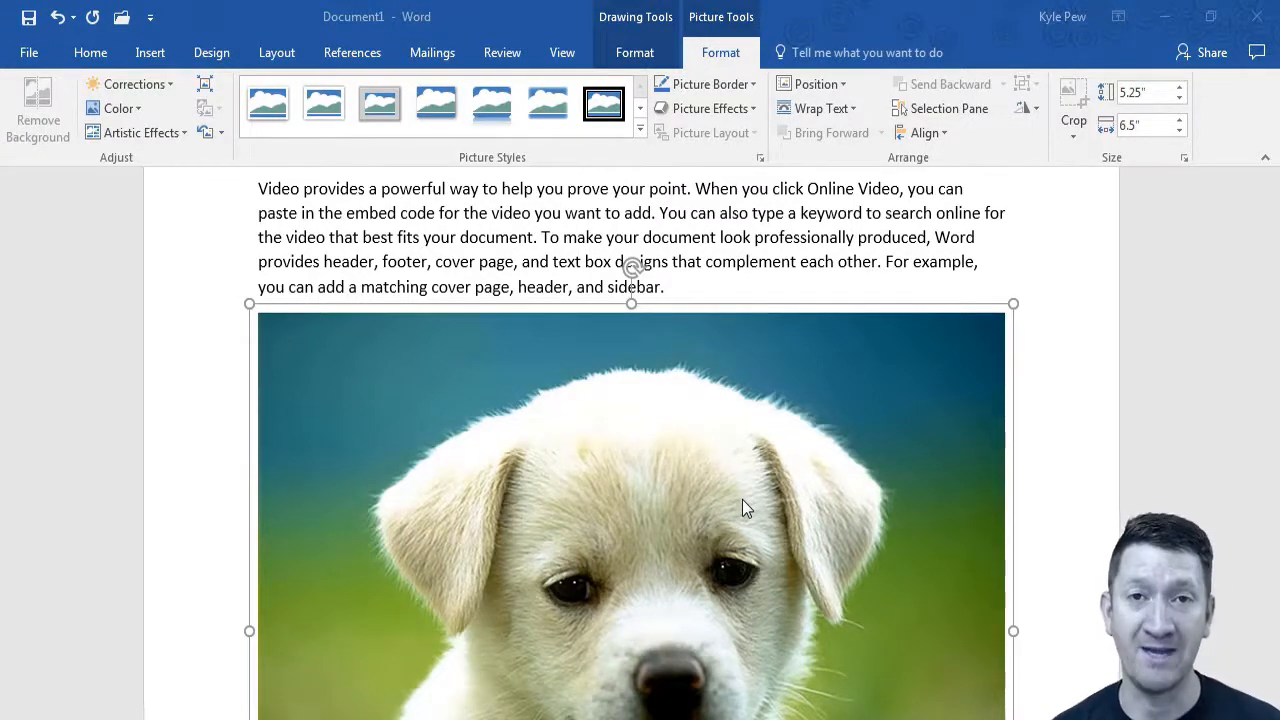
{"action": "mouse_move", "coordinate": [782, 357]}
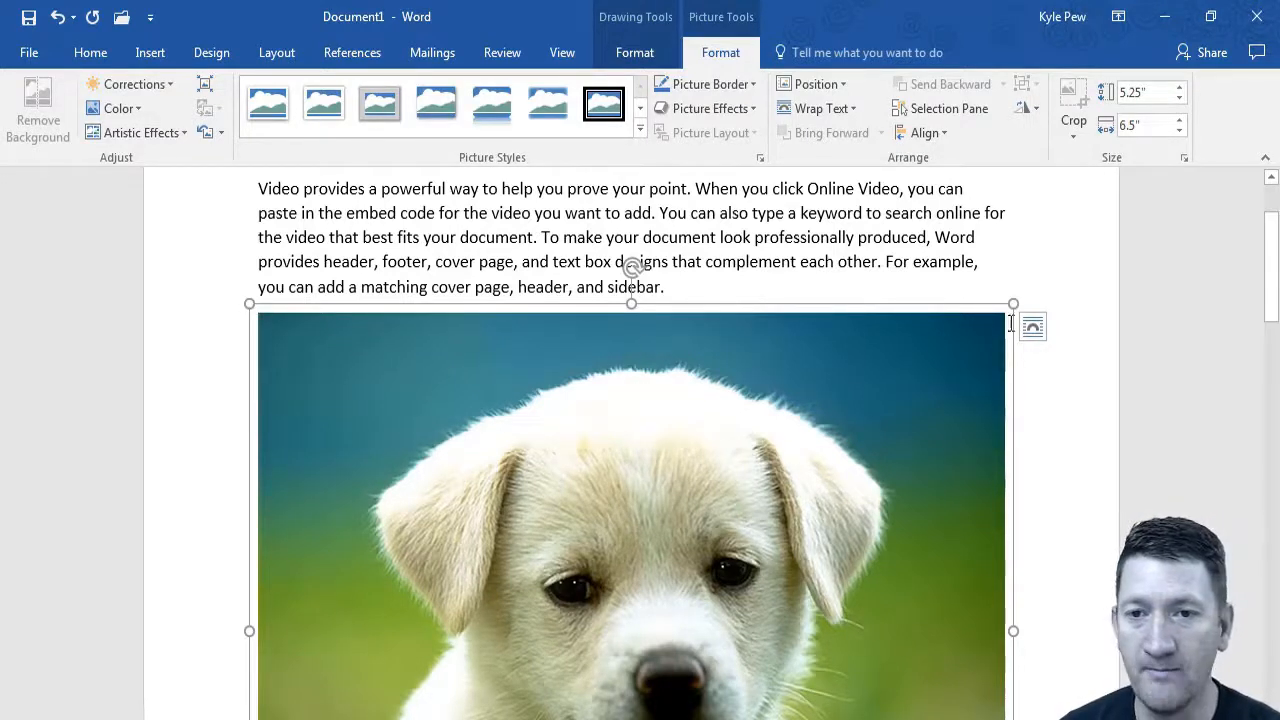
{"action": "mouse_move", "coordinate": [880, 500]}
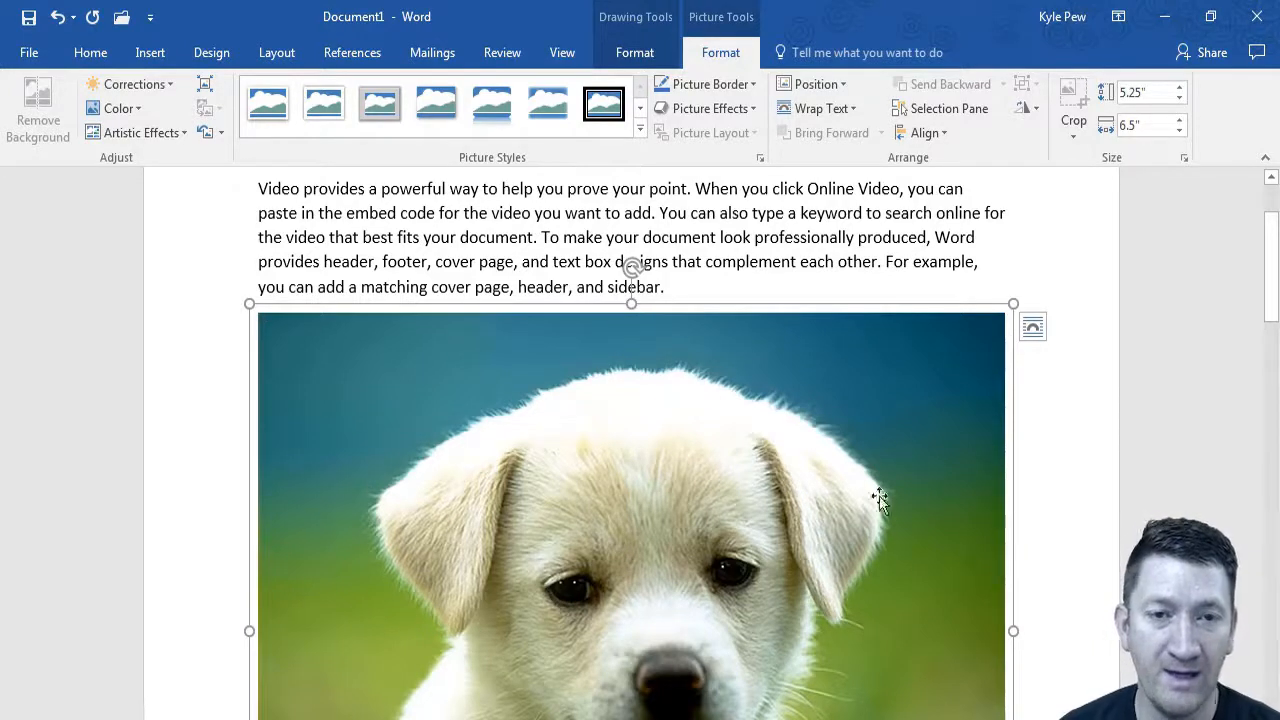
{"action": "mouse_move", "coordinate": [625, 370]}
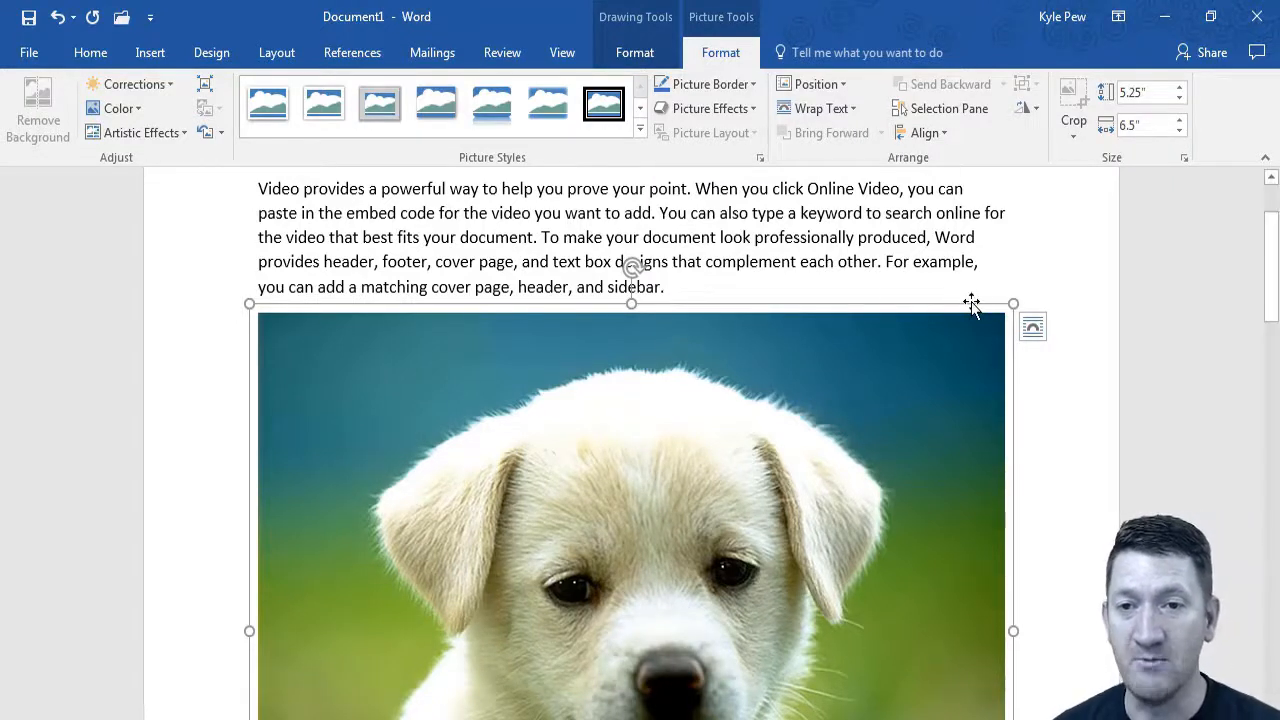
{"action": "mouse_move", "coordinate": [390, 320]}
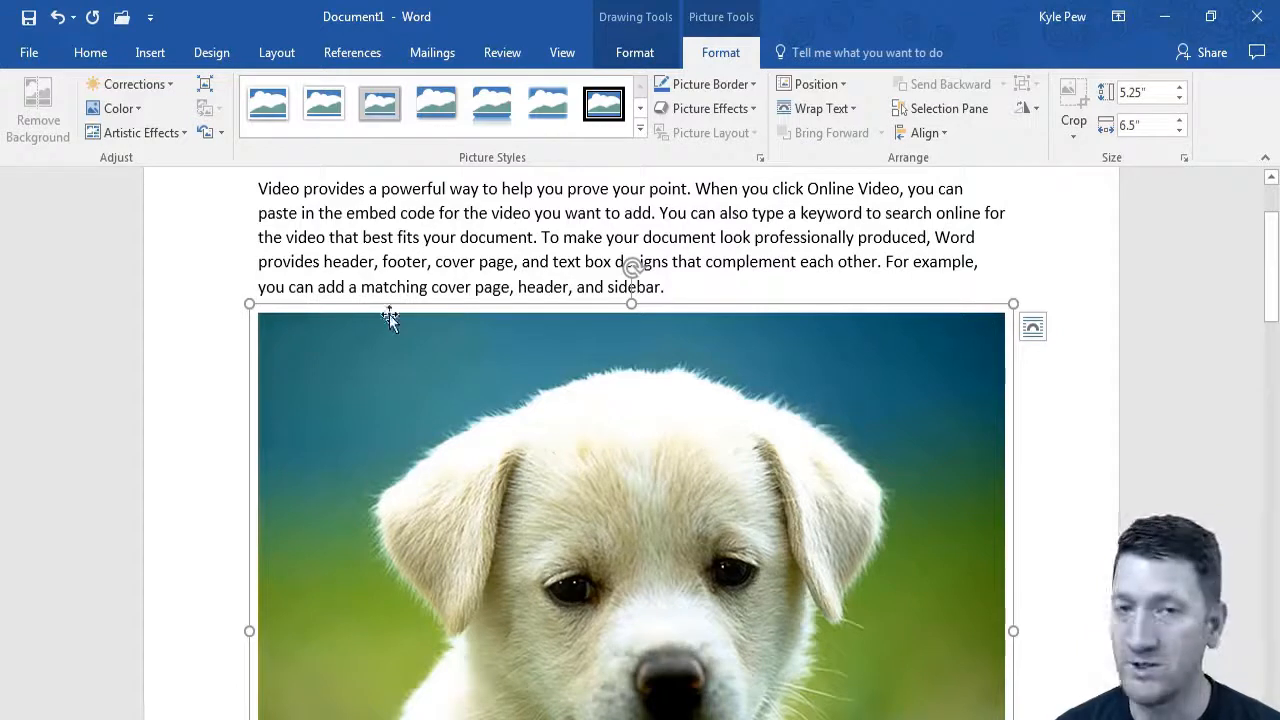
{"action": "mouse_move", "coordinate": [1012, 305]}
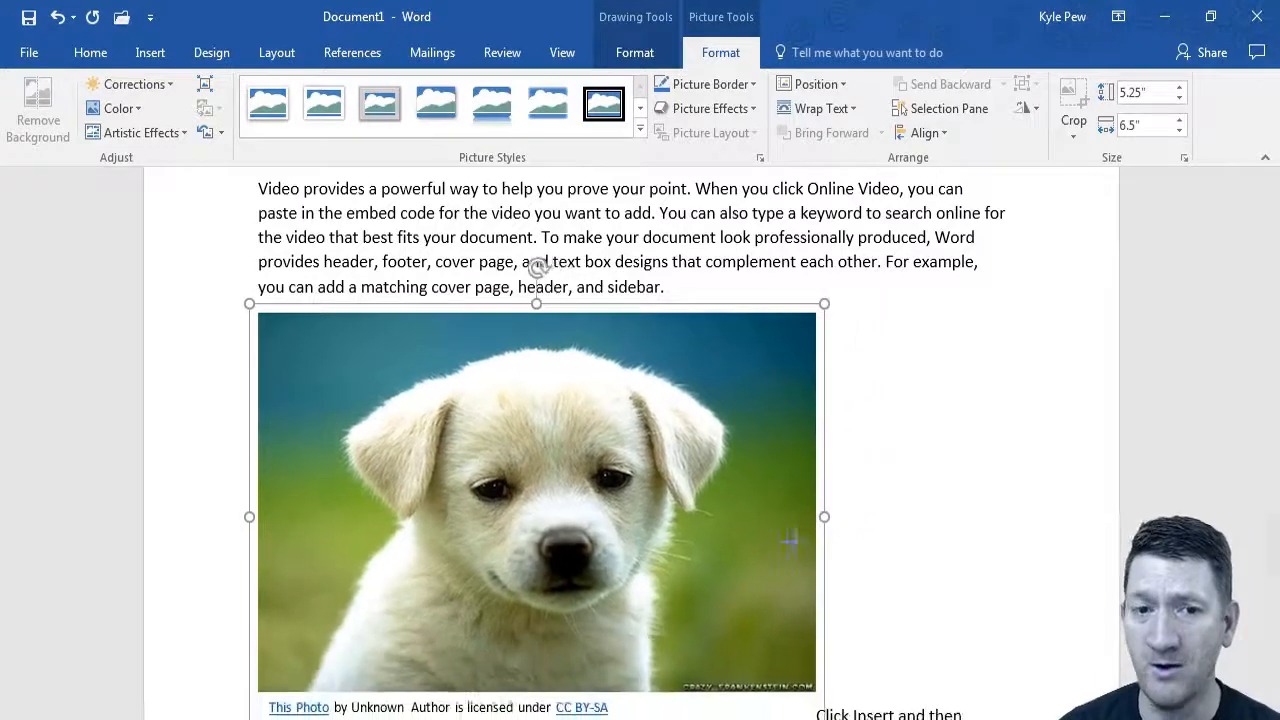
Shrink the puppy picture from its corner handles to roughly 3.47" by 4.44"
{"action": "left_click_drag", "start_coordinate": [824, 517], "coordinate": [524, 528]}
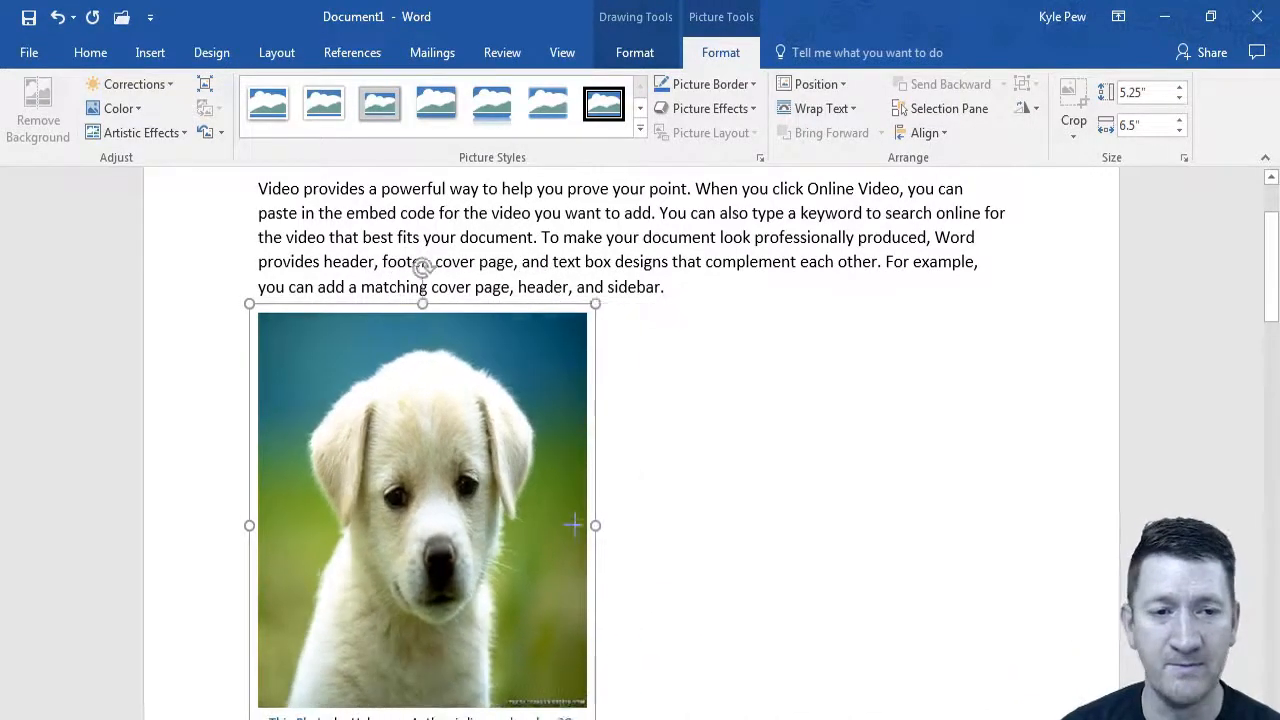
{"action": "left_click_drag", "start_coordinate": [595, 525], "coordinate": [435, 525]}
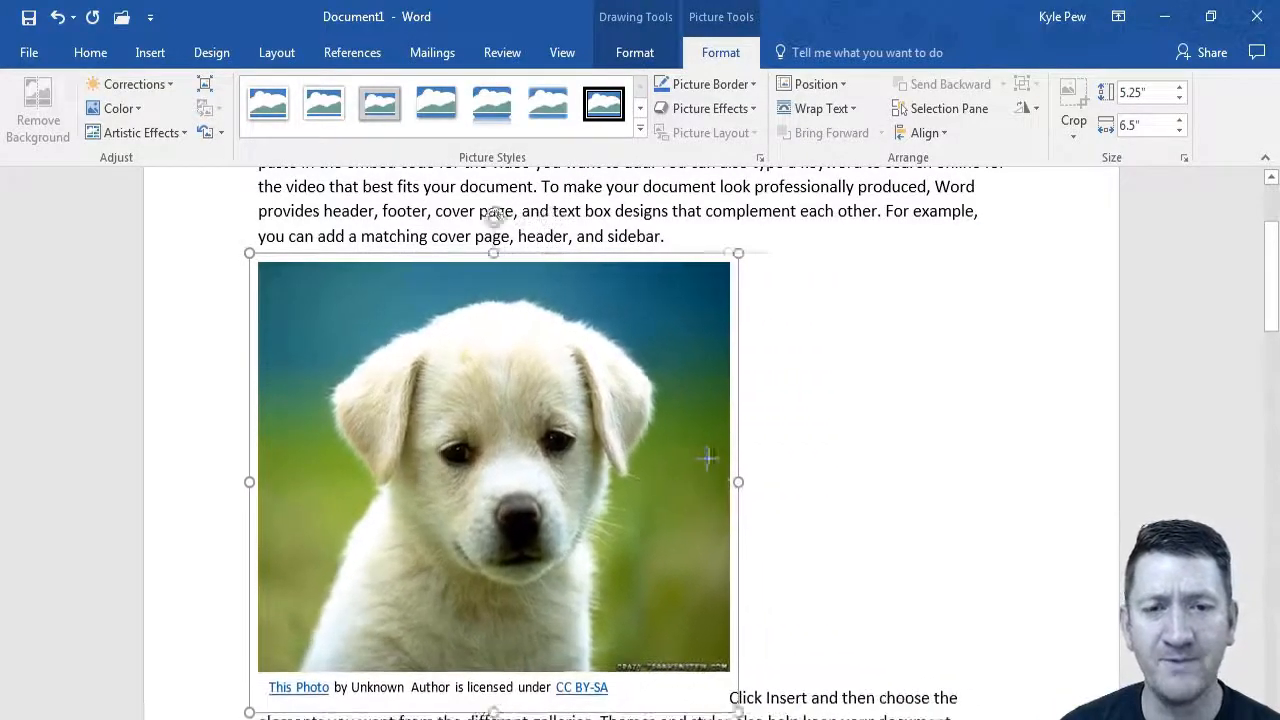
{"action": "left_click_drag", "start_coordinate": [738, 482], "coordinate": [765, 482]}
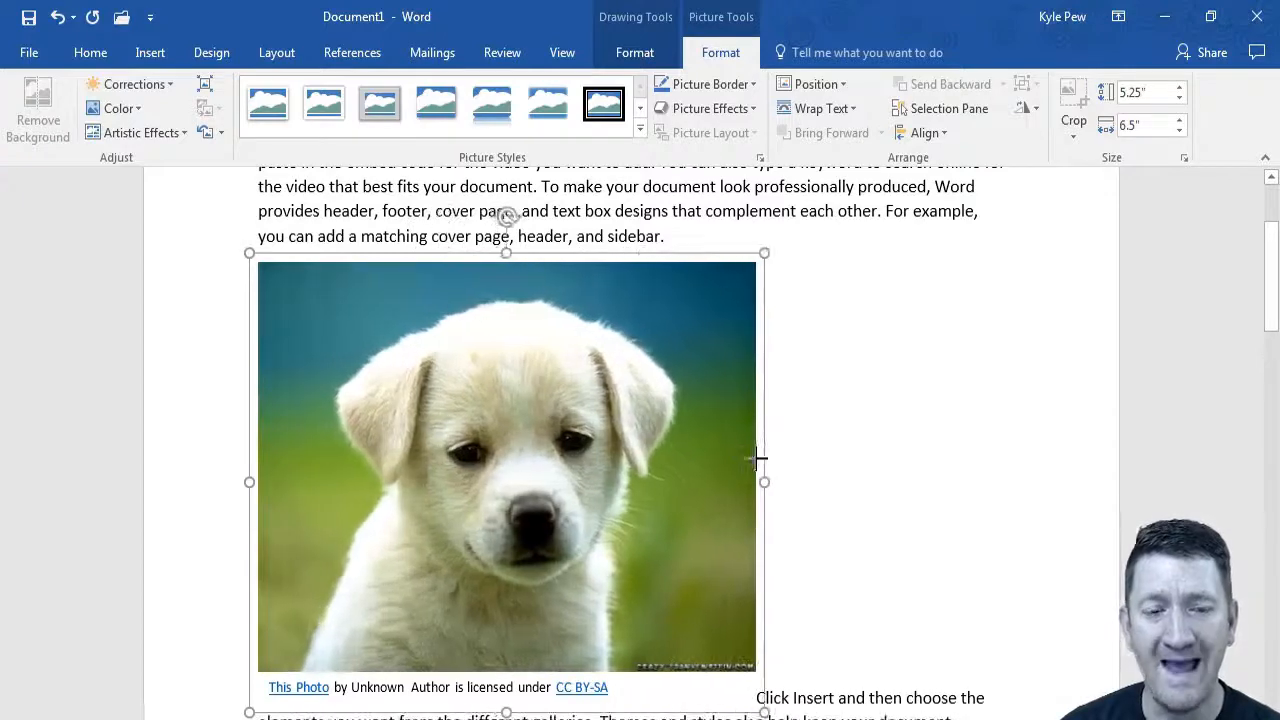
{"action": "left_click_drag", "start_coordinate": [765, 481], "coordinate": [779, 477]}
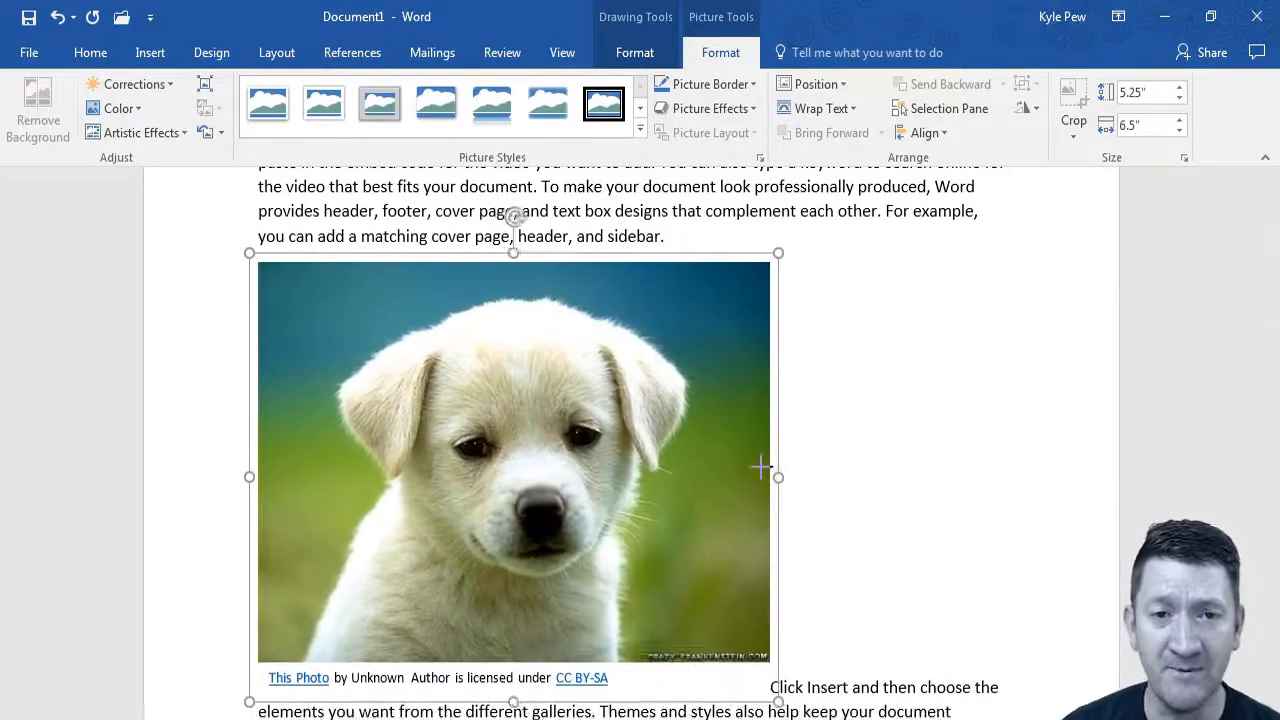
{"action": "left_click_drag", "start_coordinate": [778, 477], "coordinate": [788, 473]}
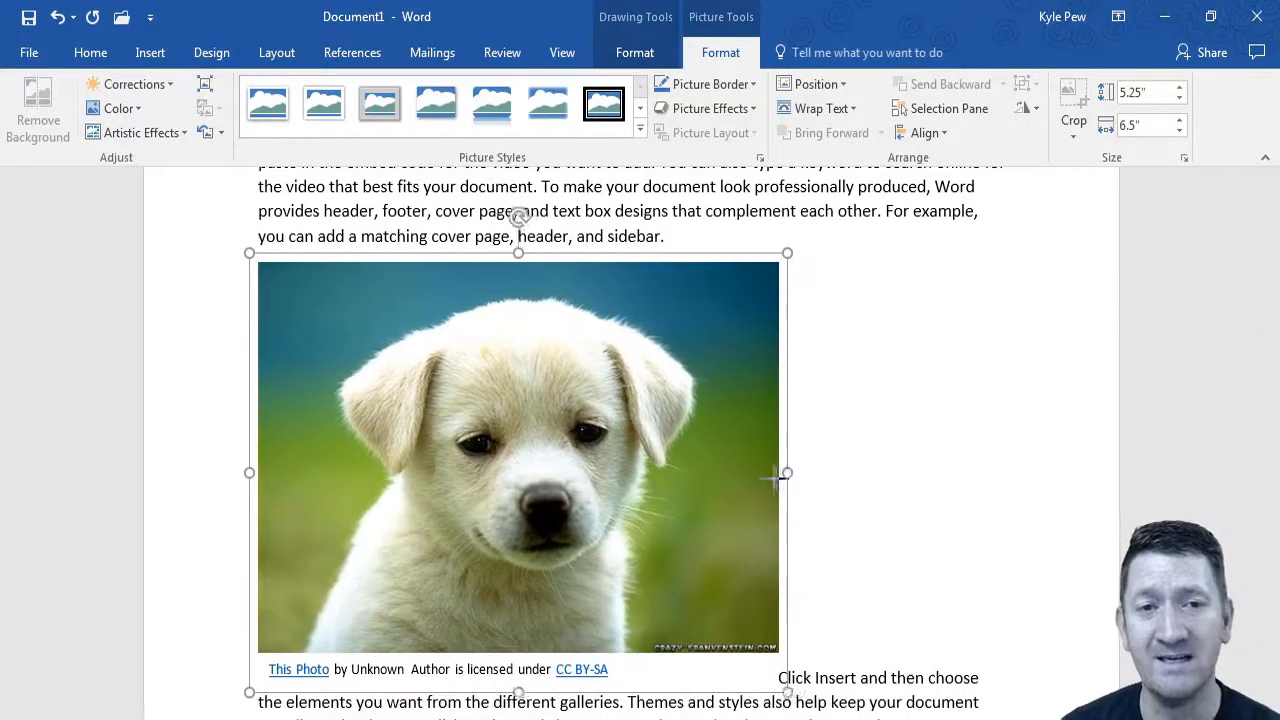
{"action": "left_click_drag", "start_coordinate": [787, 472], "coordinate": [778, 472]}
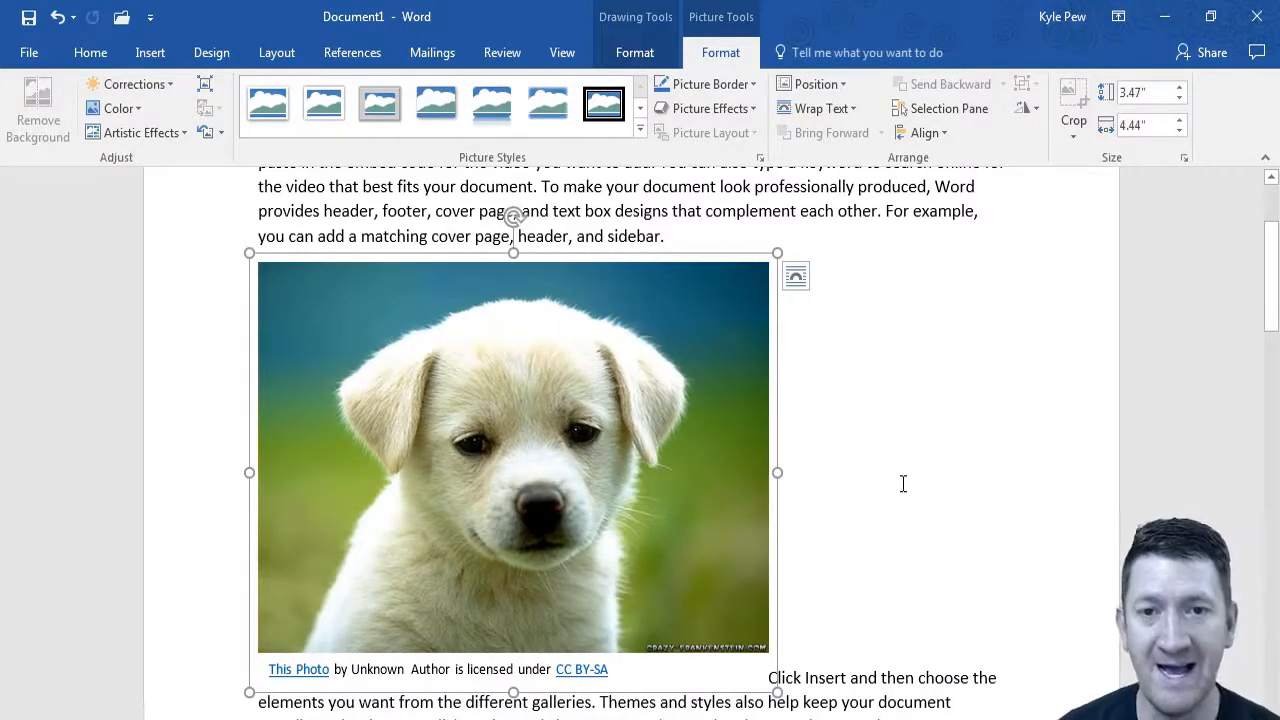
{"action": "left_click_drag", "start_coordinate": [778, 693], "coordinate": [1013, 580]}
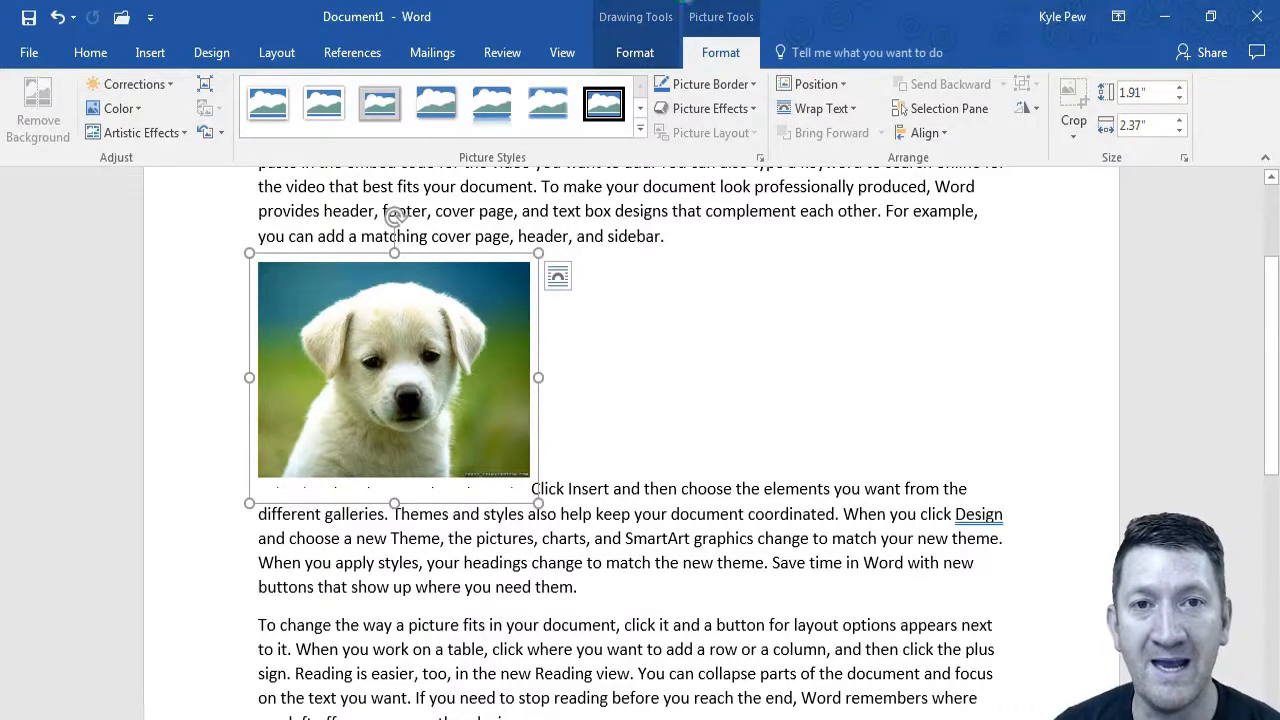
{"action": "left_click", "coordinate": [721, 52]}
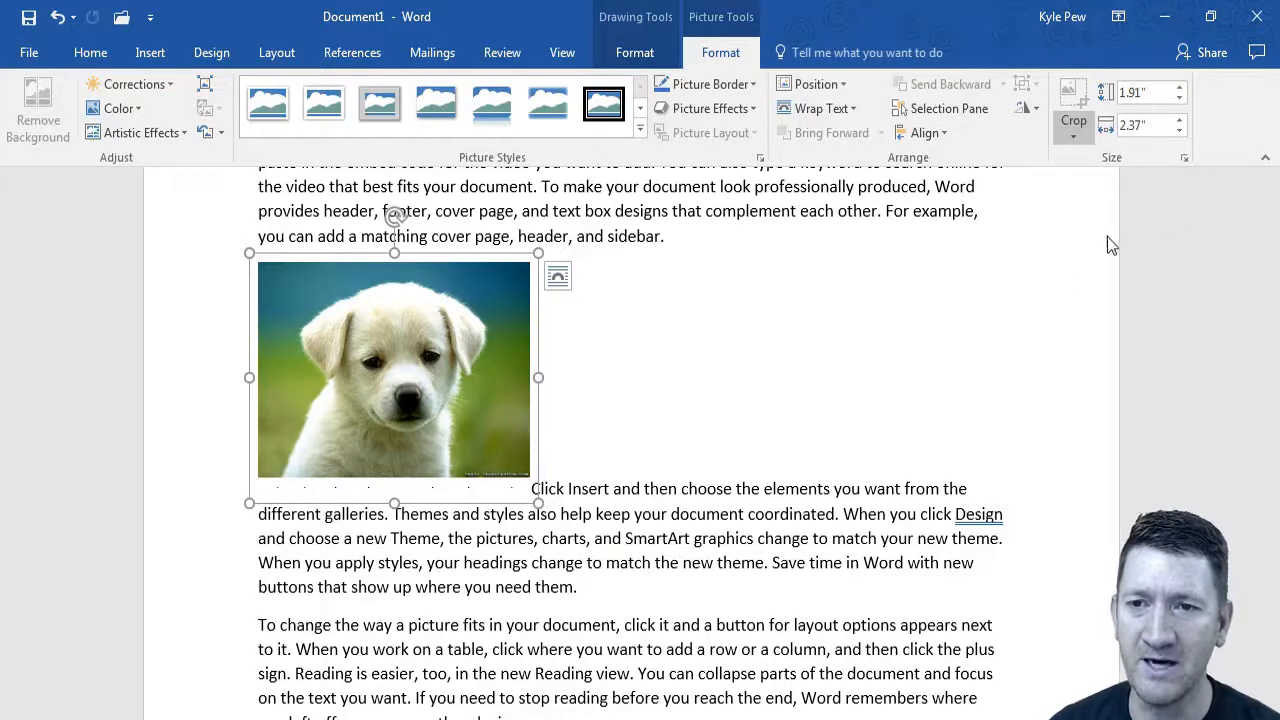
{"action": "mouse_move", "coordinate": [960, 264]}
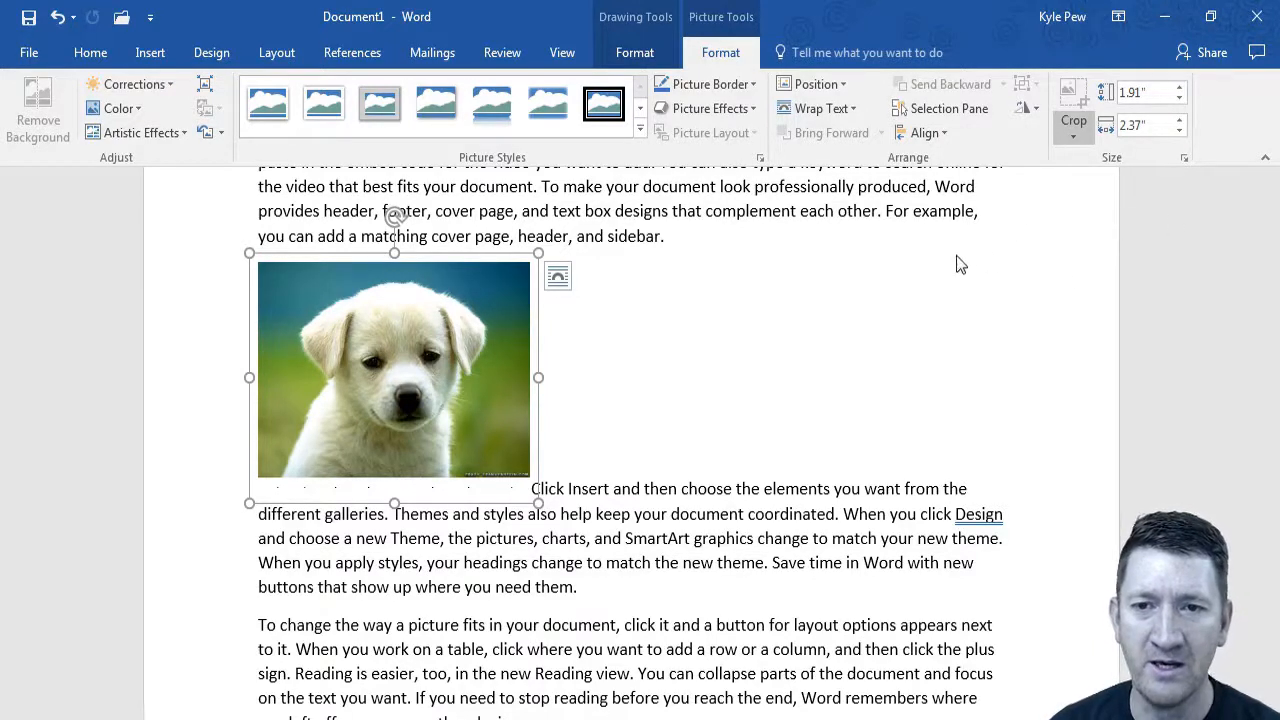
{"action": "mouse_move", "coordinate": [1120, 210]}
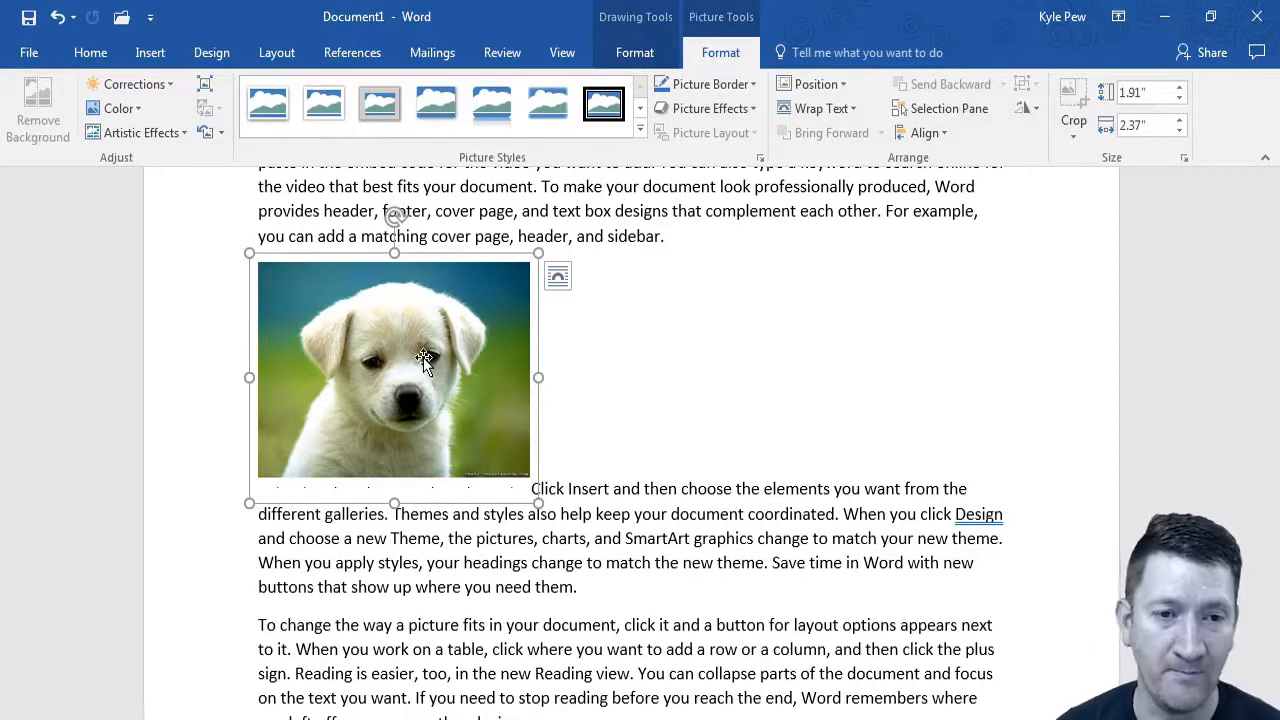
Enlarge the puppy picture again by its corner handle
{"action": "left_click_drag", "start_coordinate": [538, 505], "coordinate": [697, 637]}
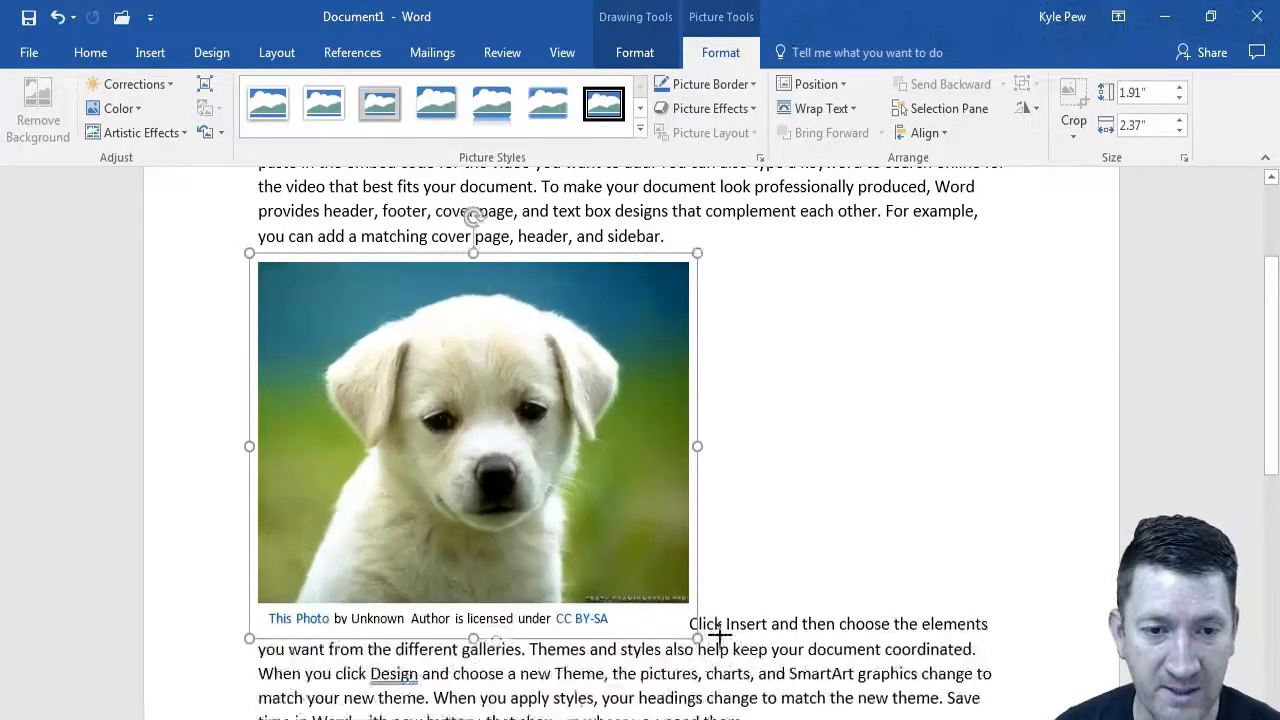
{"action": "left_click_drag", "start_coordinate": [697, 640], "coordinate": [753, 685]}
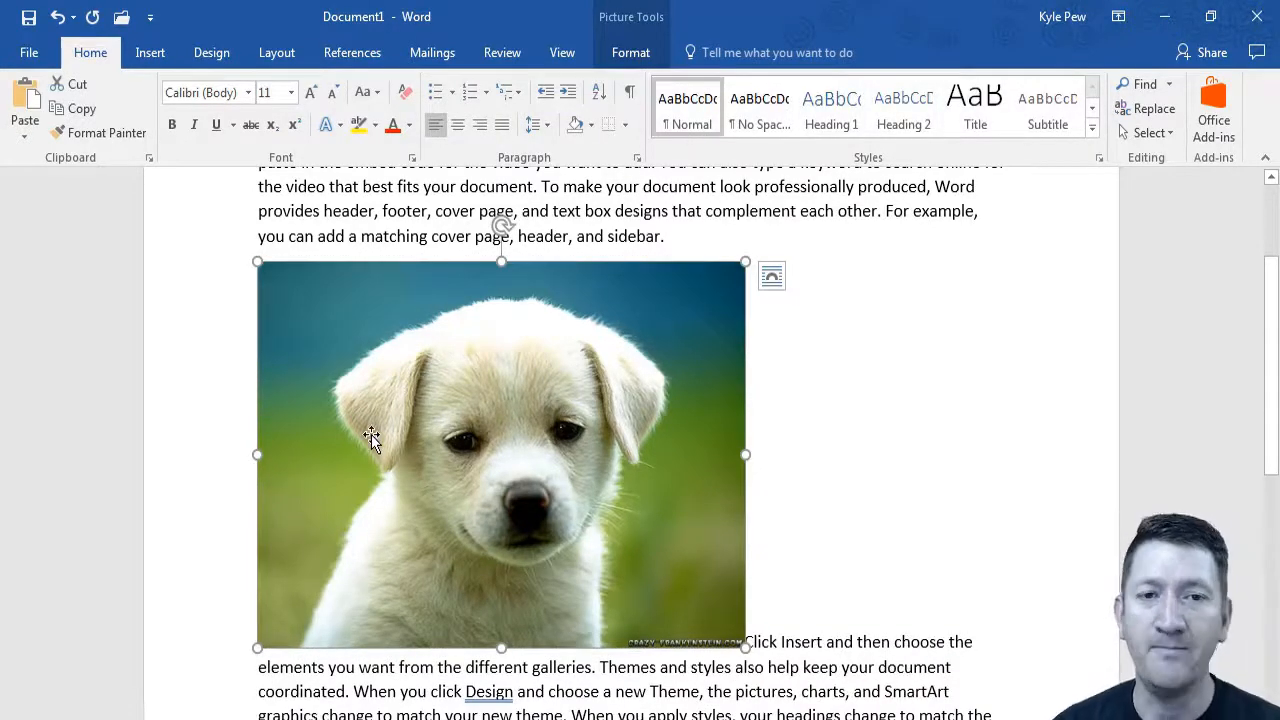
Put the puppy picture into cropping mode from the Picture Tools Format commands
{"action": "left_click", "coordinate": [631, 52]}
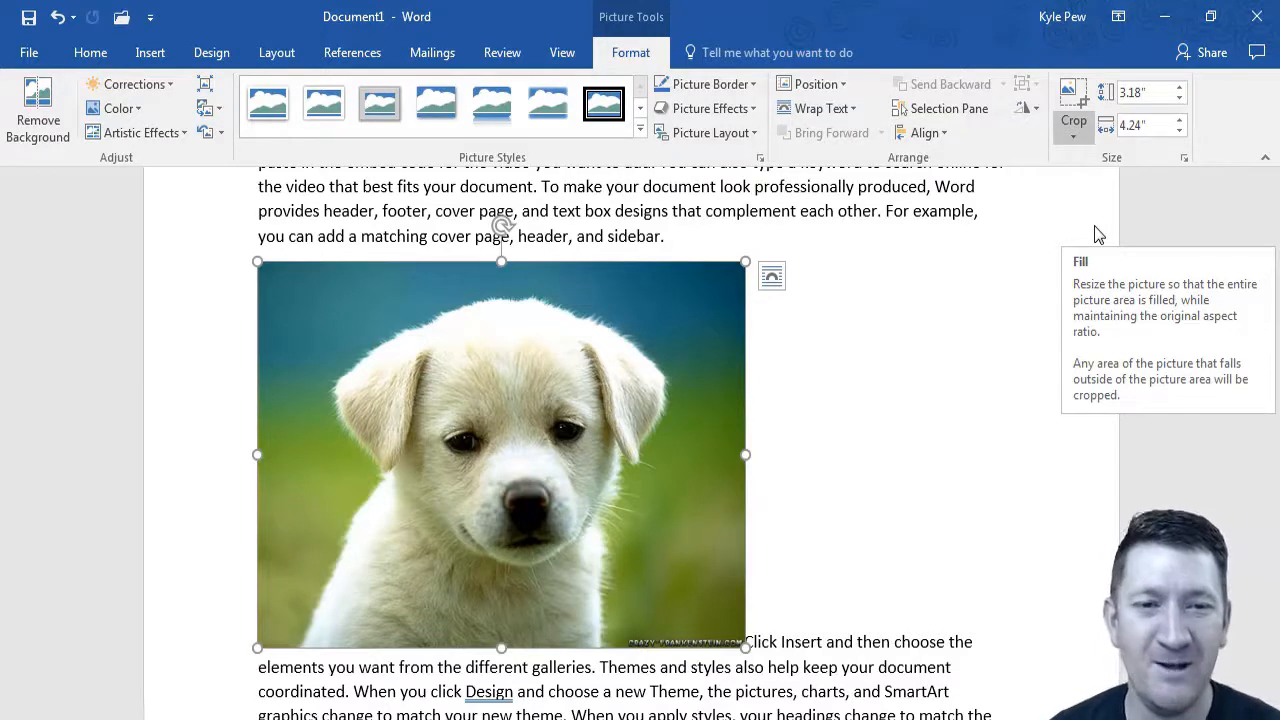
{"action": "mouse_move", "coordinate": [342, 308]}
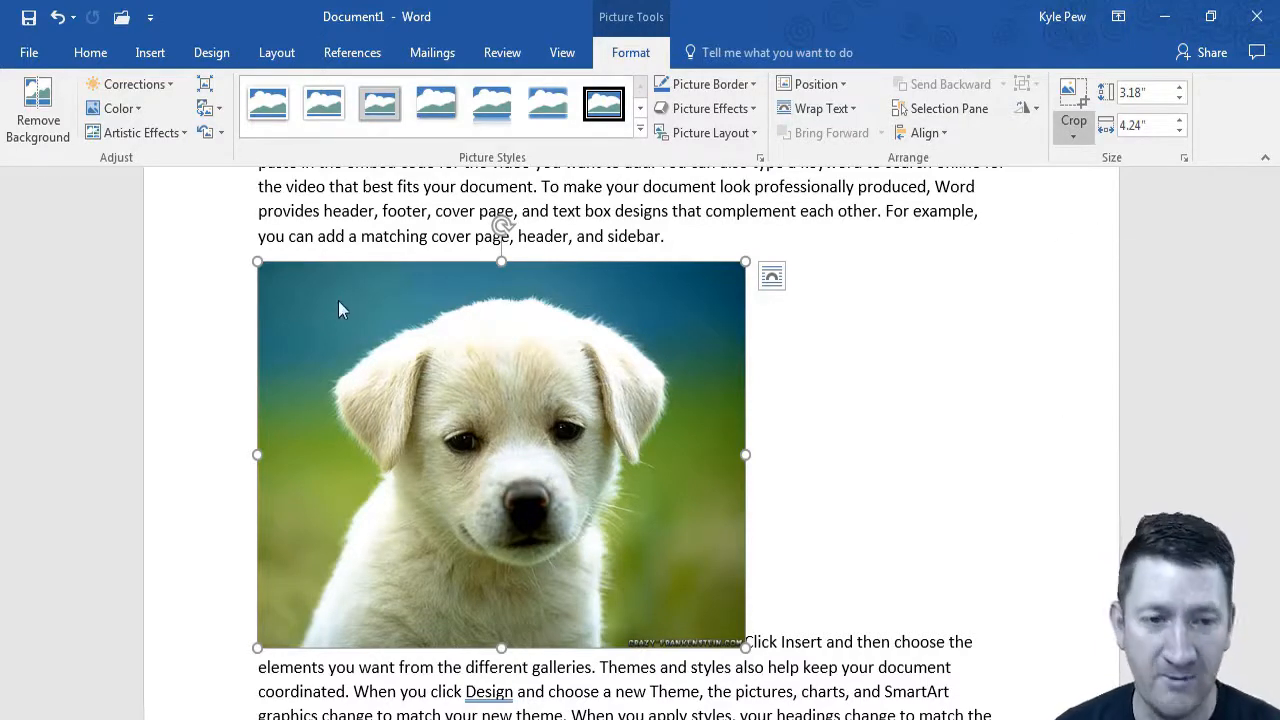
{"action": "left_click", "coordinate": [1073, 120]}
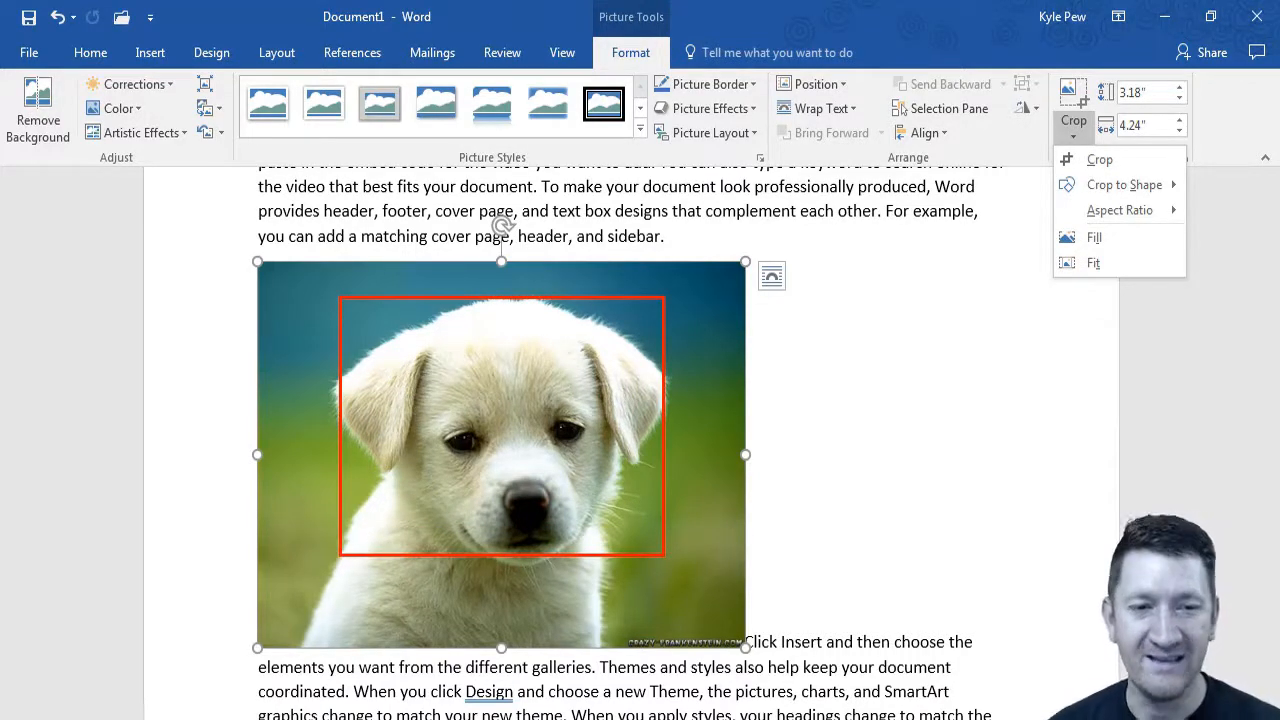
{"action": "left_click", "coordinate": [1099, 159]}
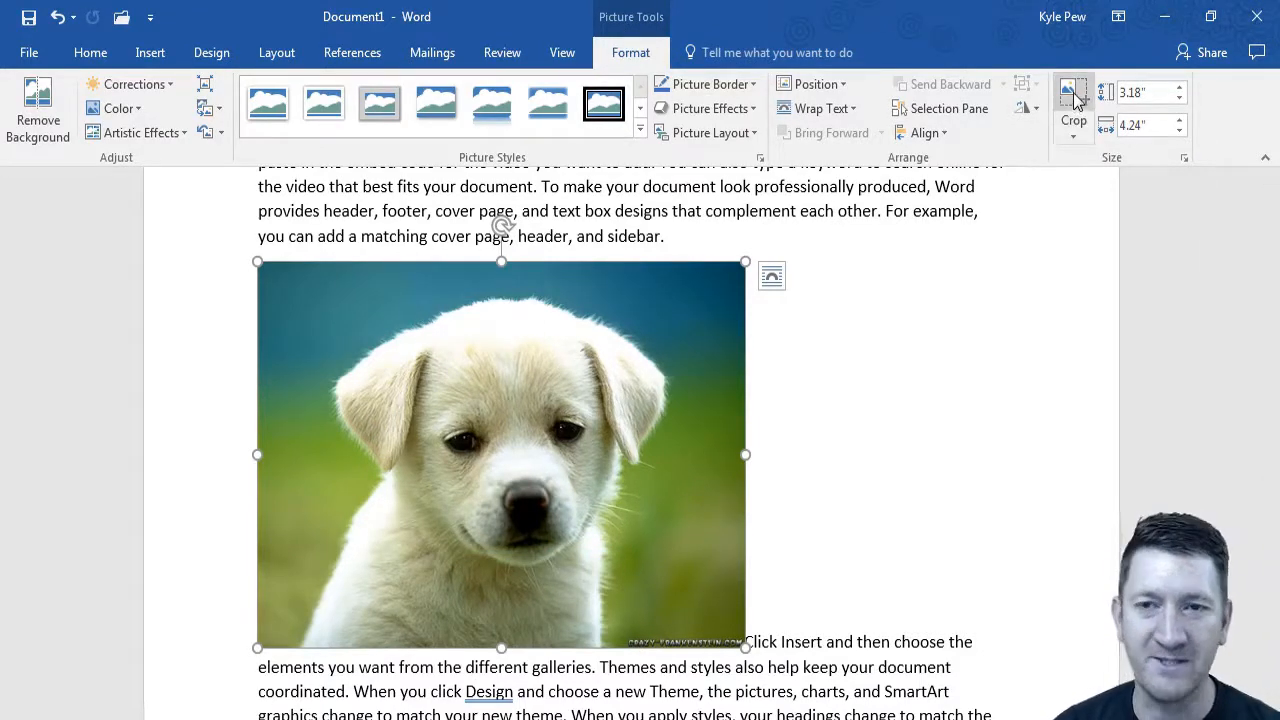
{"action": "left_click", "coordinate": [1073, 105]}
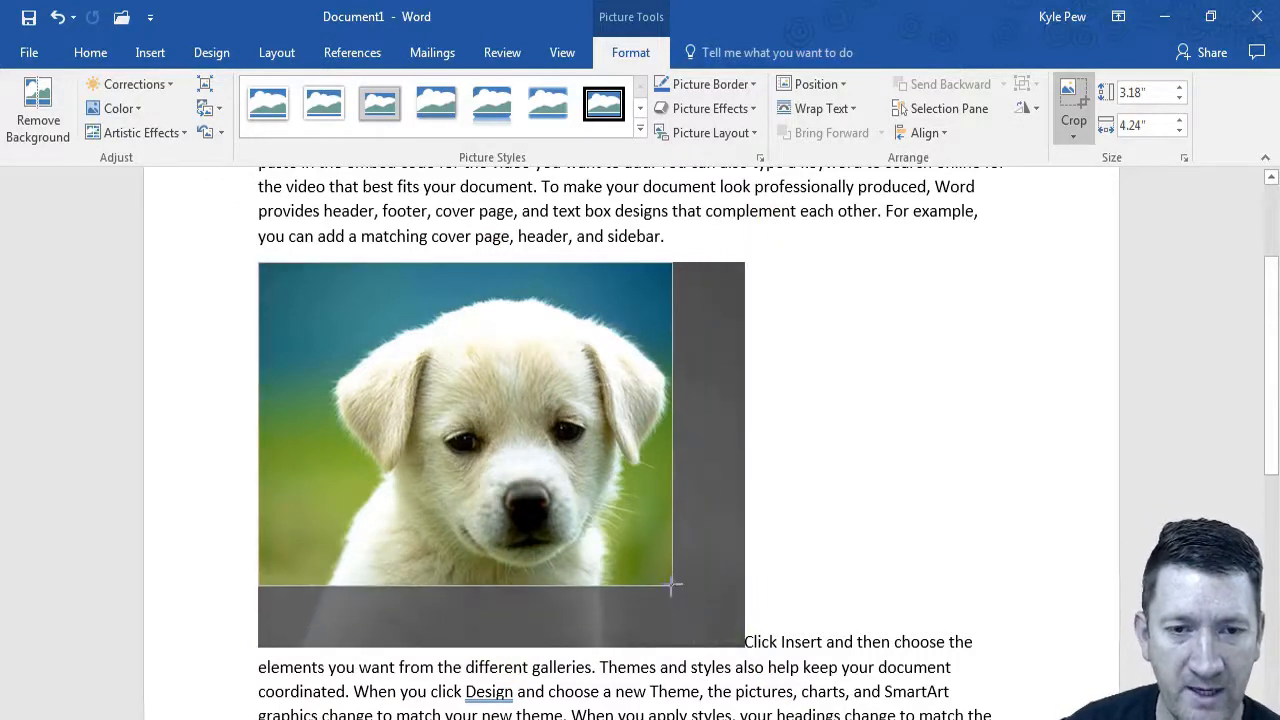
Crop the picture to about 2.37" by 2.64" around the puppy's head
{"action": "left_click_drag", "start_coordinate": [672, 587], "coordinate": [655, 575]}
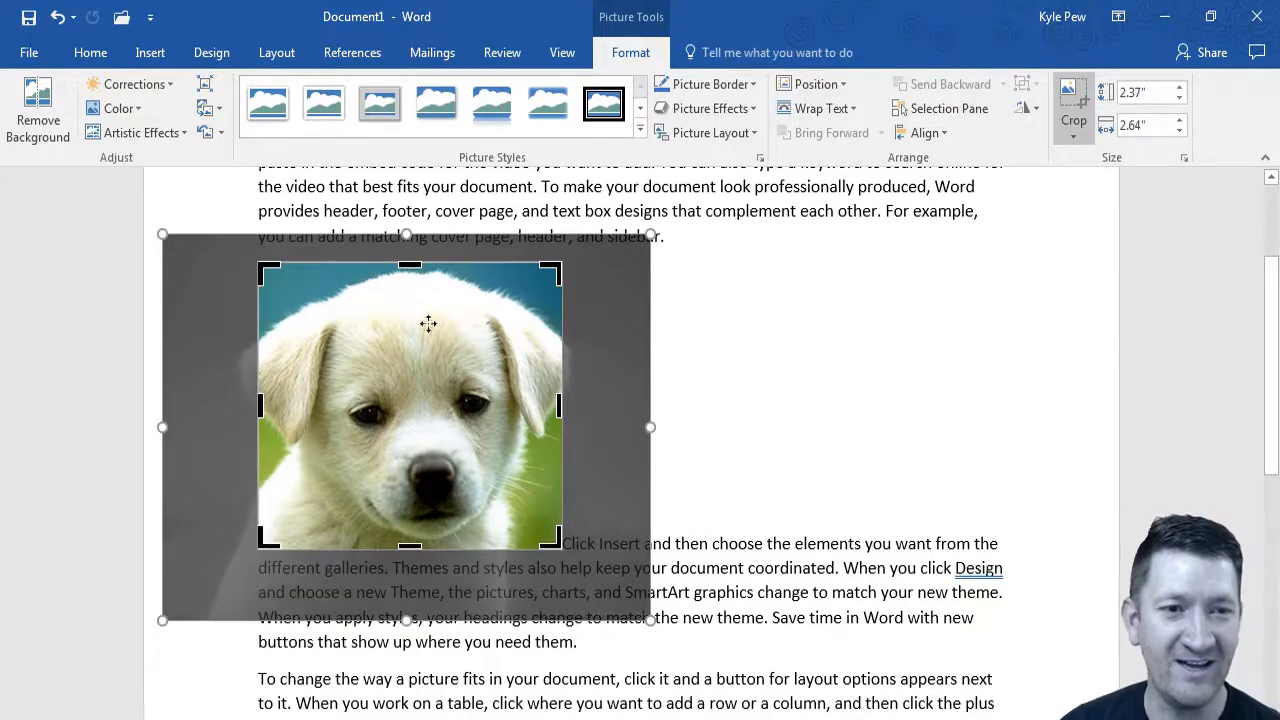
{"action": "mouse_move", "coordinate": [603, 303]}
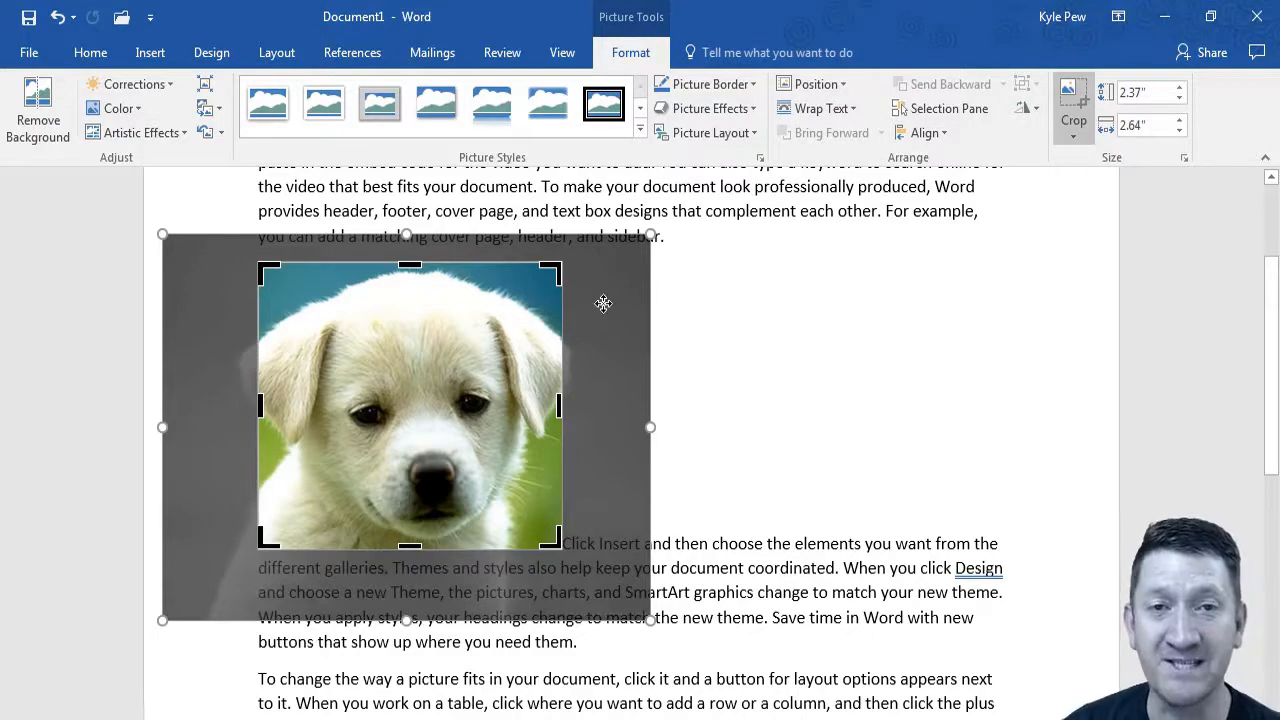
{"action": "mouse_move", "coordinate": [740, 548]}
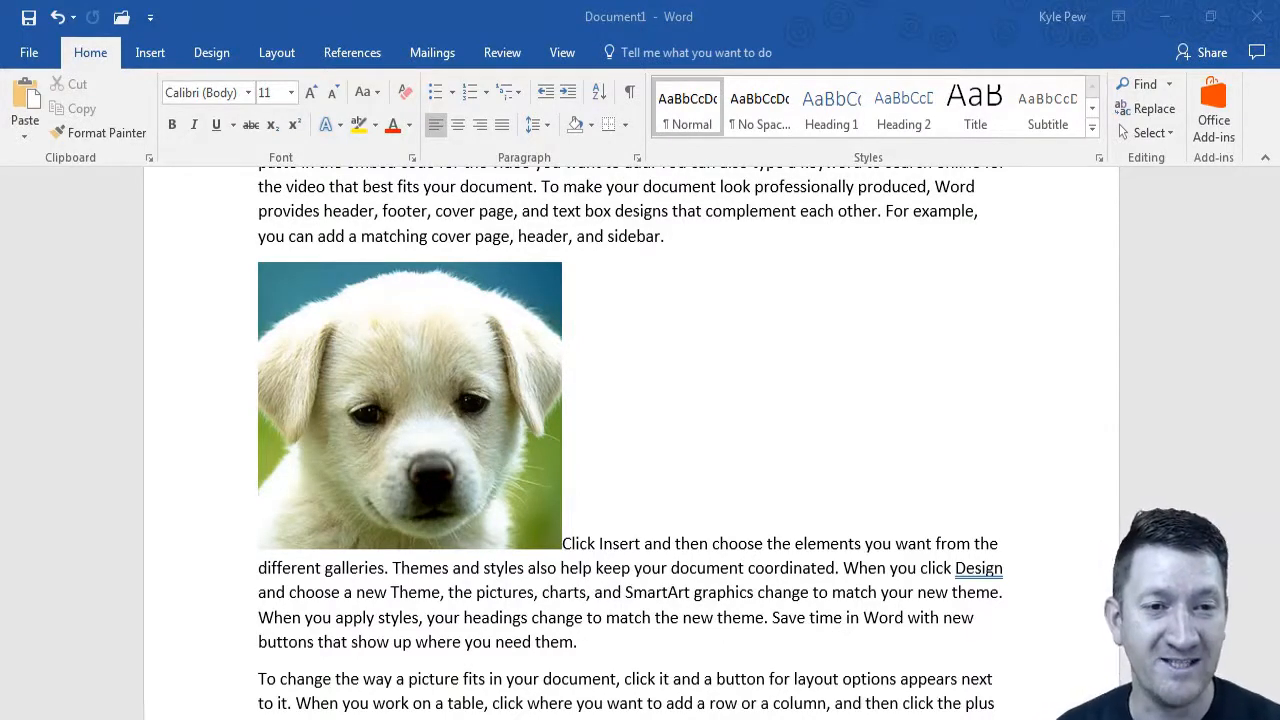
{"action": "left_click", "coordinate": [410, 405]}
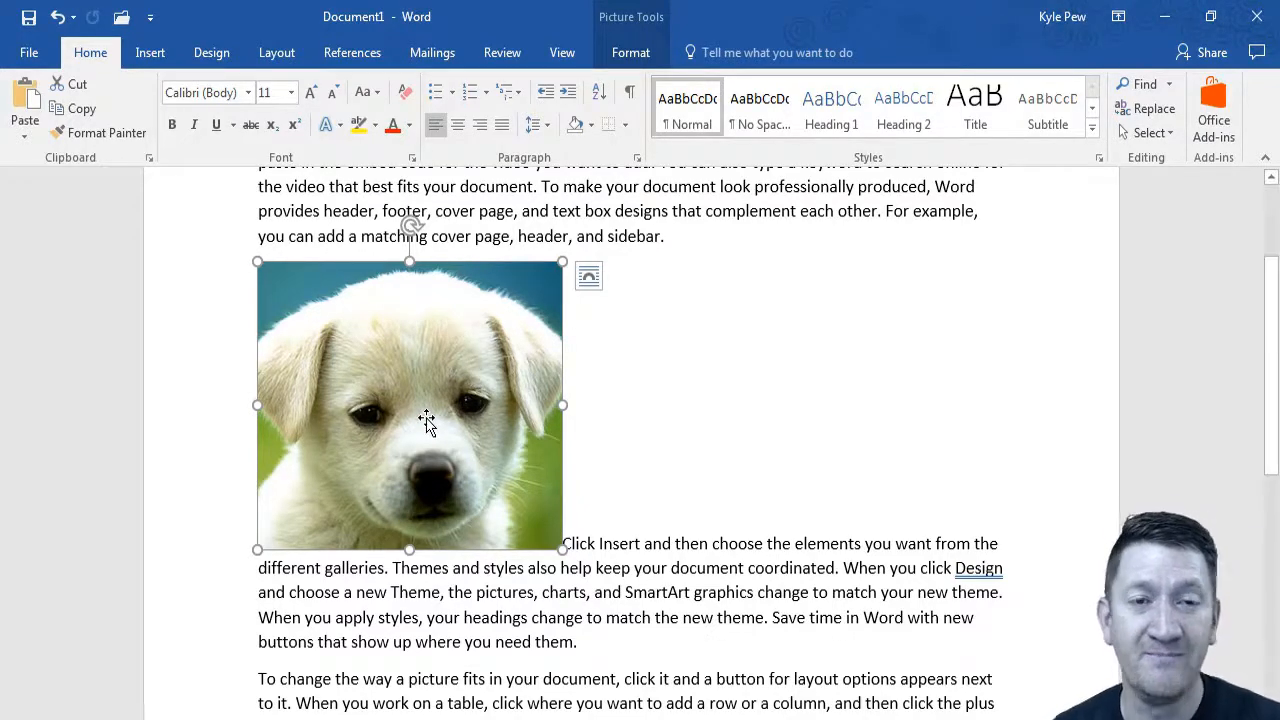
Show the Picture Tools Format commands for the selected puppy picture
{"action": "left_click", "coordinate": [631, 52]}
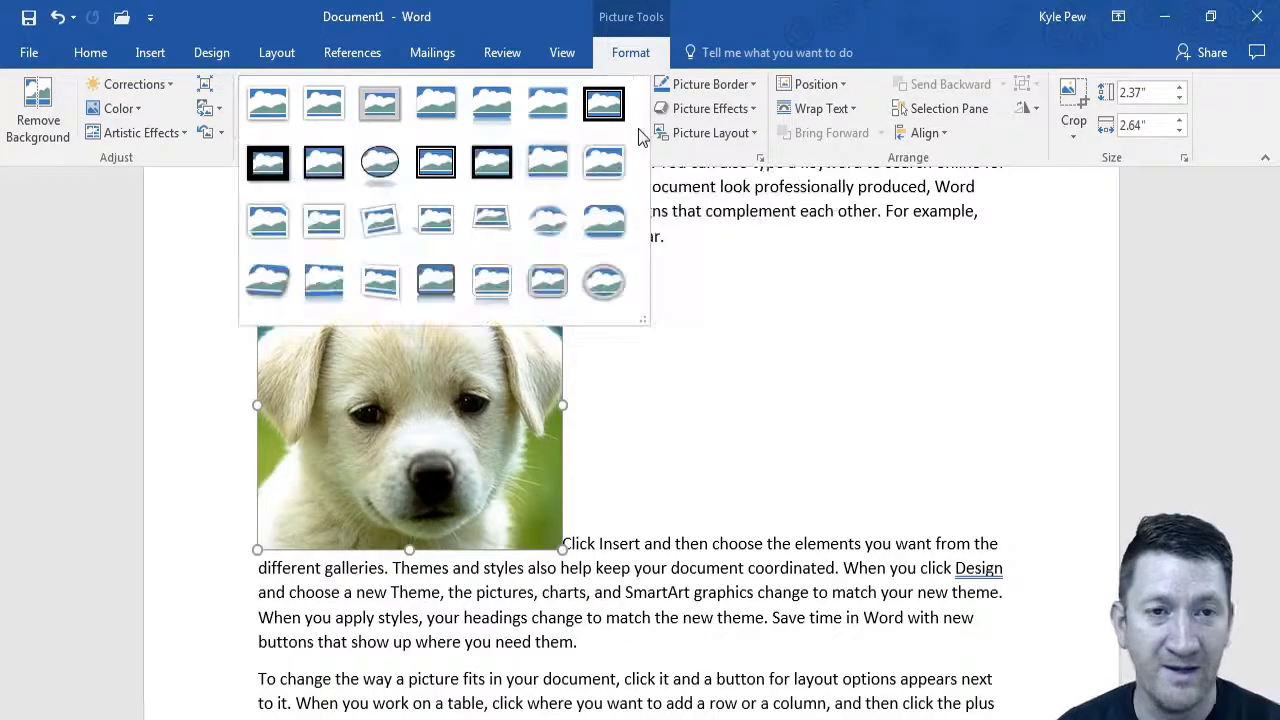
Try picture styles on the puppy photo, landing on a white tilted perspective frame with shadow
{"action": "left_click", "coordinate": [604, 163]}
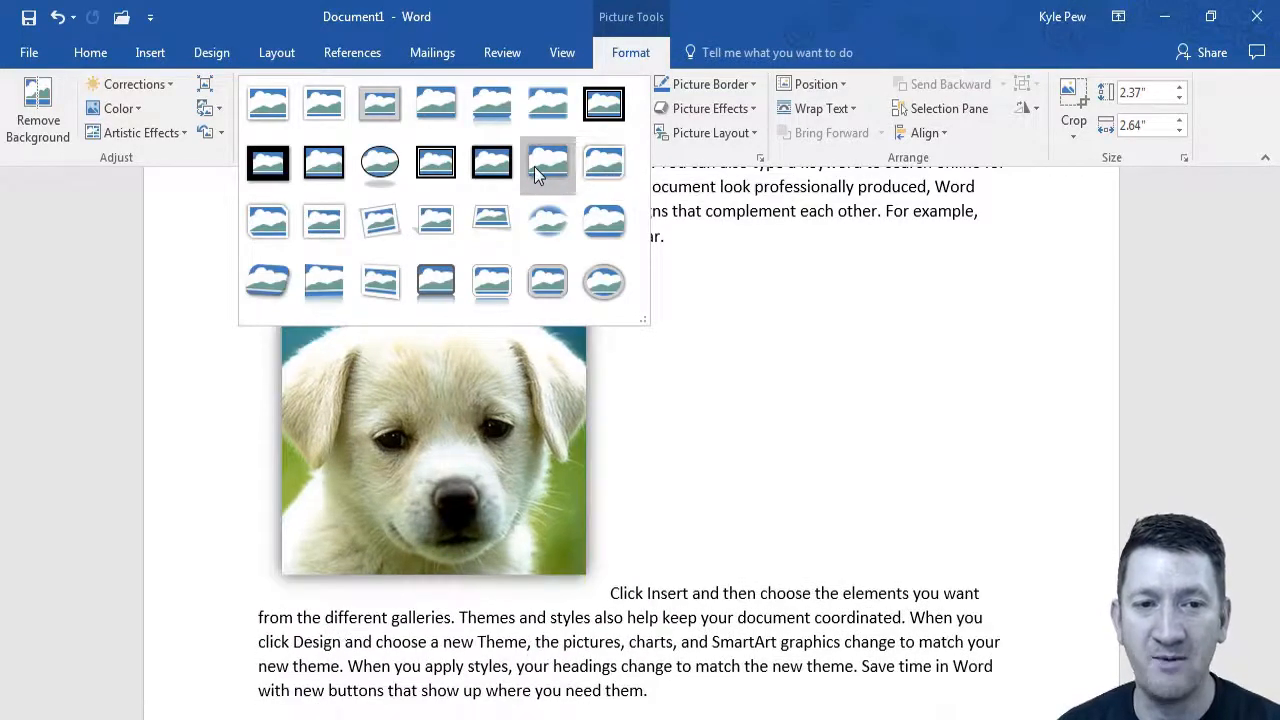
{"action": "left_click", "coordinate": [435, 283]}
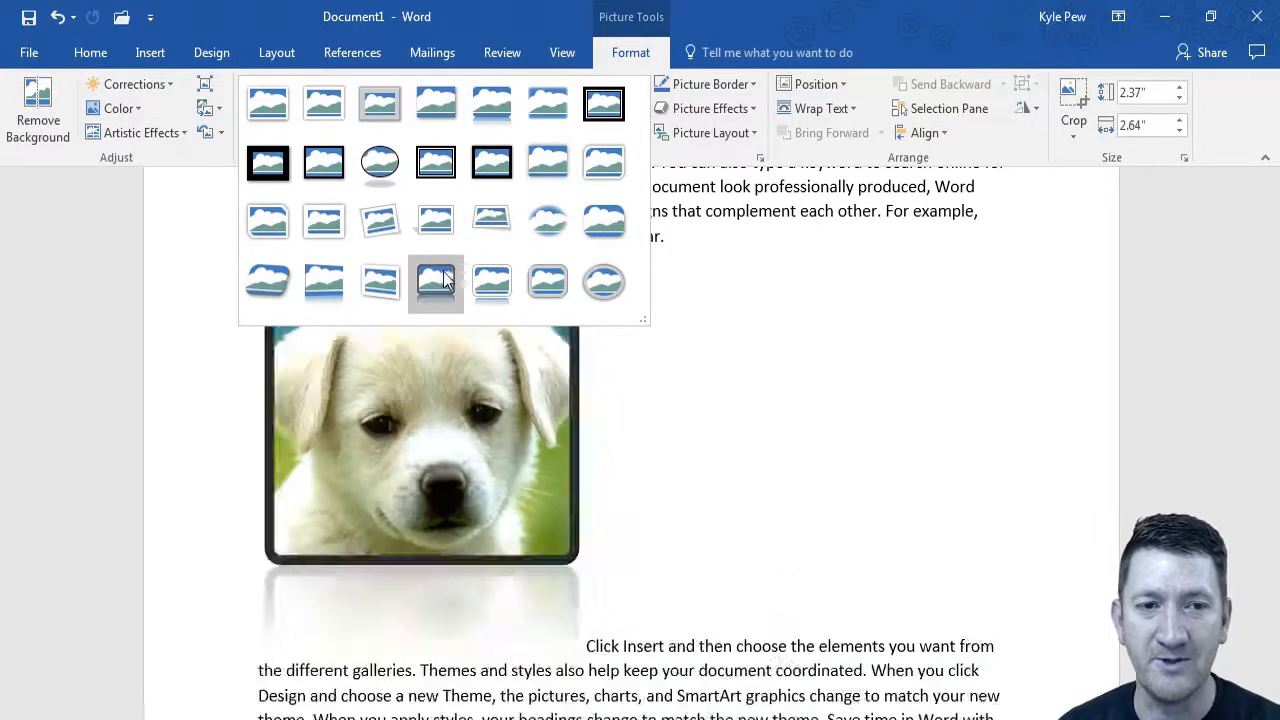
{"action": "left_click", "coordinate": [323, 283]}
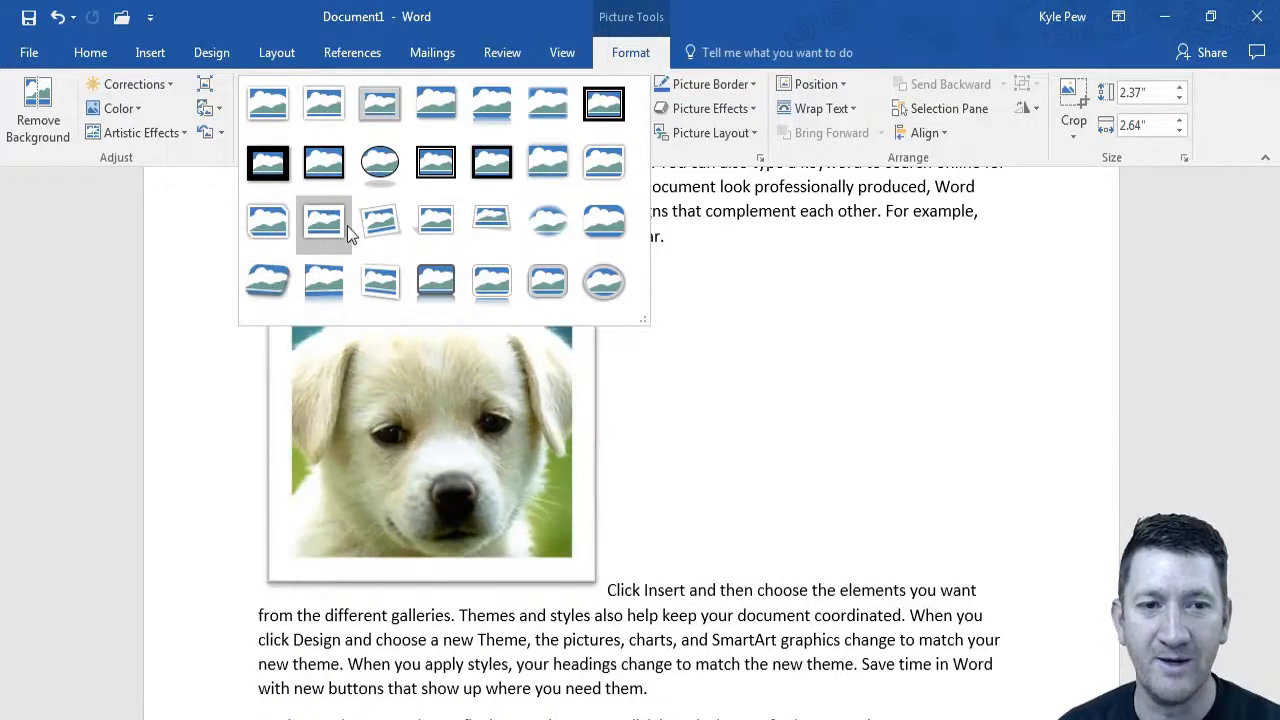
{"action": "left_click", "coordinate": [491, 221]}
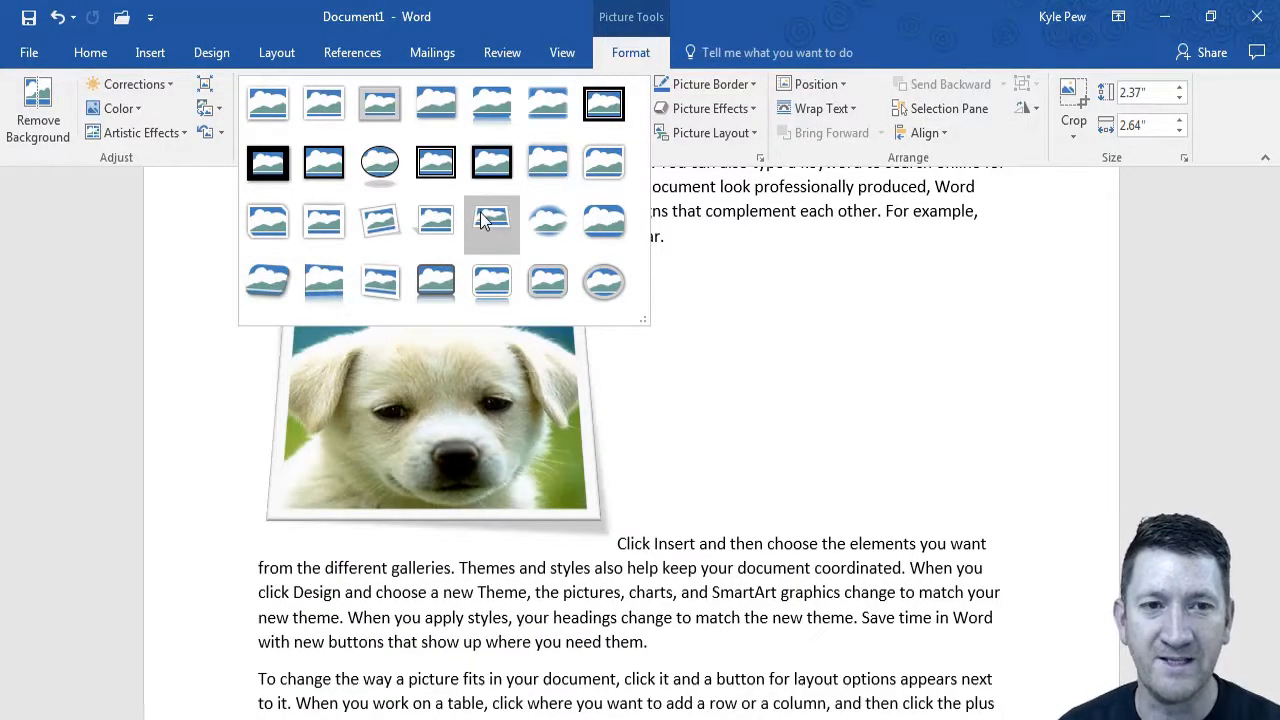
{"action": "mouse_move", "coordinate": [491, 221]}
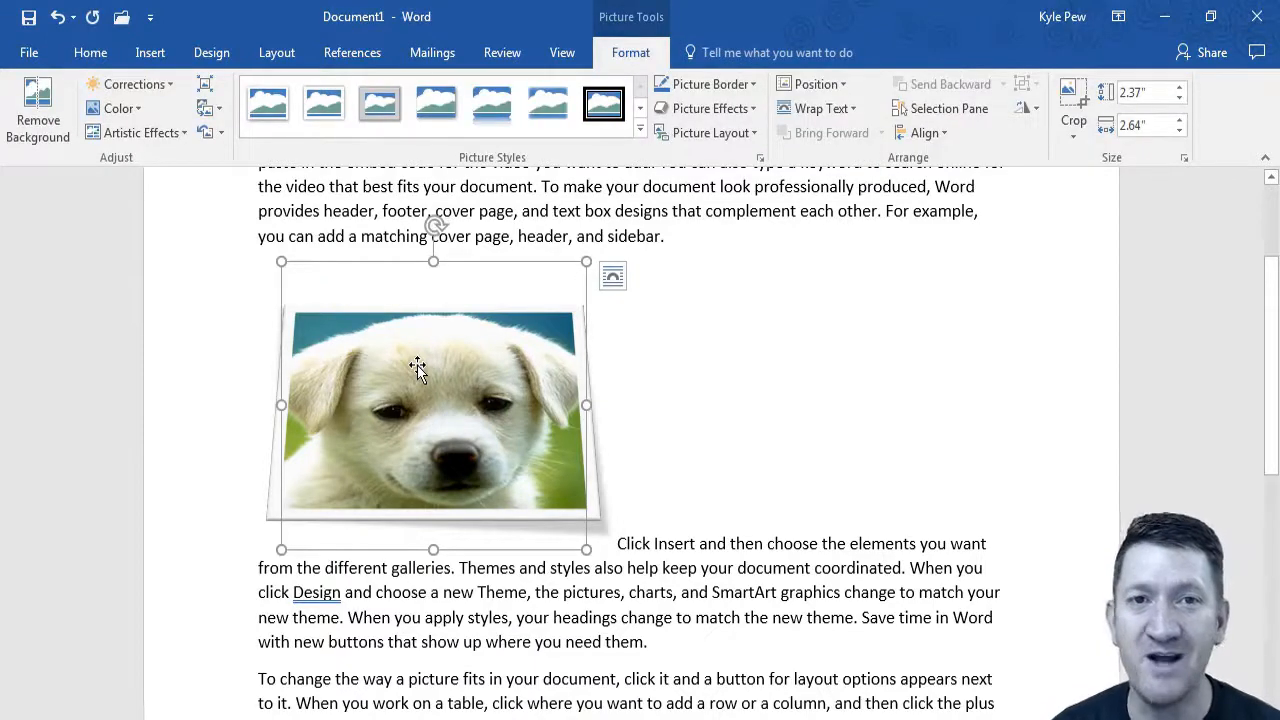
Apply the tilted perspective picture style to the puppy picture from the full gallery
{"action": "left_click", "coordinate": [639, 130]}
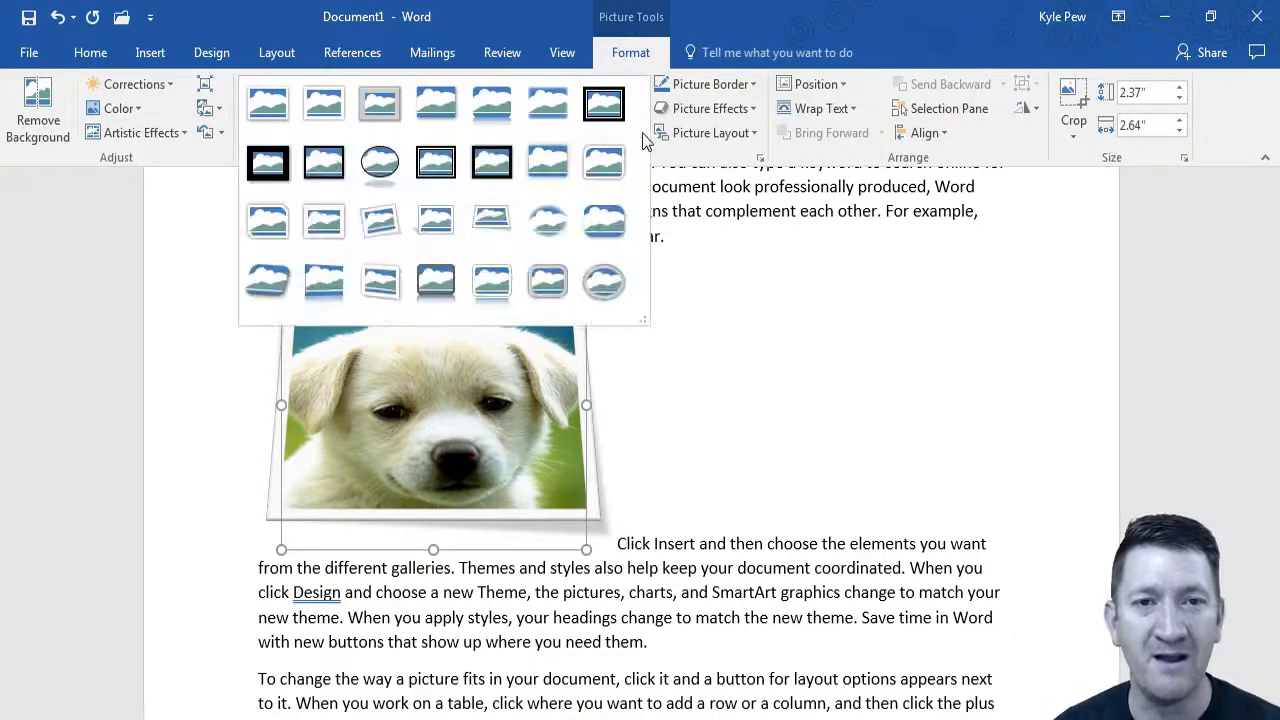
{"action": "left_click", "coordinate": [323, 221]}
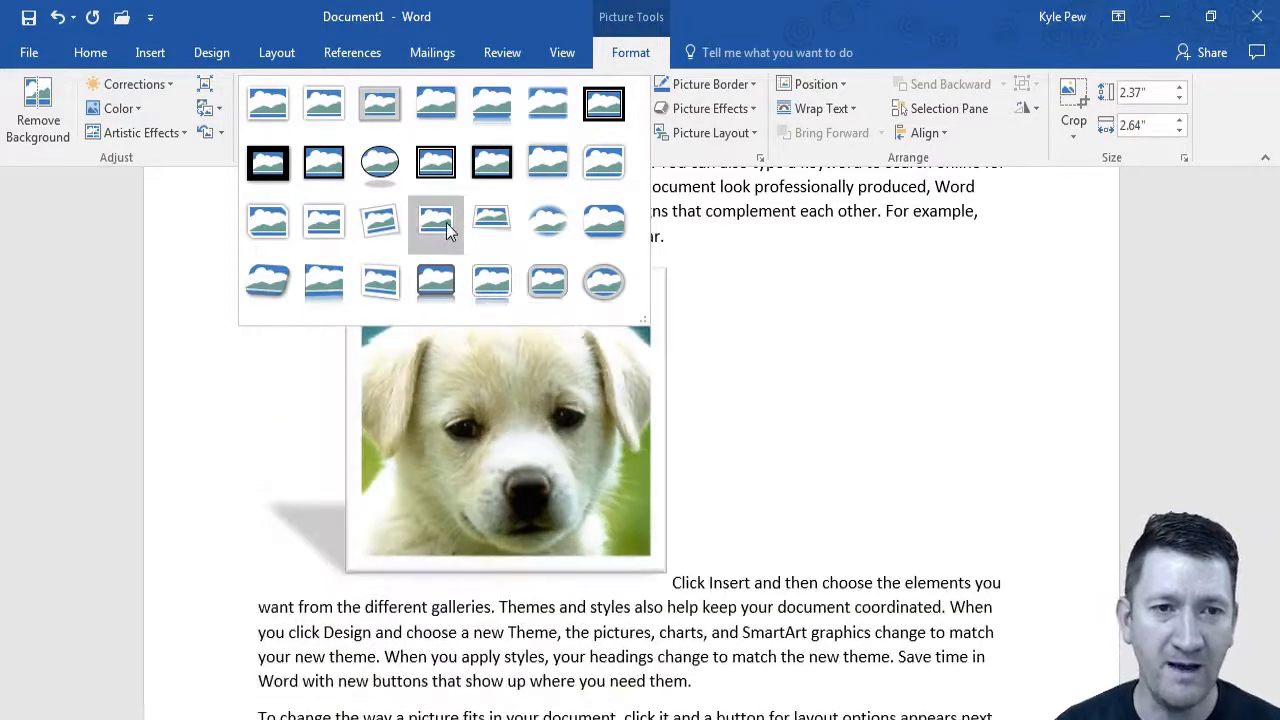
{"action": "left_click", "coordinate": [435, 220]}
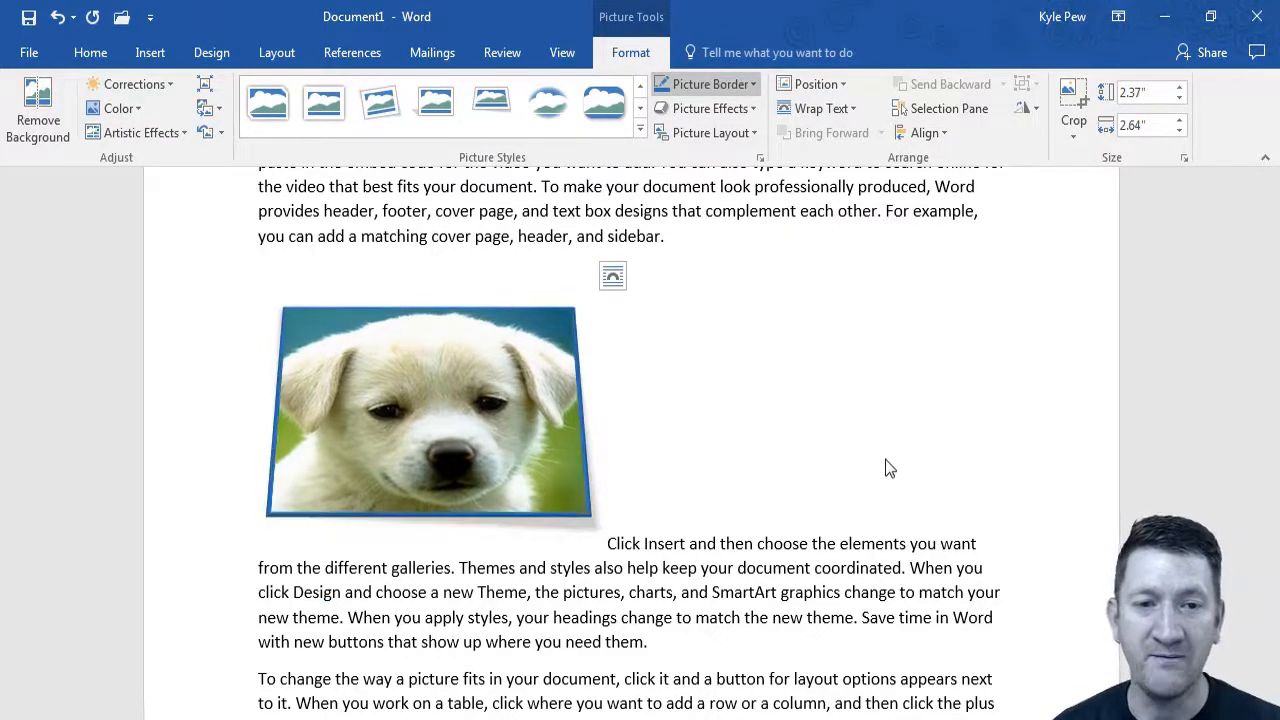
Give the picture a thicker blue border, then return to the Home commands
{"action": "left_click", "coordinate": [430, 410]}
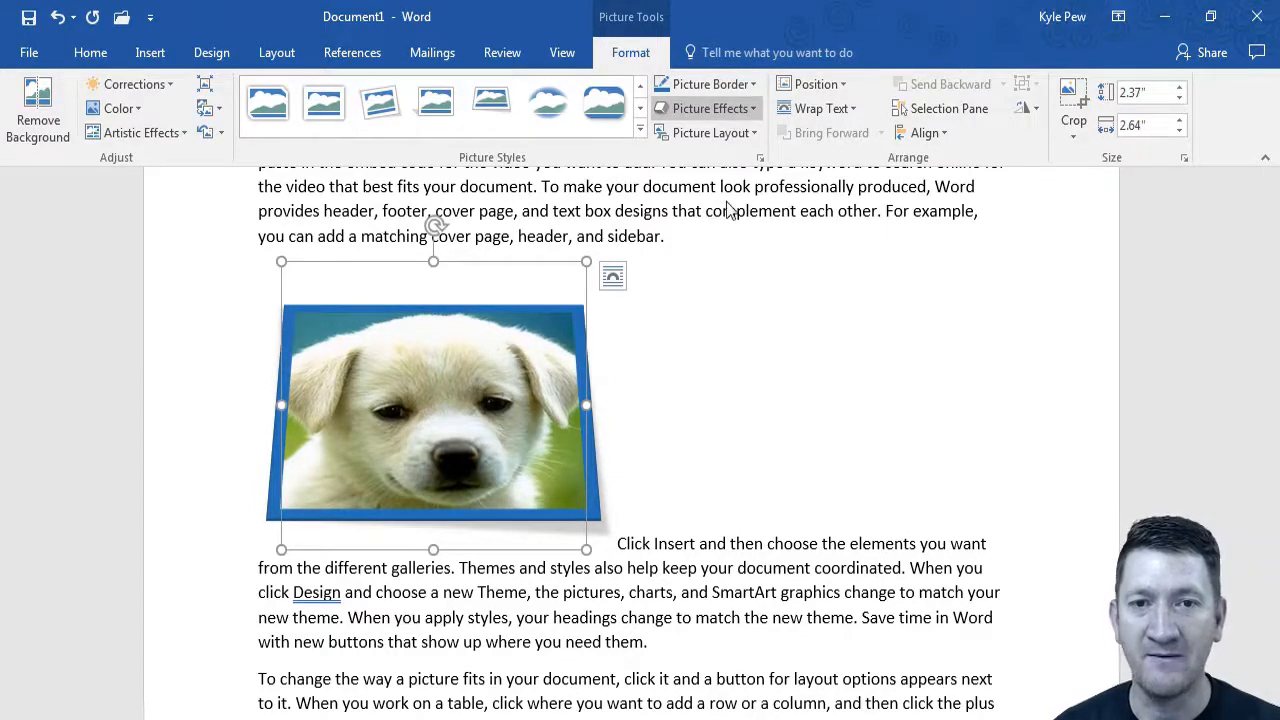
{"action": "mouse_move", "coordinate": [729, 382]}
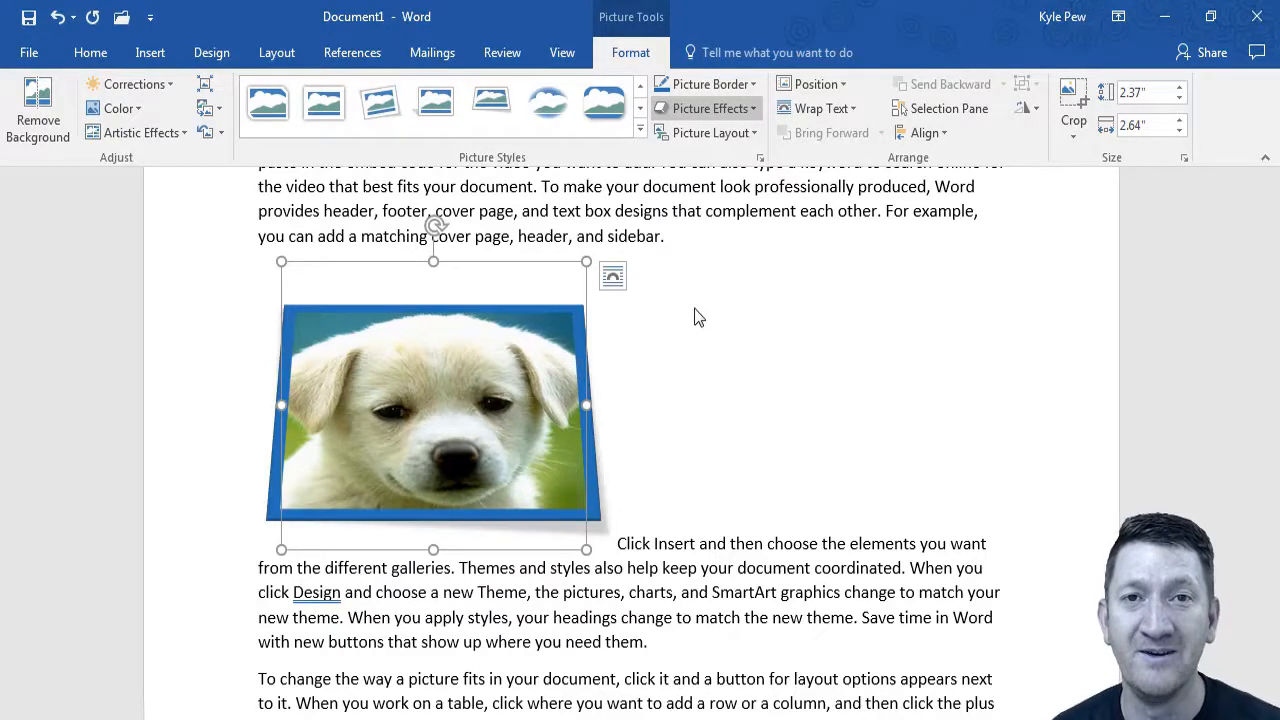
{"action": "left_click", "coordinate": [90, 52]}
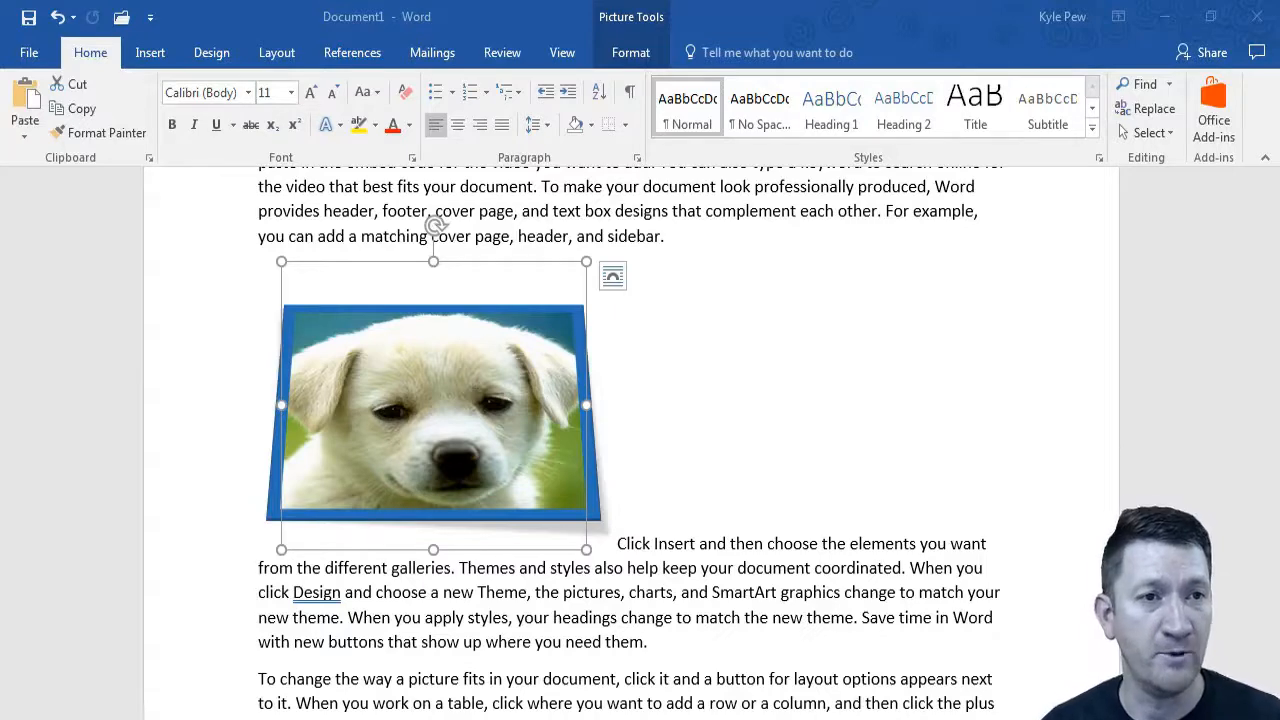
Show the Insert commands and scroll down through the body text
{"action": "left_click", "coordinate": [150, 52]}
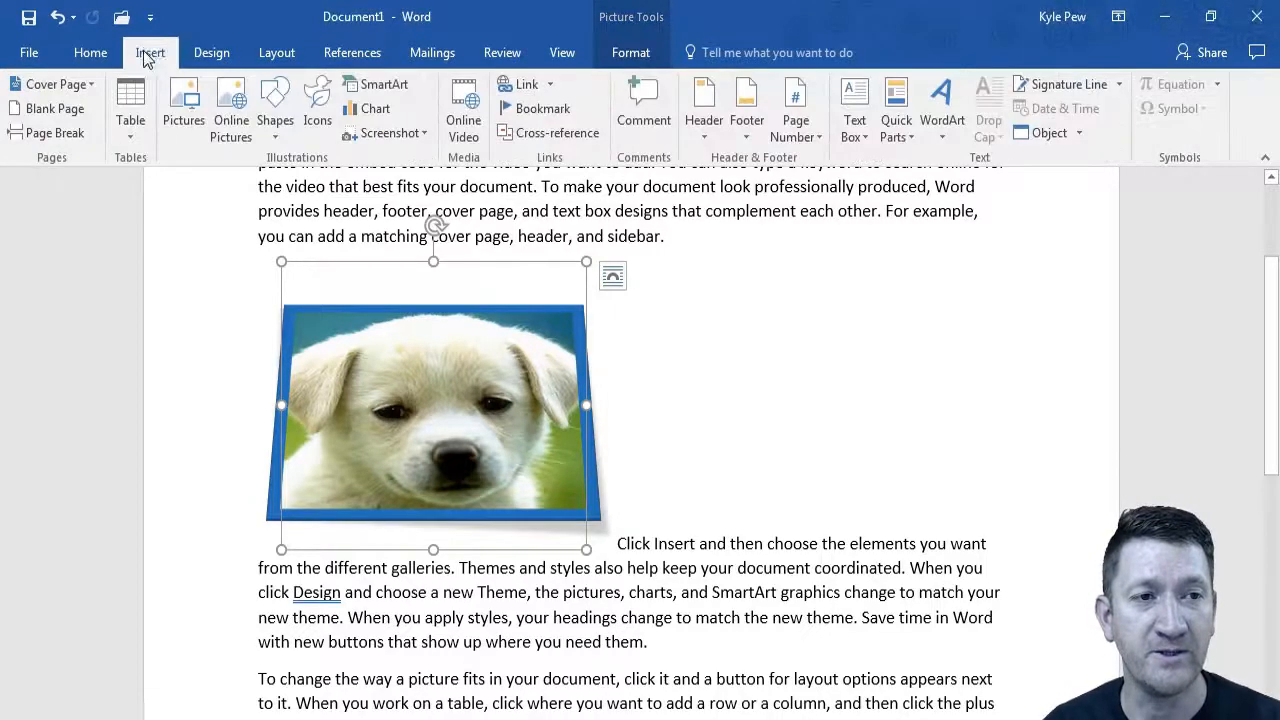
{"action": "mouse_move", "coordinate": [231, 100]}
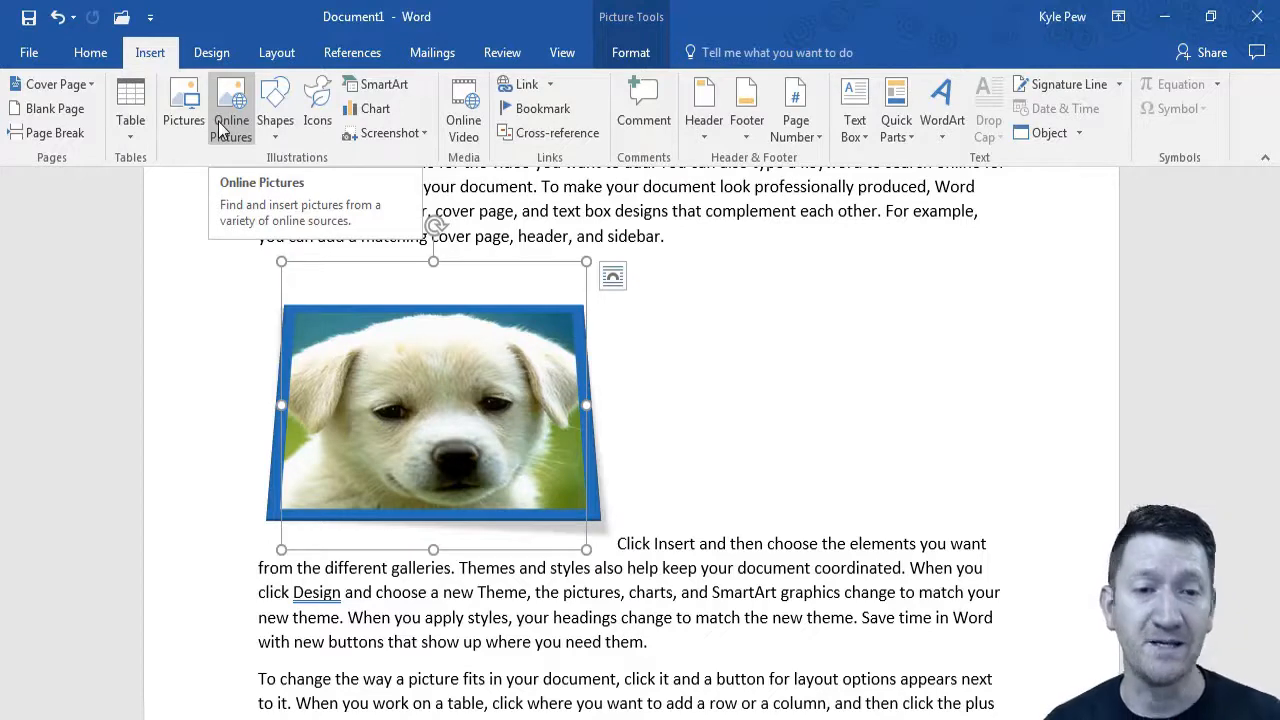
{"action": "mouse_move", "coordinate": [257, 383]}
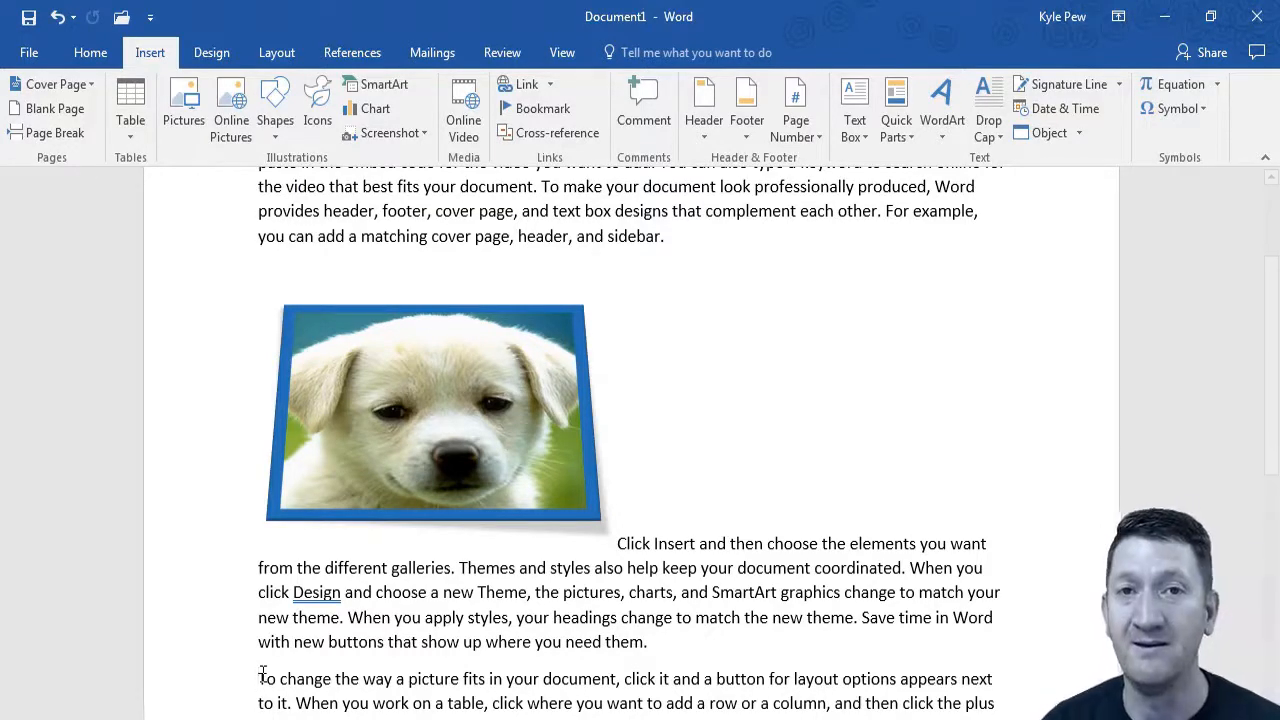
{"action": "mouse_move", "coordinate": [425, 510]}
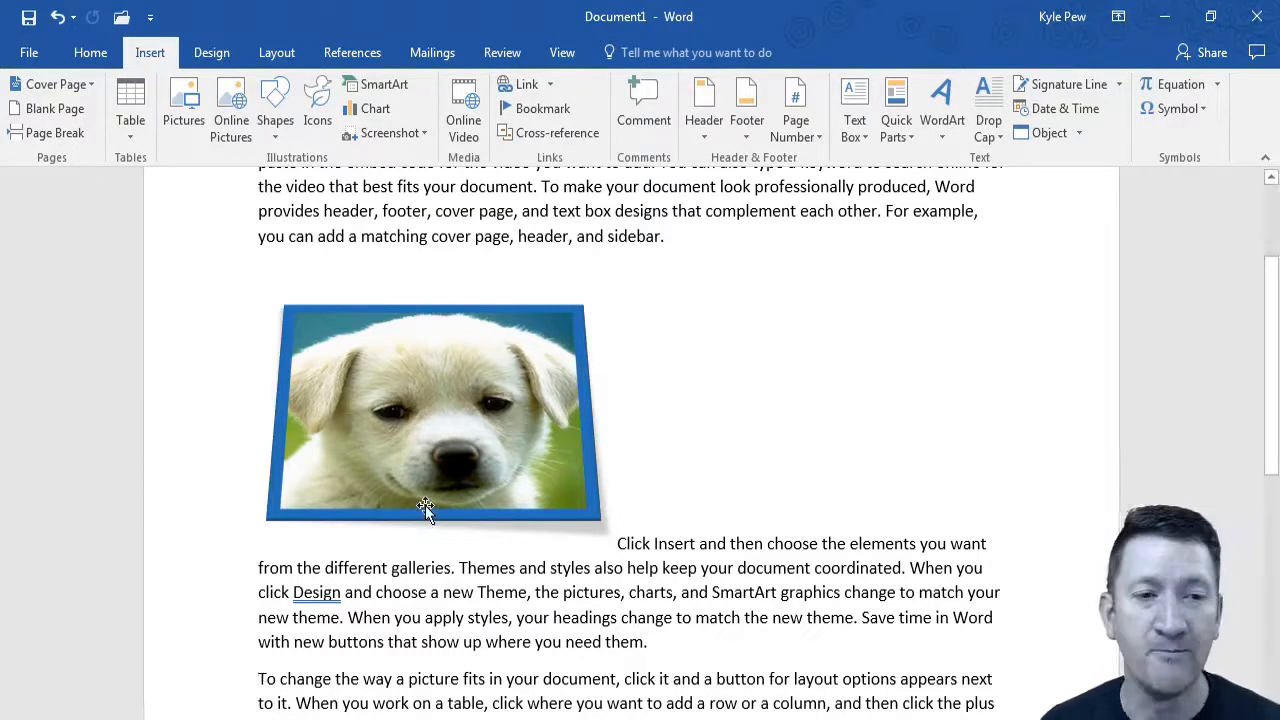
{"action": "scroll", "scroll_direction": "down", "scroll_amount": 3}
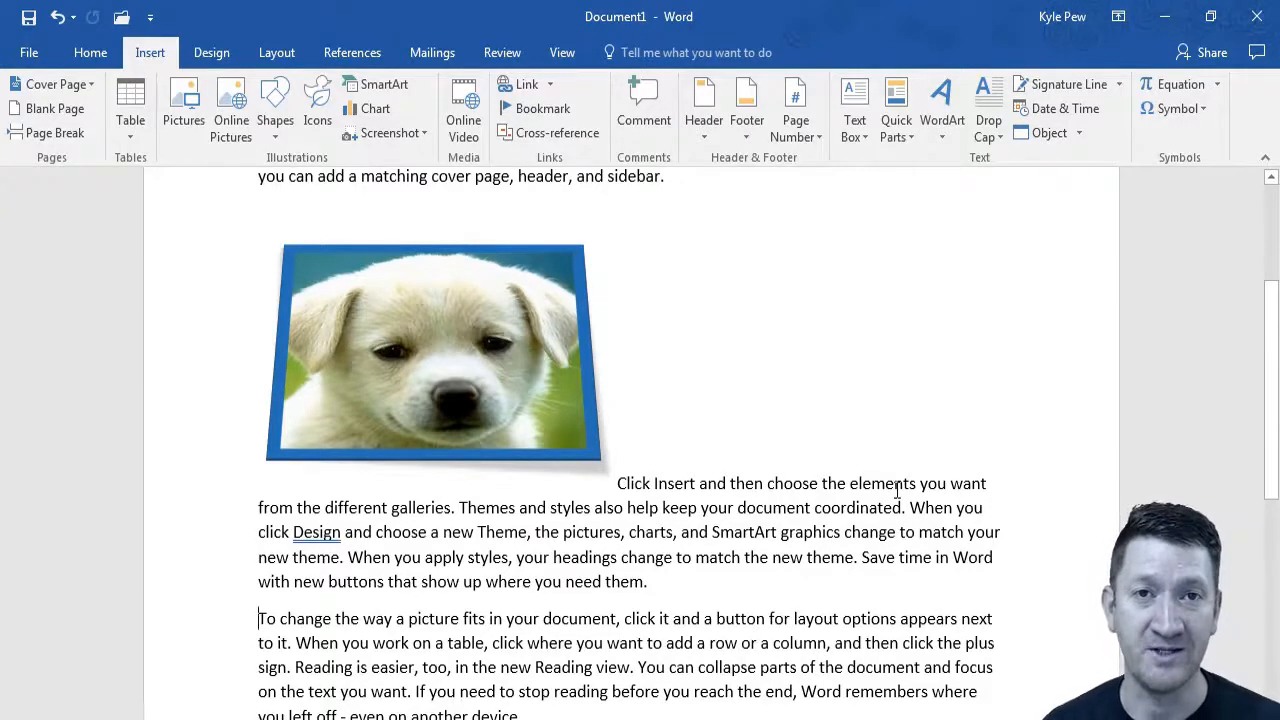
{"action": "left_click", "coordinate": [430, 350]}
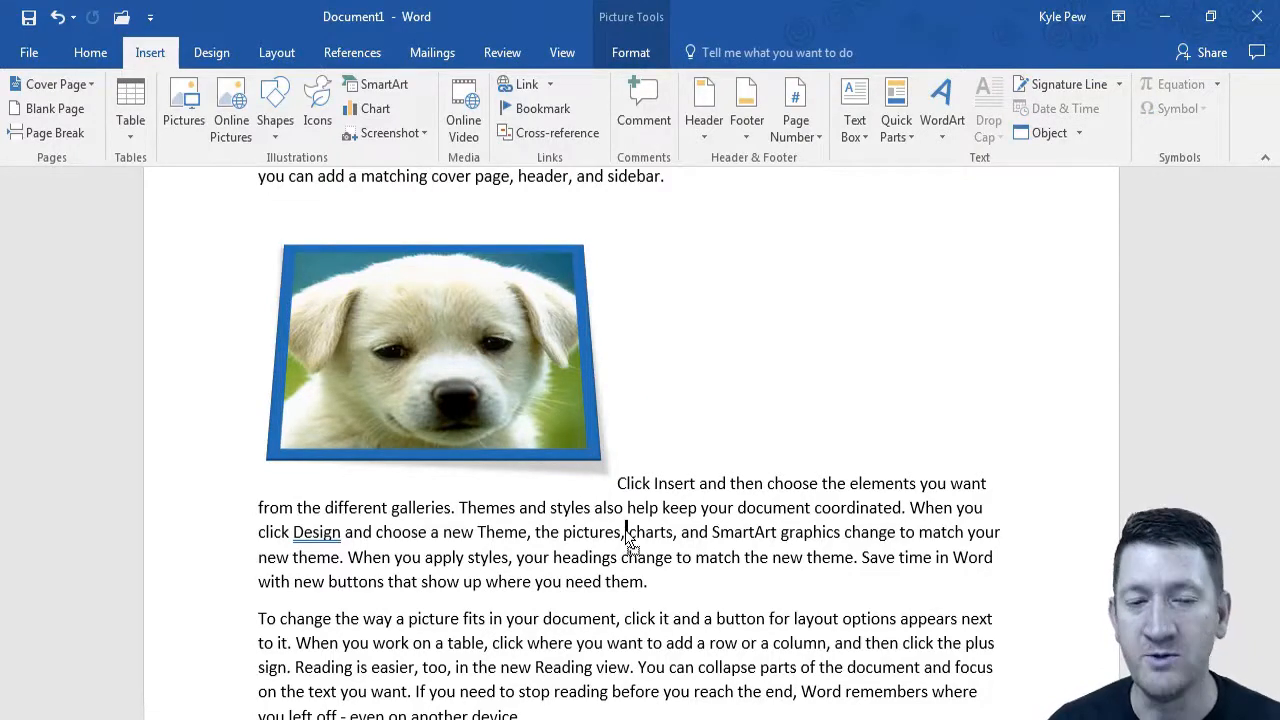
{"action": "left_click", "coordinate": [433, 355]}
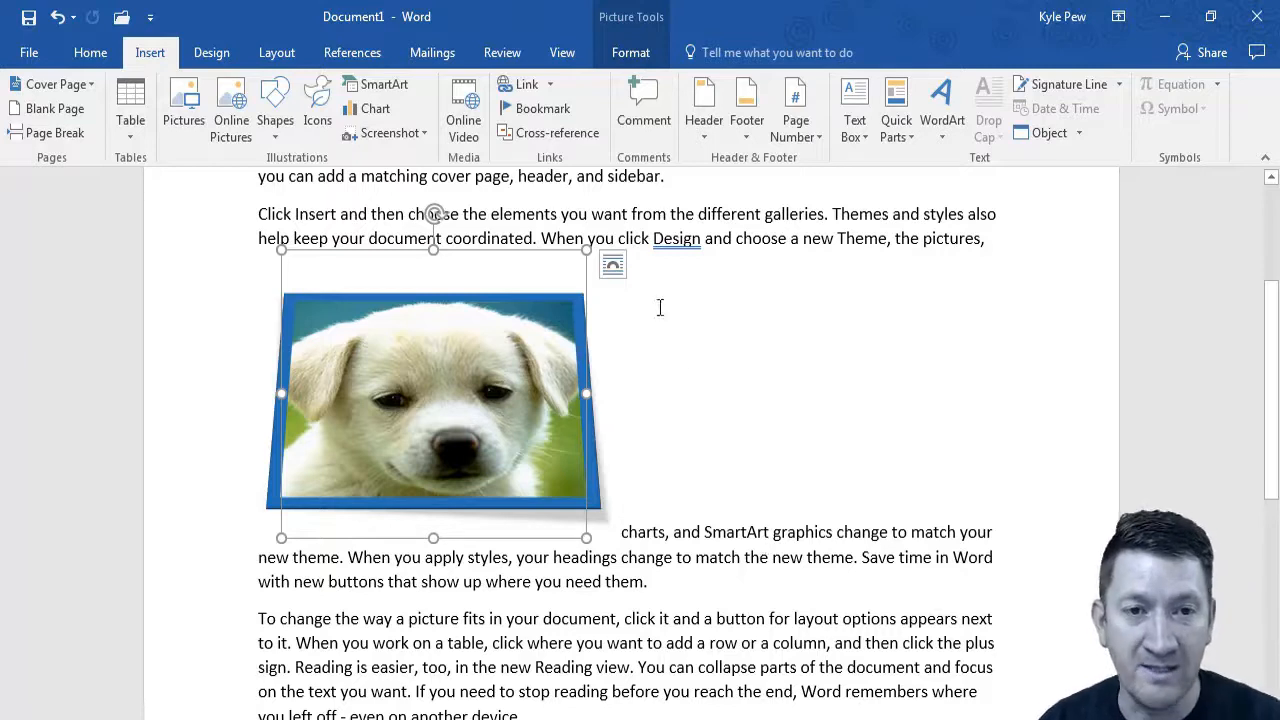
{"action": "left_click", "coordinate": [300, 240]}
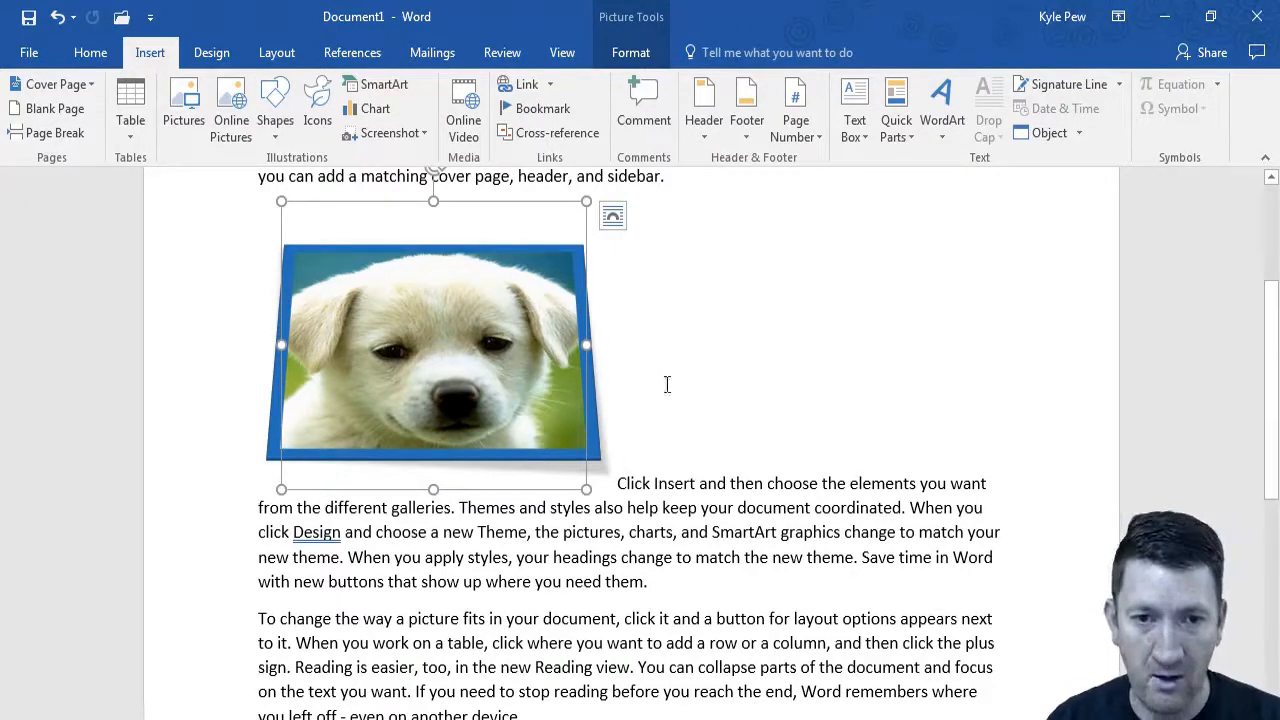
{"action": "mouse_move", "coordinate": [652, 453]}
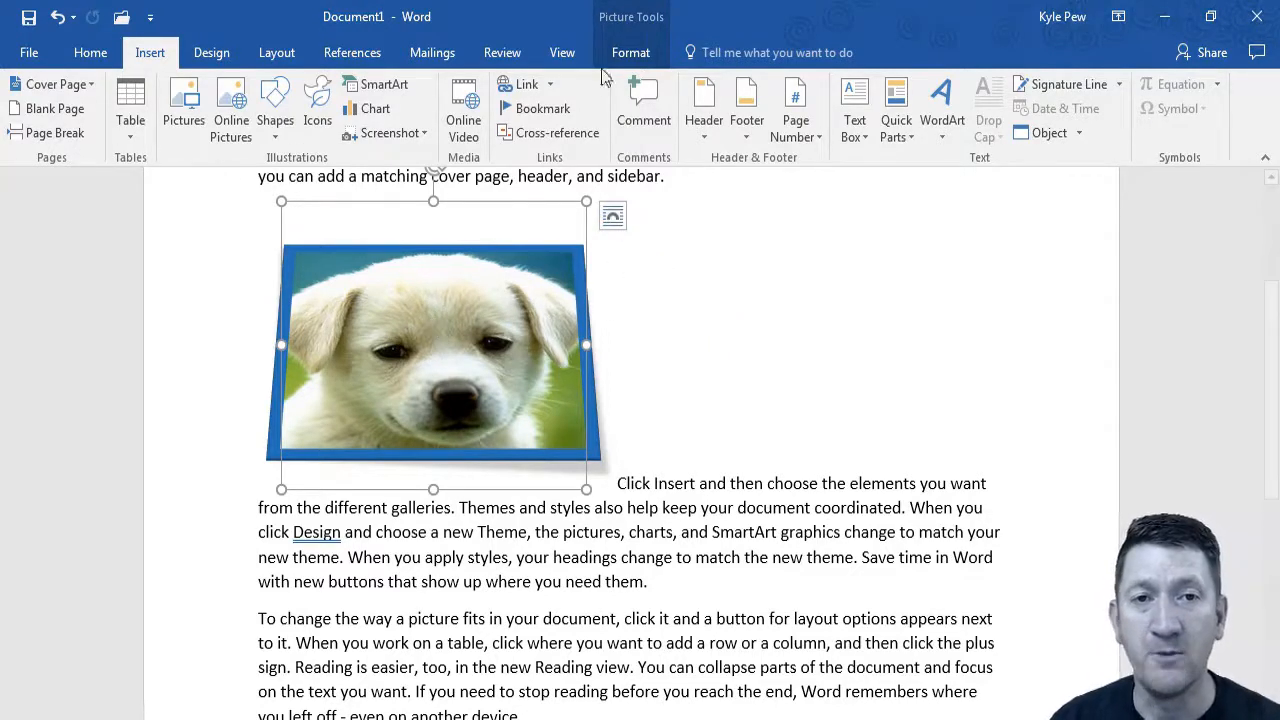
Select the blue-framed puppy picture and show its Layout Options for text wrapping
{"action": "left_click", "coordinate": [631, 52]}
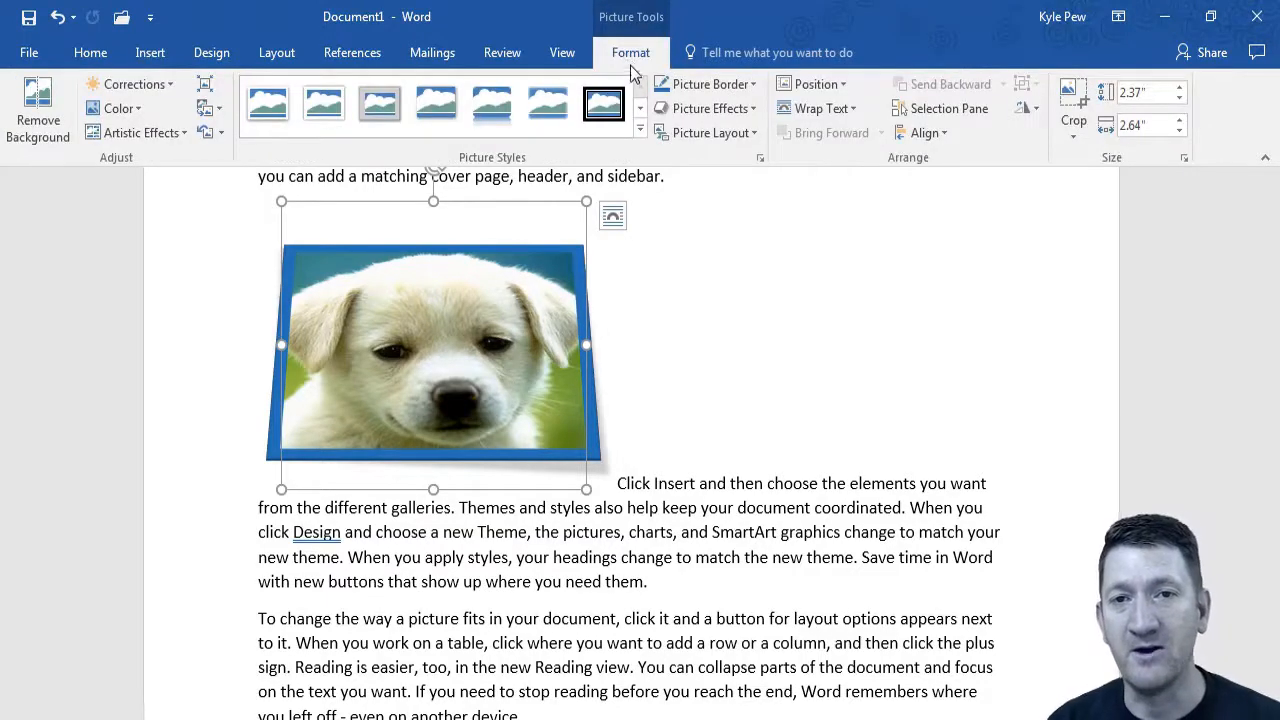
{"action": "mouse_move", "coordinate": [818, 108]}
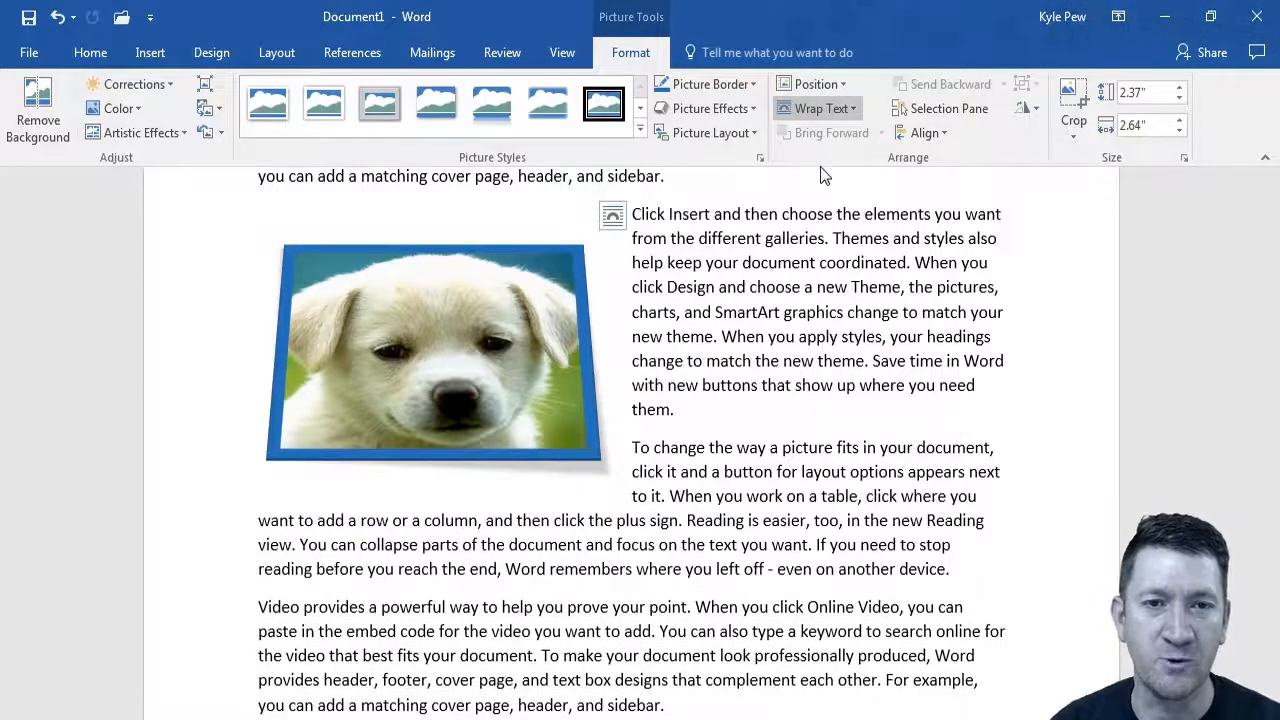
{"action": "left_click", "coordinate": [433, 345]}
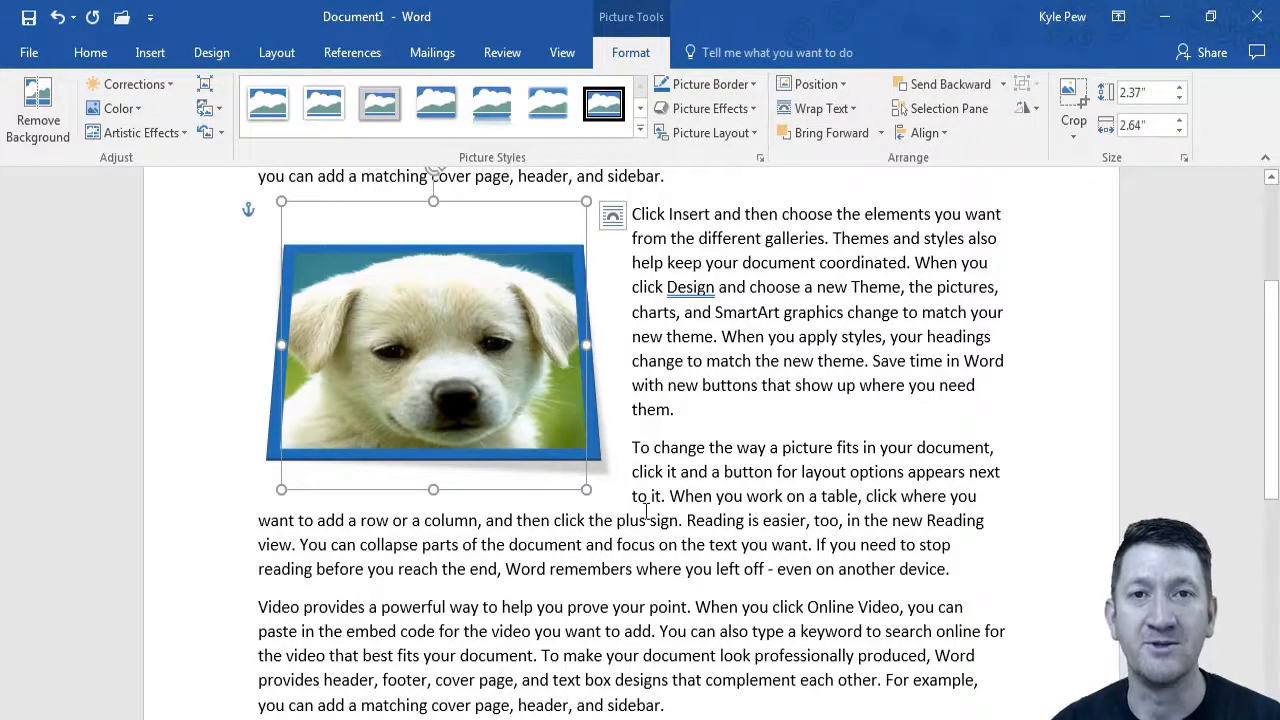
{"action": "left_click", "coordinate": [612, 216]}
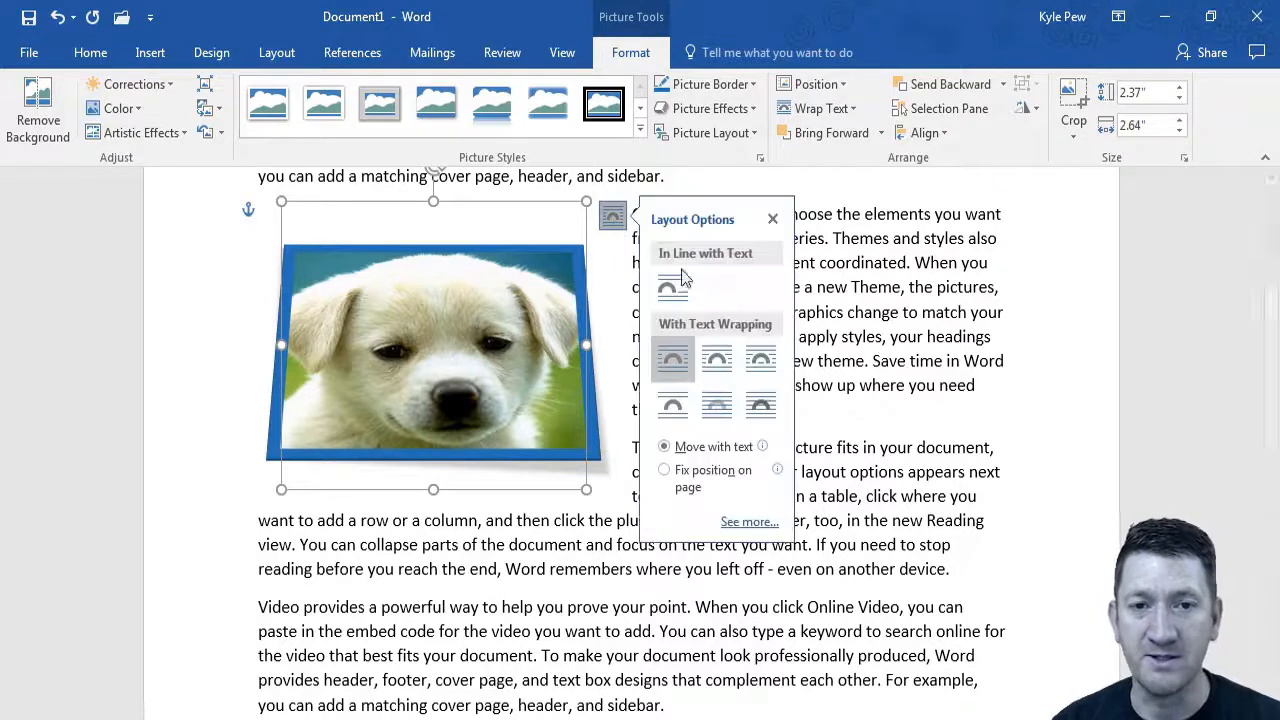
{"action": "mouse_move", "coordinate": [760, 358]}
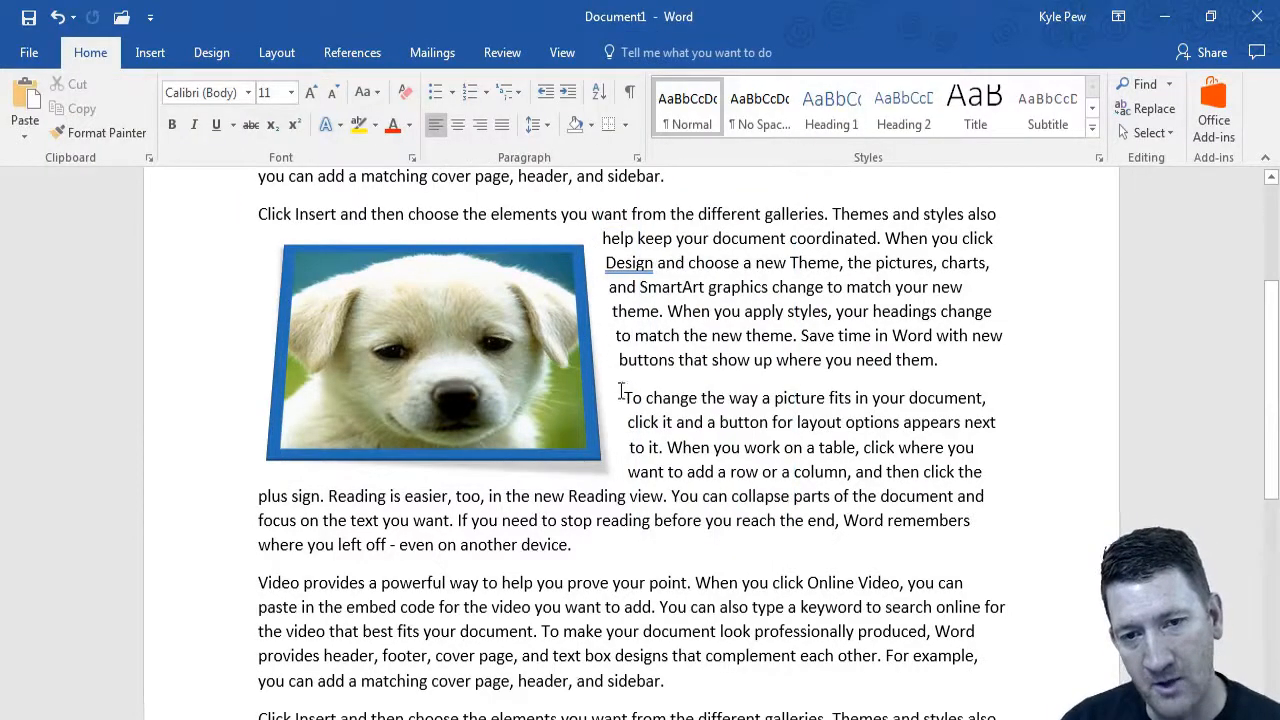
{"action": "mouse_move", "coordinate": [555, 238]}
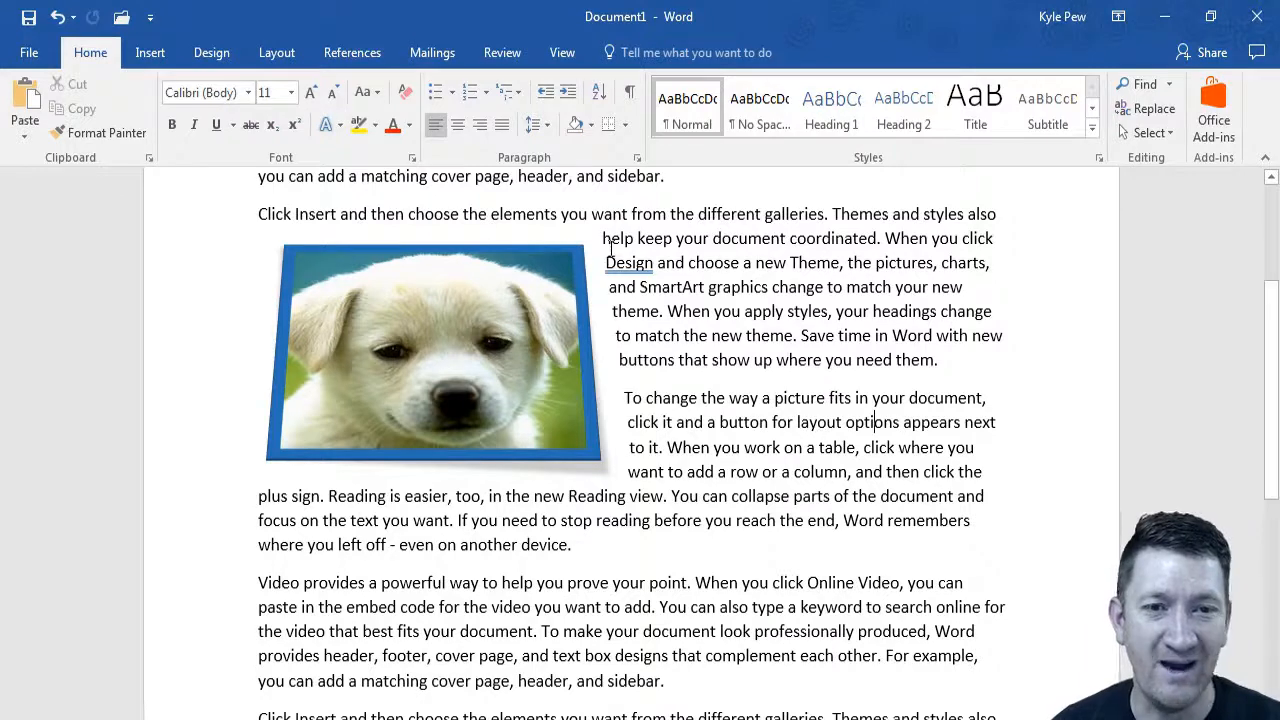
Reselect the tightly wrapped puppy picture and show its Layout Options again
{"action": "left_click", "coordinate": [433, 355]}
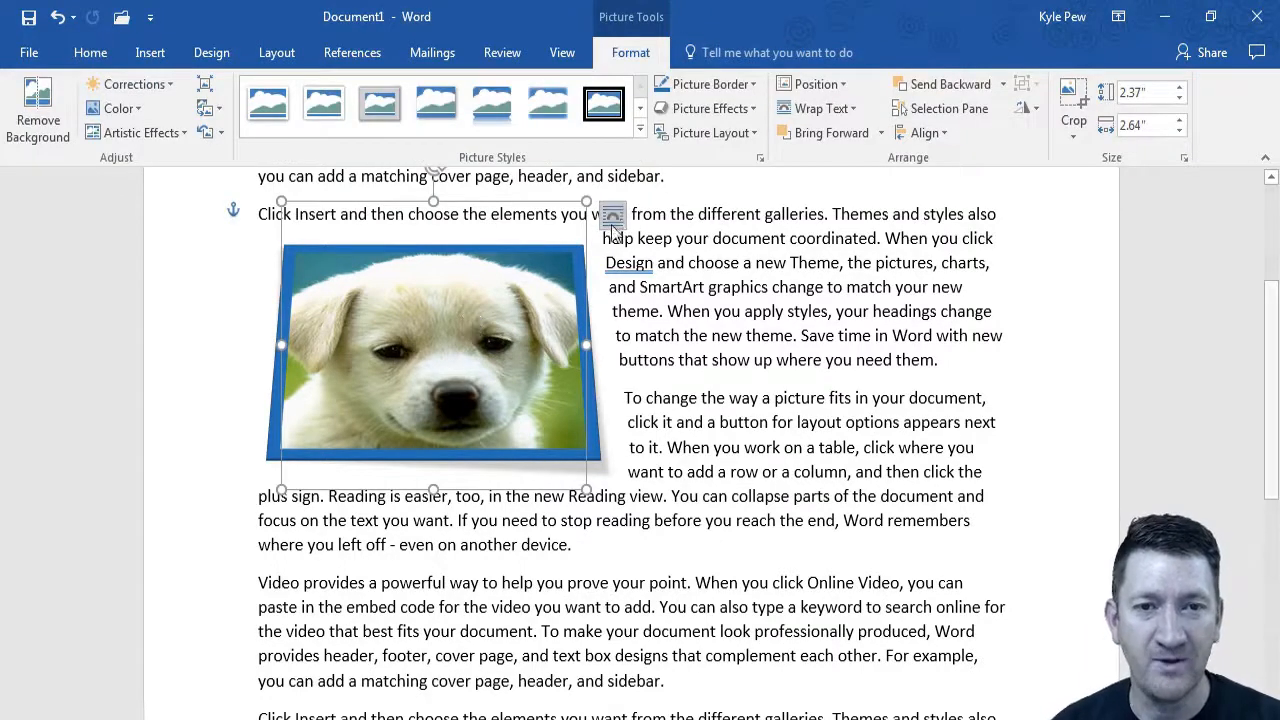
{"action": "left_click", "coordinate": [612, 216]}
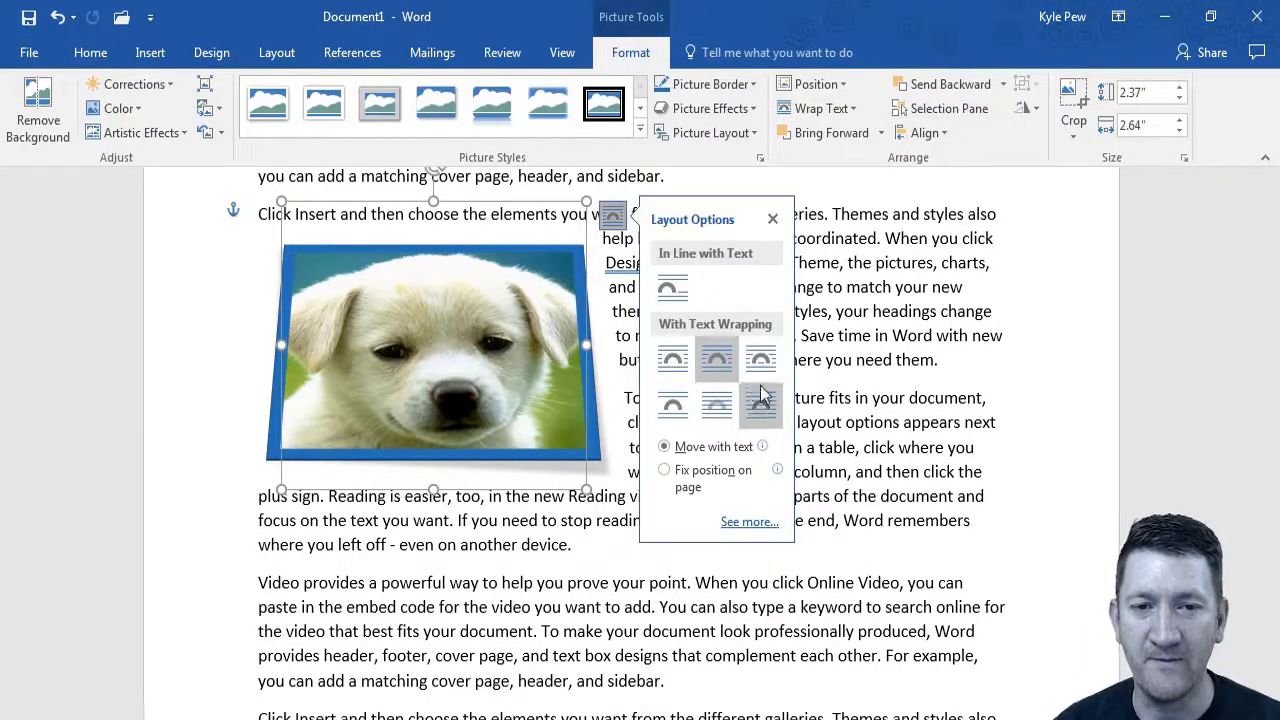